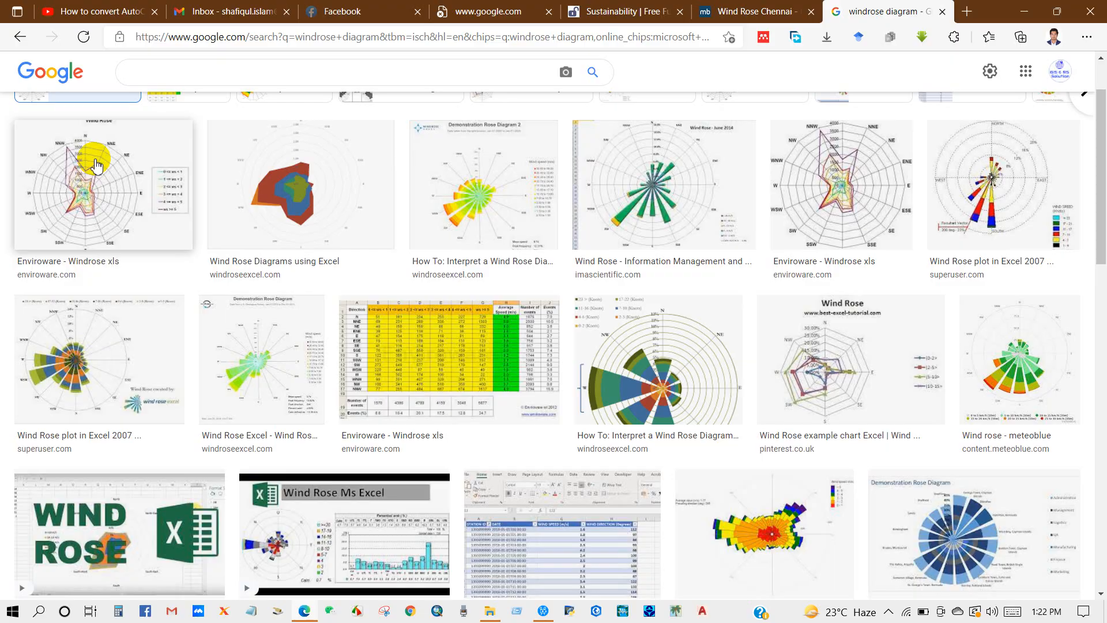
- Browse Google Images windrose examples, then bring up the Word document with the Annual Windrose chart
{"action": "scroll", "scroll_direction": "down", "scroll_amount": 3}
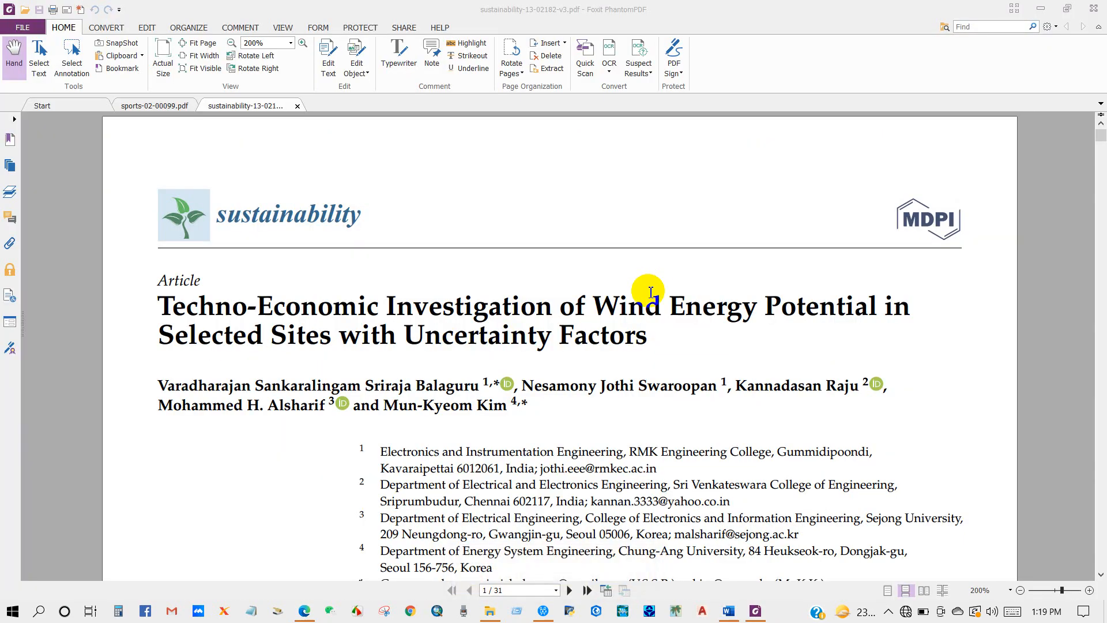
{"action": "scroll", "scroll_direction": "down", "scroll_amount": 3}
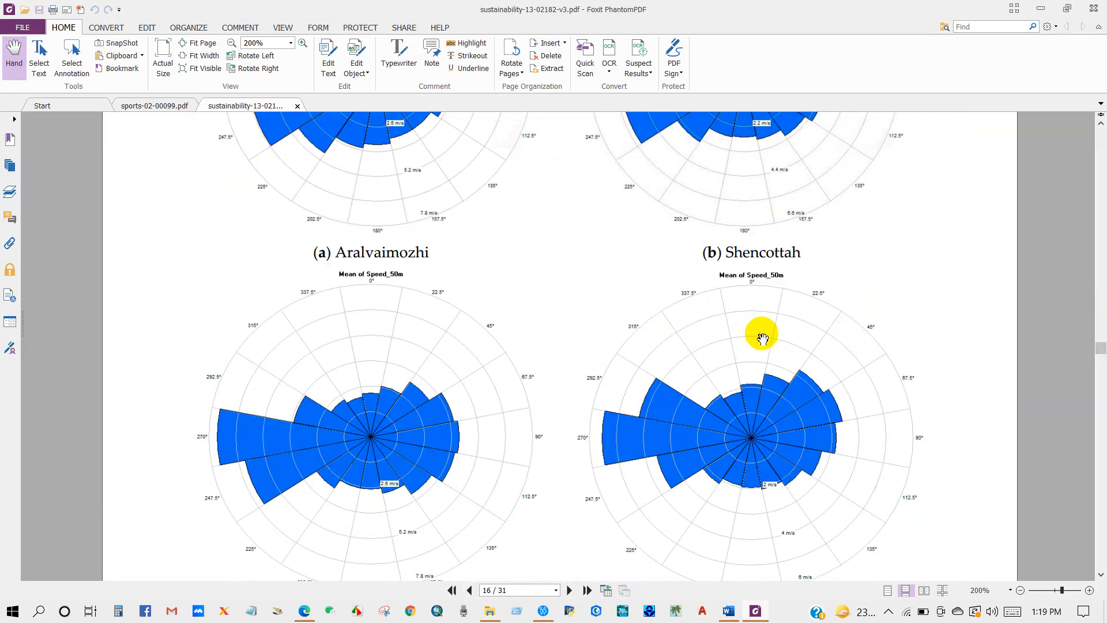
{"action": "left_click", "coordinate": [154, 105]}
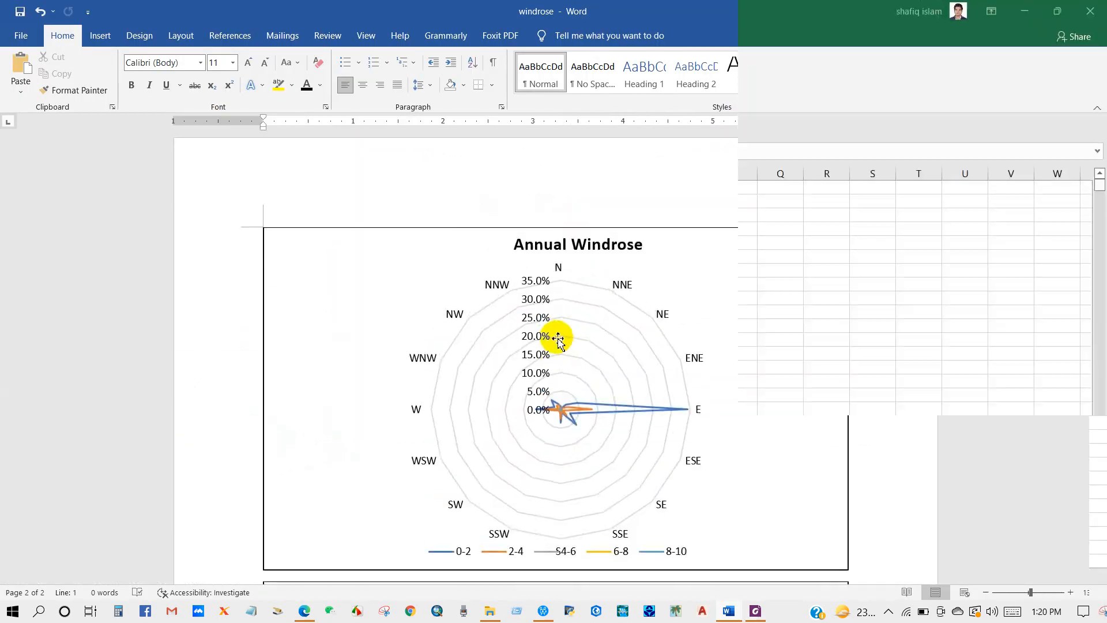
- Switch to the Dhaka wind workbook and select the Year through Speed data columns A:F
{"action": "left_click", "coordinate": [729, 612]}
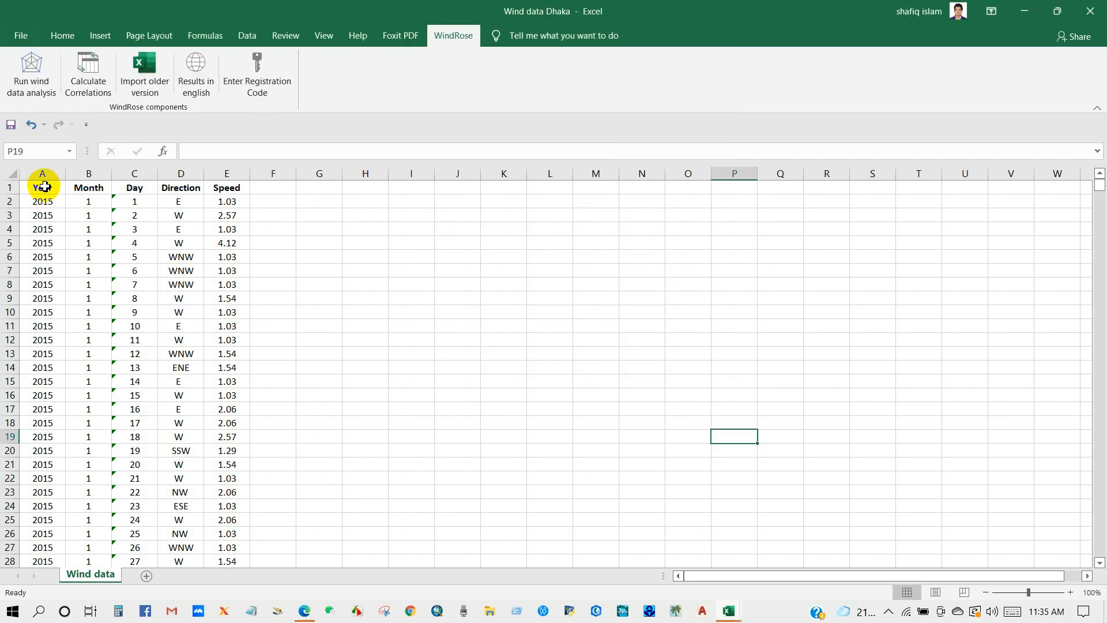
{"action": "left_click", "coordinate": [89, 173]}
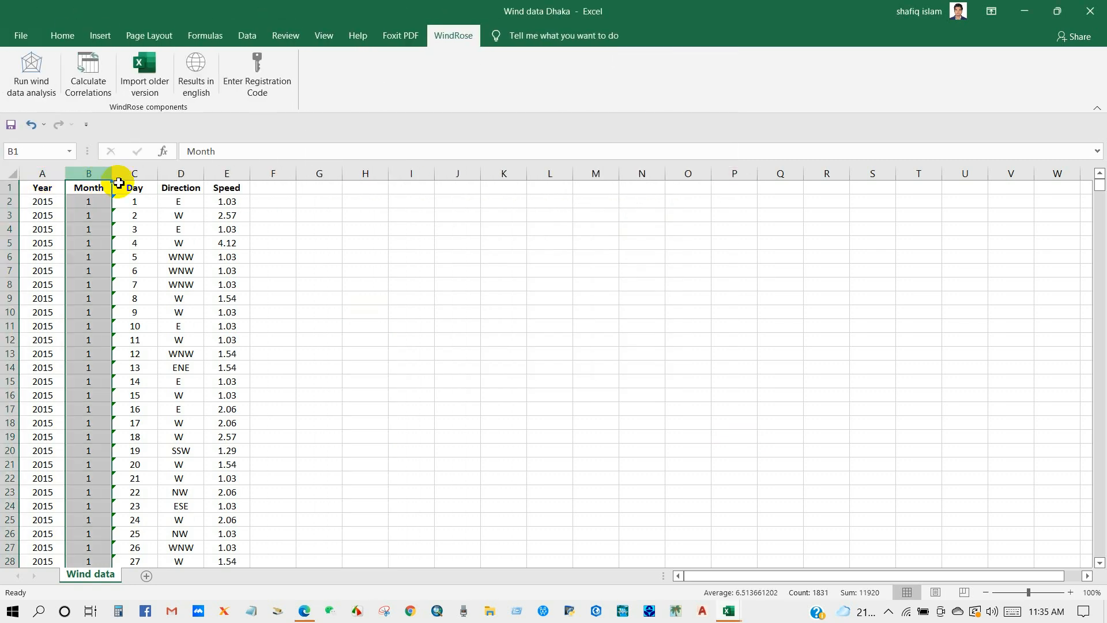
{"action": "left_click", "coordinate": [134, 173]}
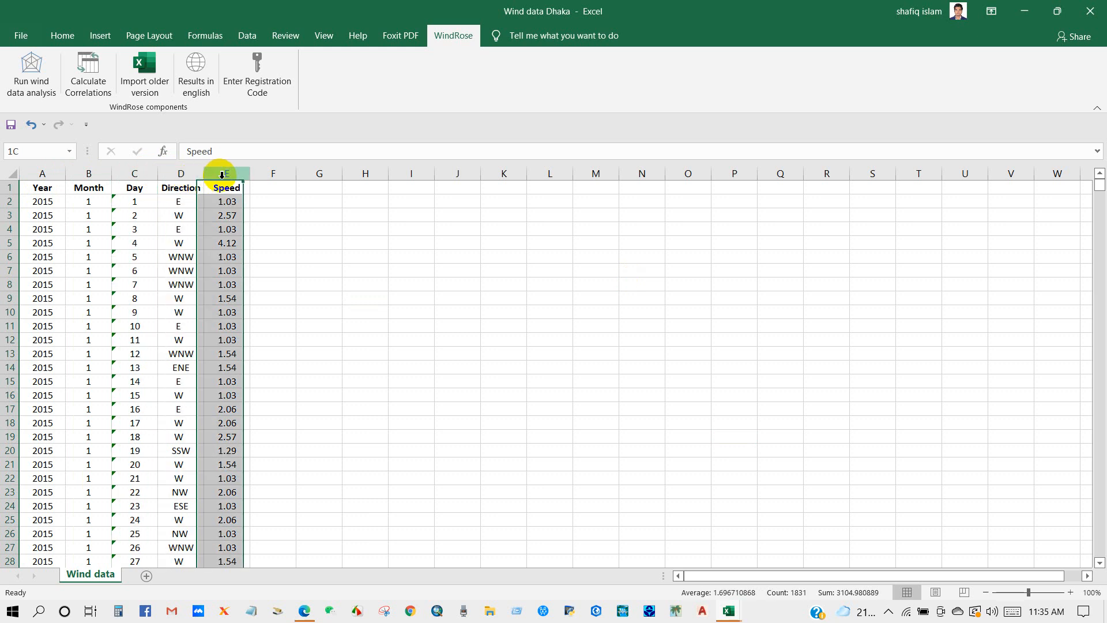
{"action": "left_click", "coordinate": [320, 270]}
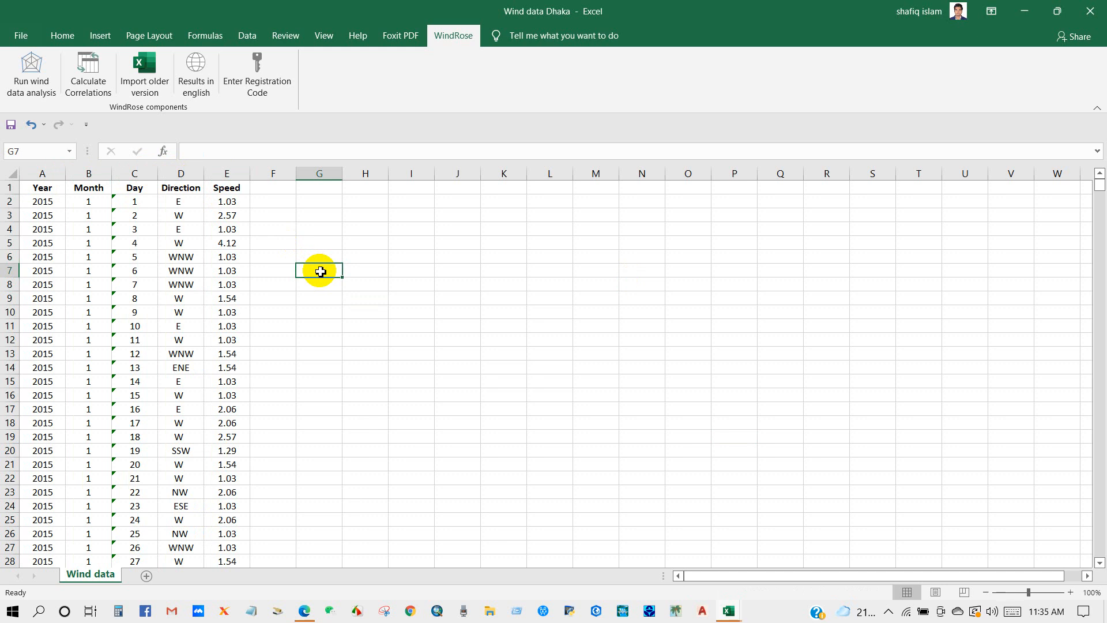
{"action": "left_click", "coordinate": [42, 201]}
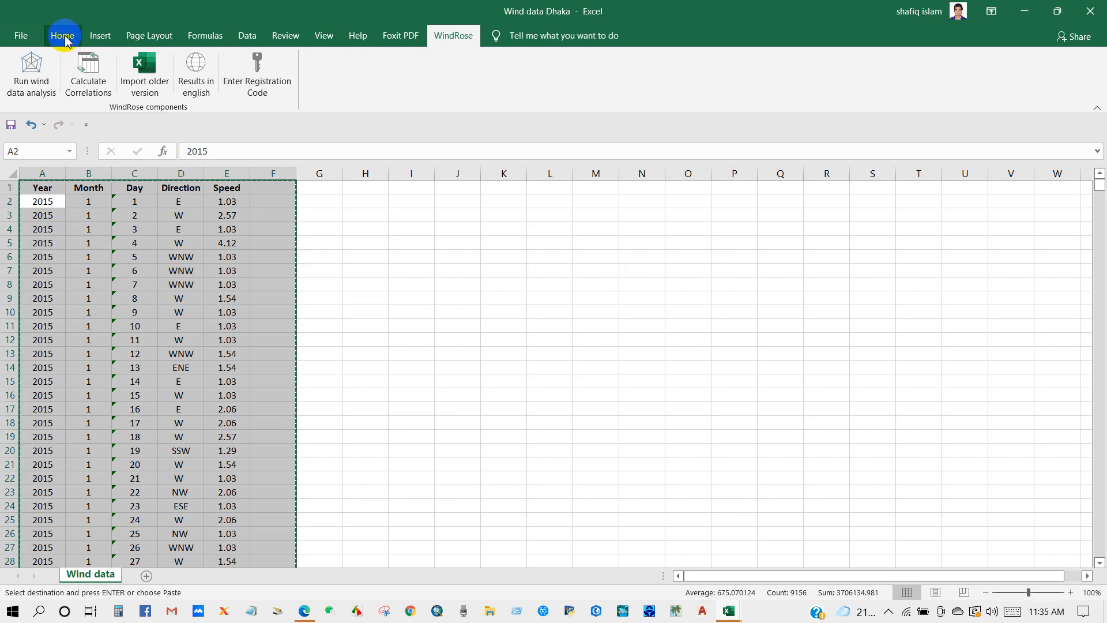
{"action": "left_click", "coordinate": [100, 36]}
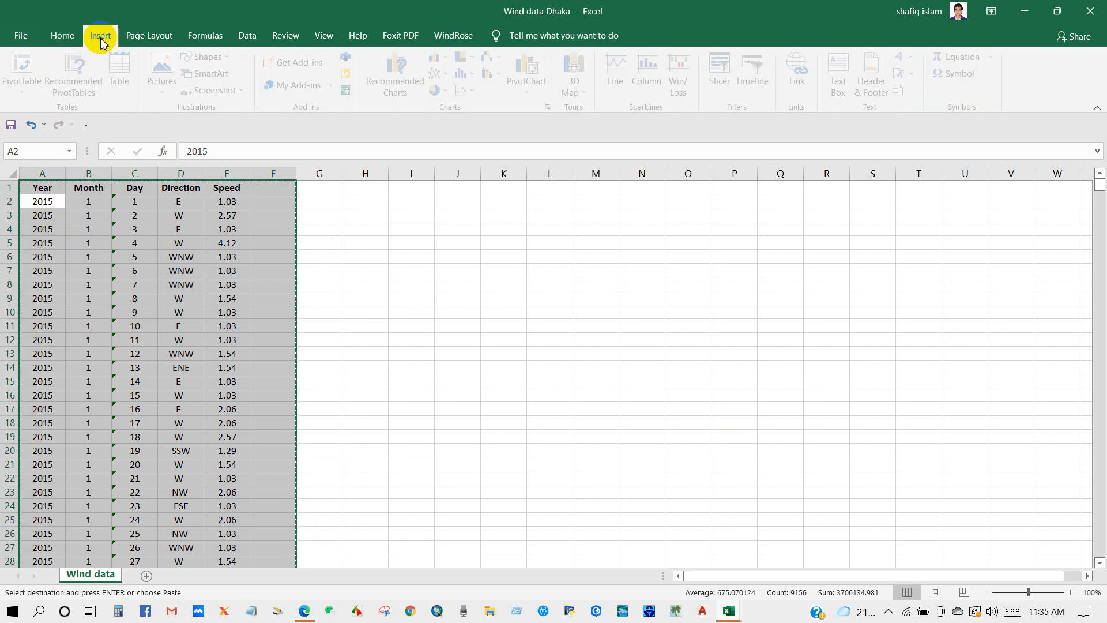
- Create a PivotTable from the wind data on a new worksheet
{"action": "left_click", "coordinate": [26, 70]}
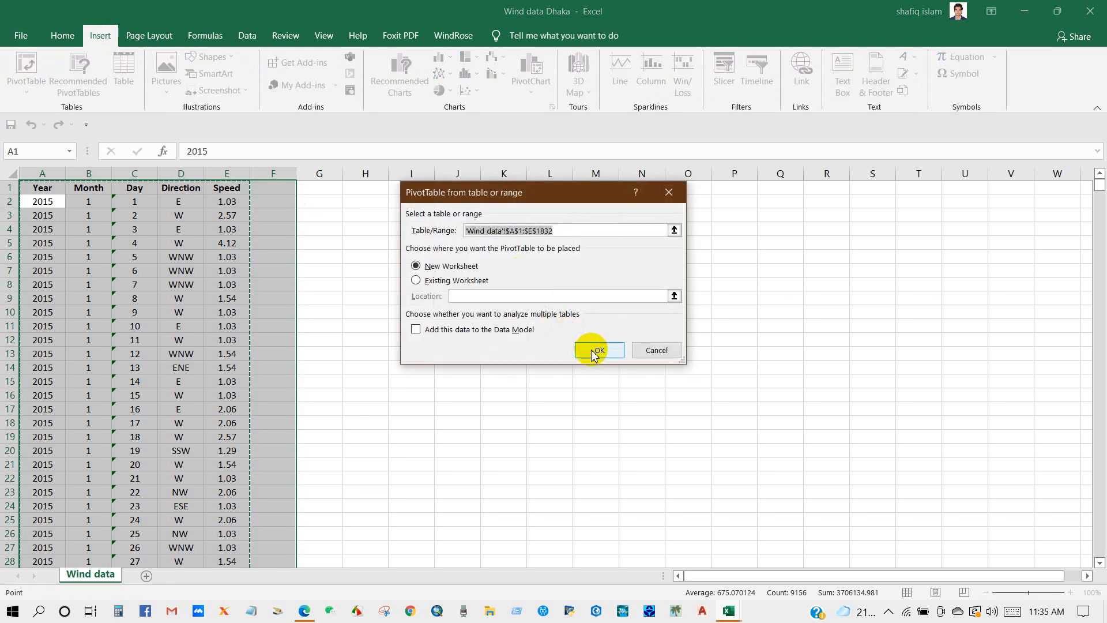
{"action": "left_click", "coordinate": [596, 350]}
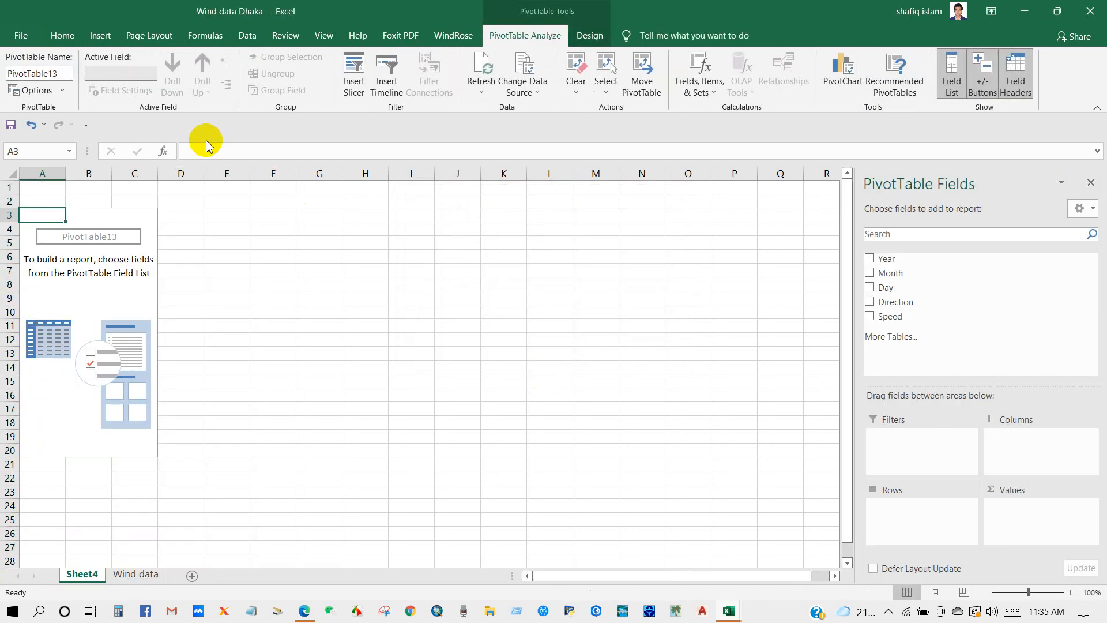
{"action": "mouse_move", "coordinate": [922, 332]}
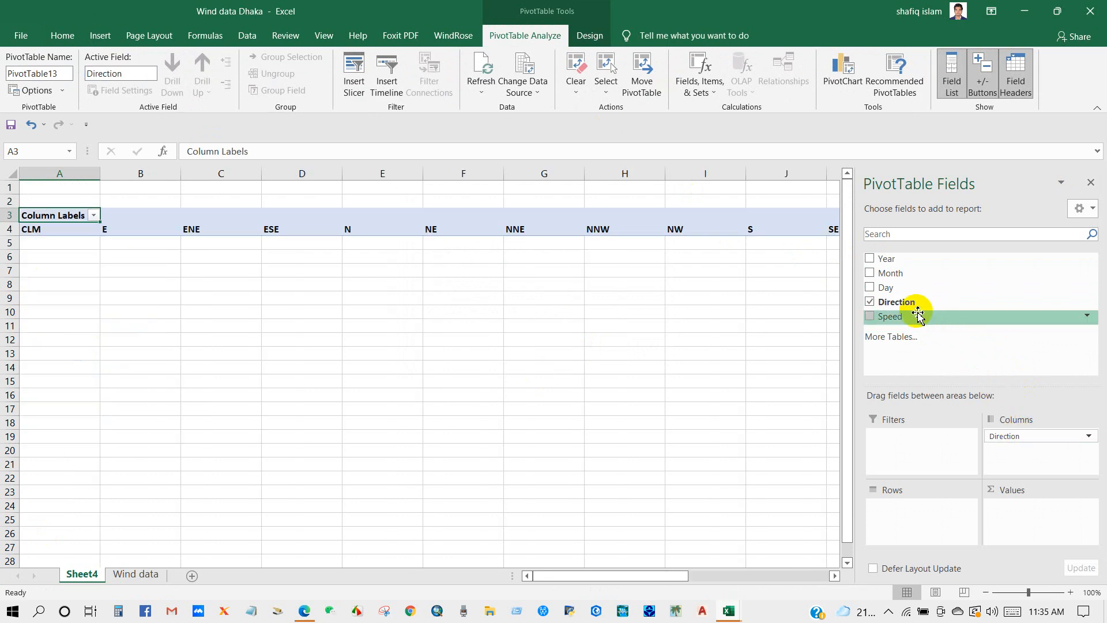
- Count Direction in the values and columns with Speed as the pivot rows
{"action": "left_click_drag", "start_coordinate": [896, 301], "coordinate": [1014, 505]}
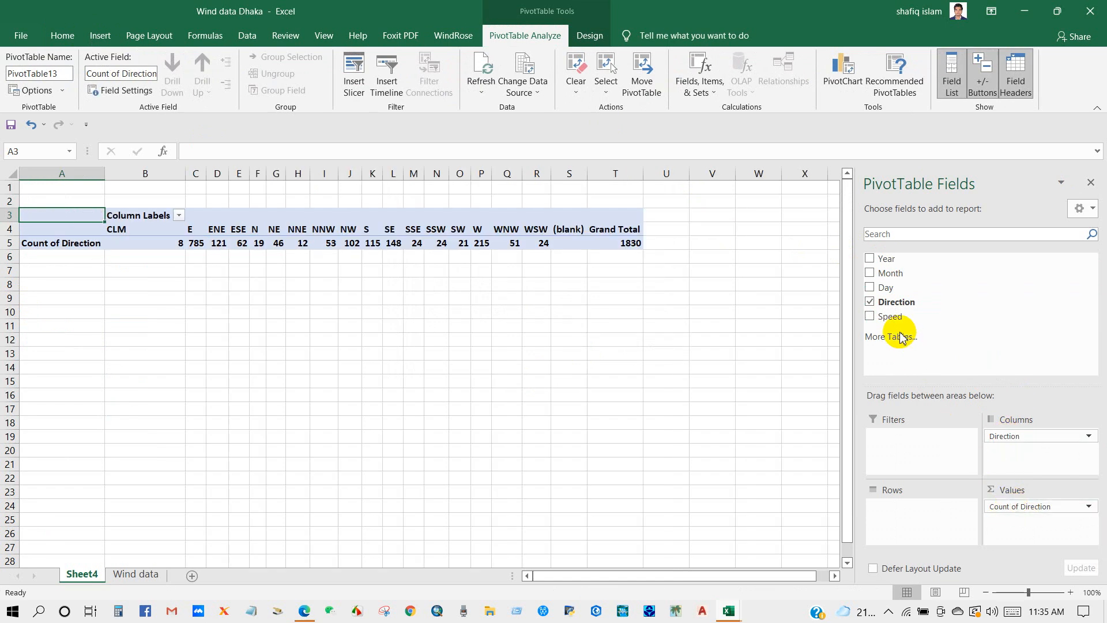
{"action": "left_click_drag", "start_coordinate": [901, 316], "coordinate": [895, 504]}
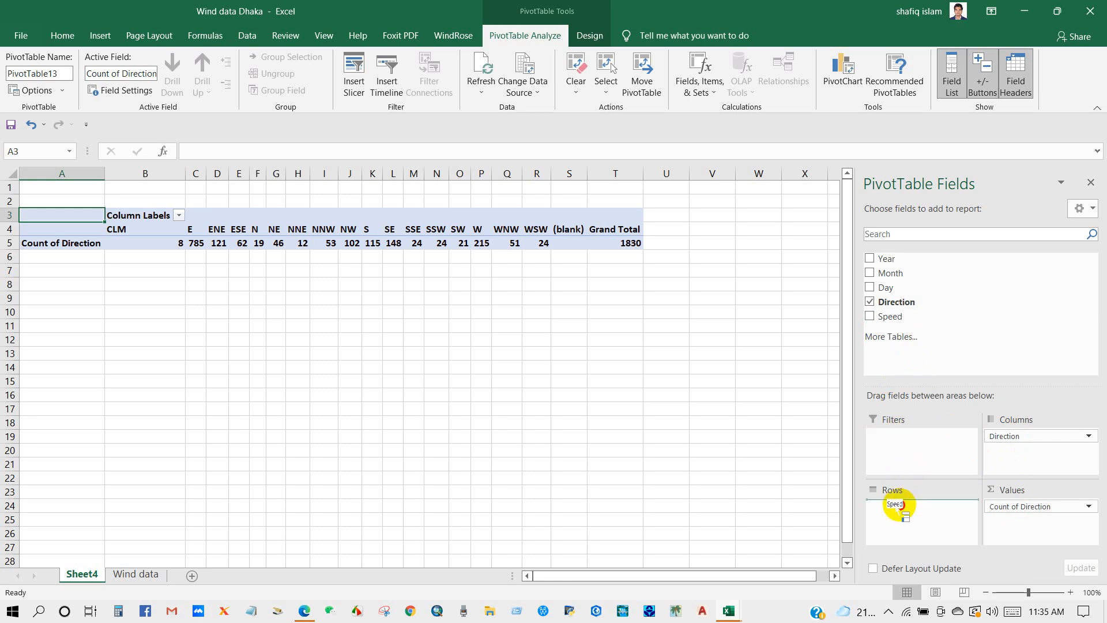
{"action": "left_click_drag", "start_coordinate": [895, 504], "coordinate": [921, 507]}
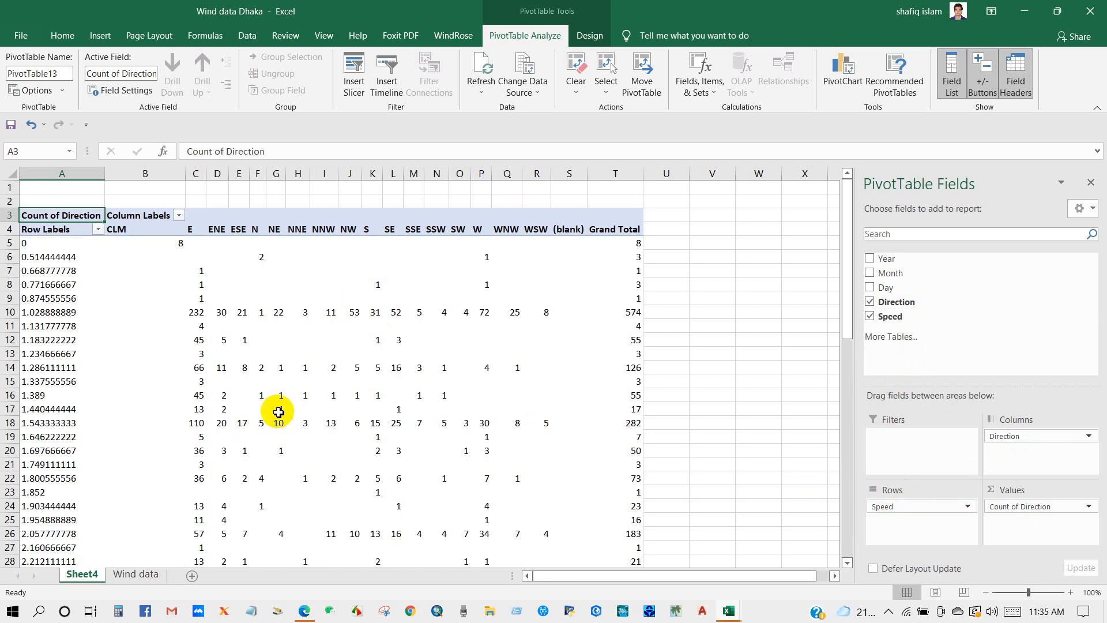
{"action": "scroll", "scroll_direction": "down", "scroll_amount": 3}
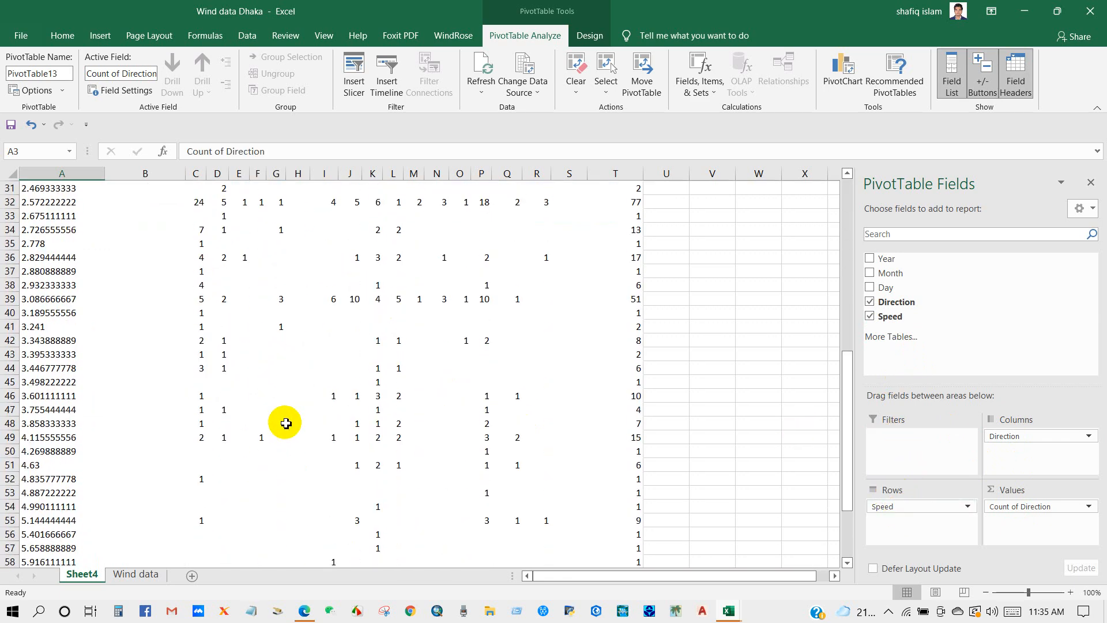
{"action": "scroll", "scroll_direction": "down", "scroll_amount": 3}
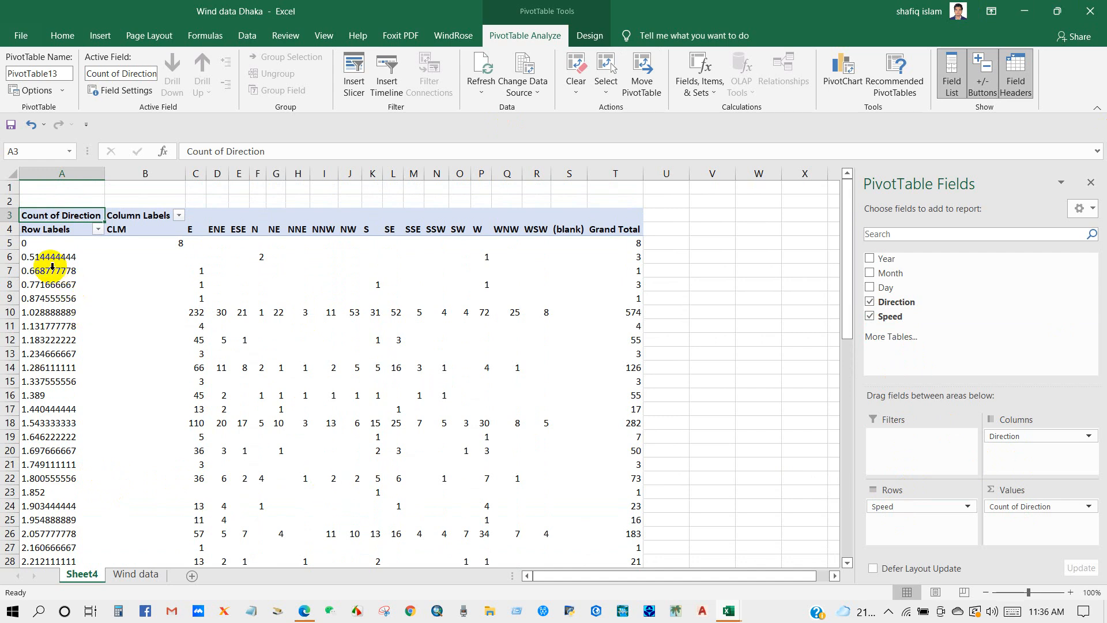
- Group the Speed row labels into 2-unit ranges from 0 to 10
{"action": "left_click", "coordinate": [61, 256]}
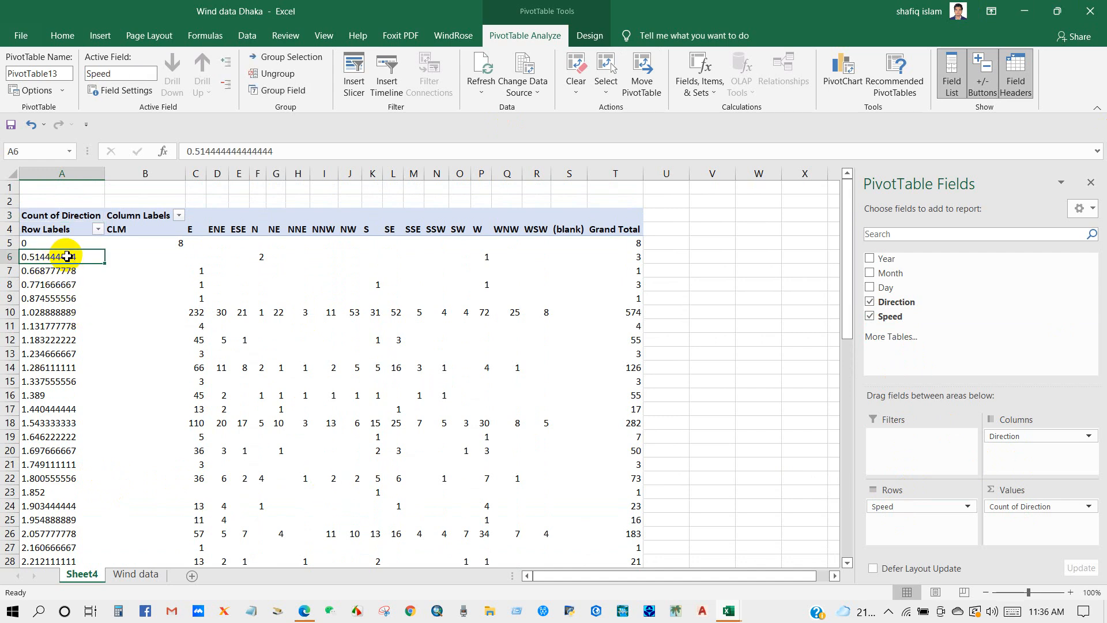
{"action": "right_click", "coordinate": [48, 256]}
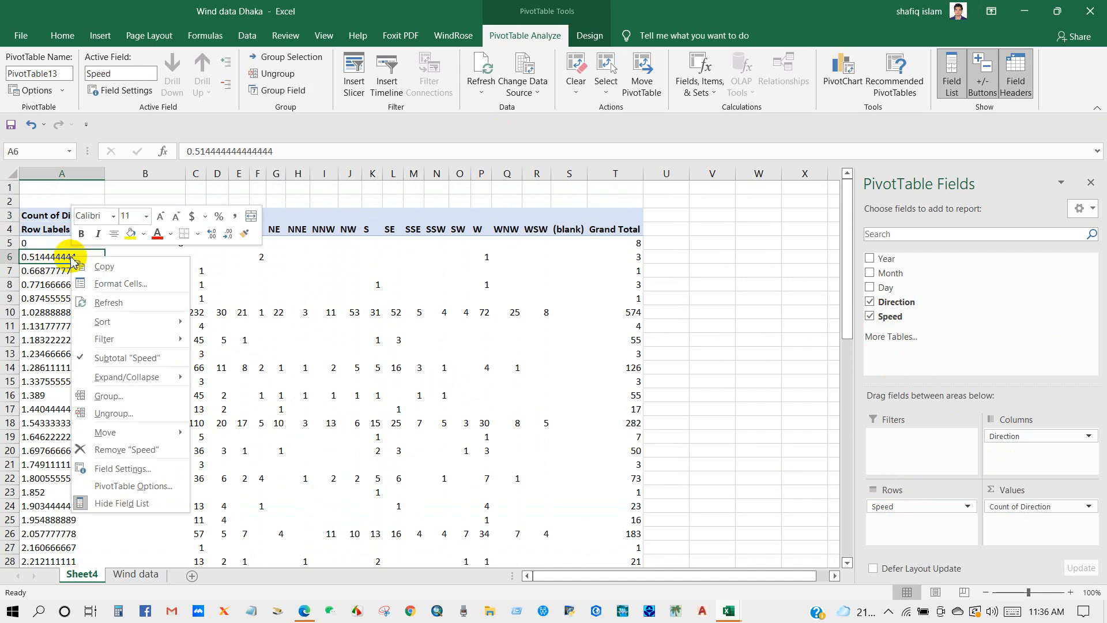
{"action": "mouse_move", "coordinate": [110, 396]}
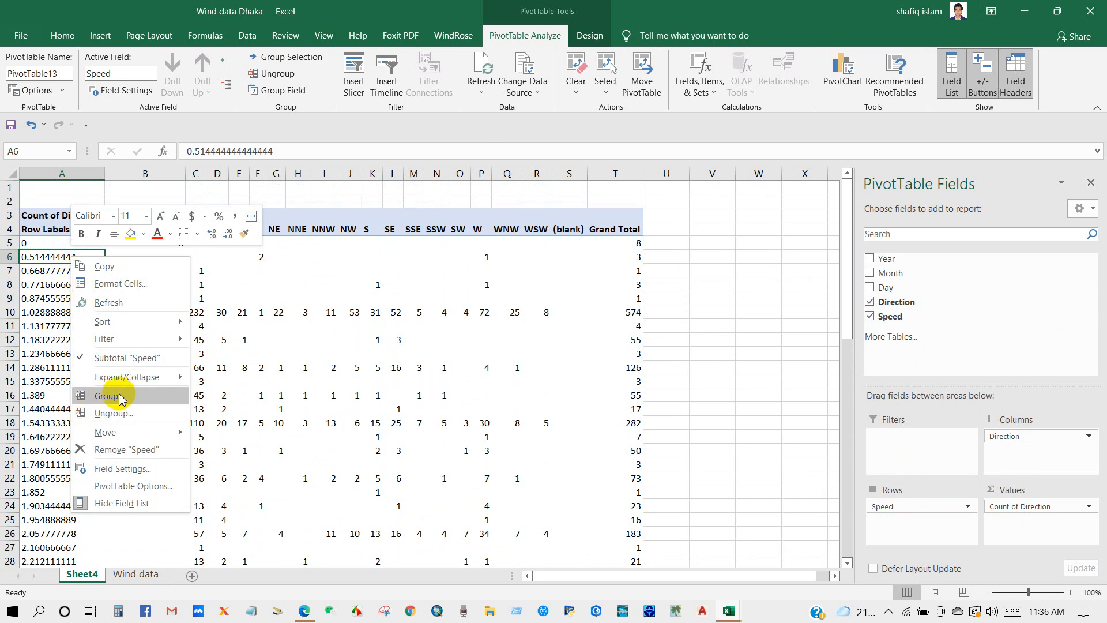
{"action": "left_click", "coordinate": [109, 396]}
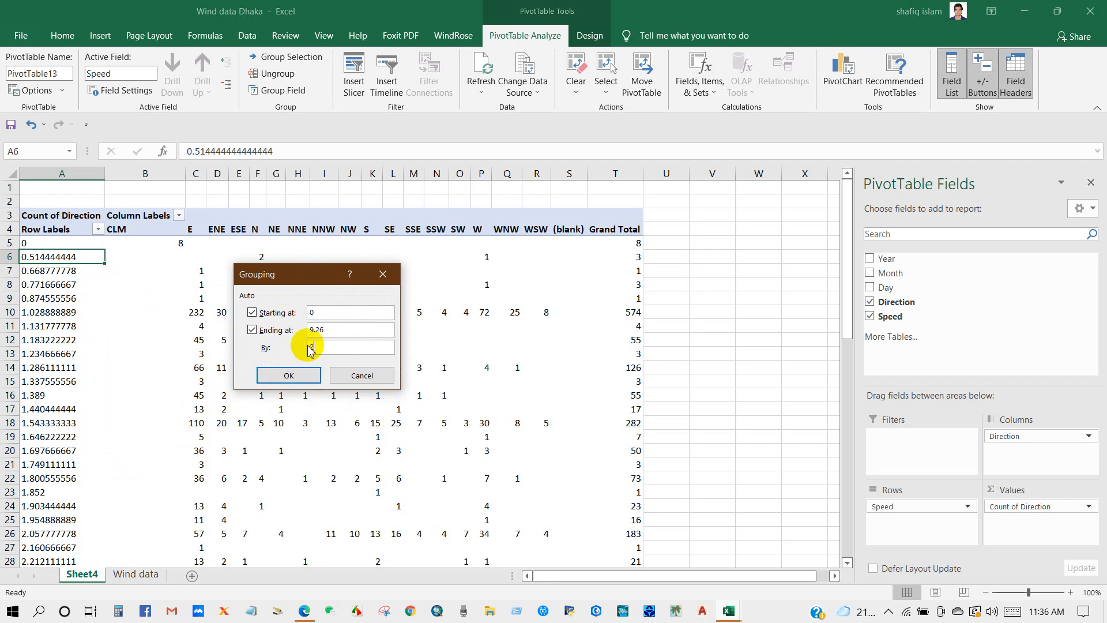
{"action": "left_click", "coordinate": [288, 375]}
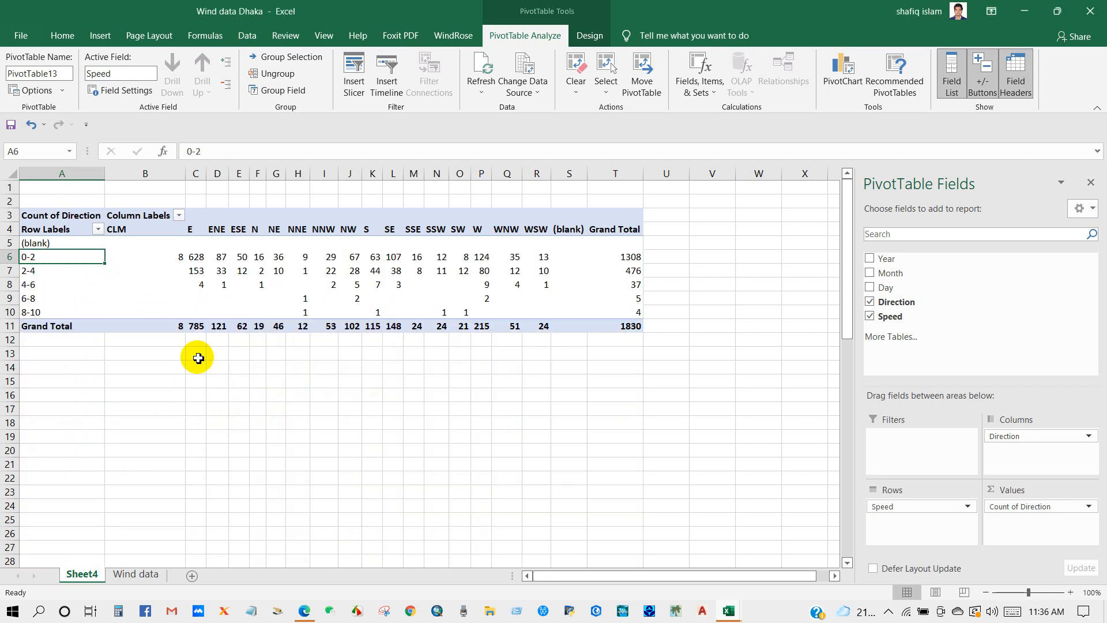
{"action": "mouse_move", "coordinate": [240, 265]}
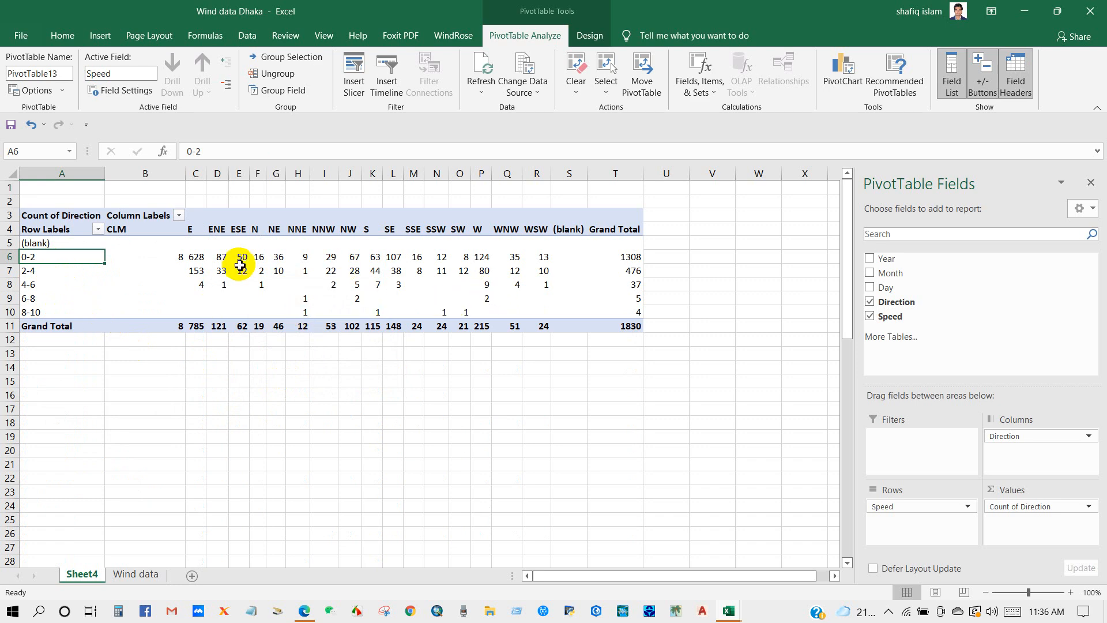
{"action": "mouse_move", "coordinate": [348, 262]}
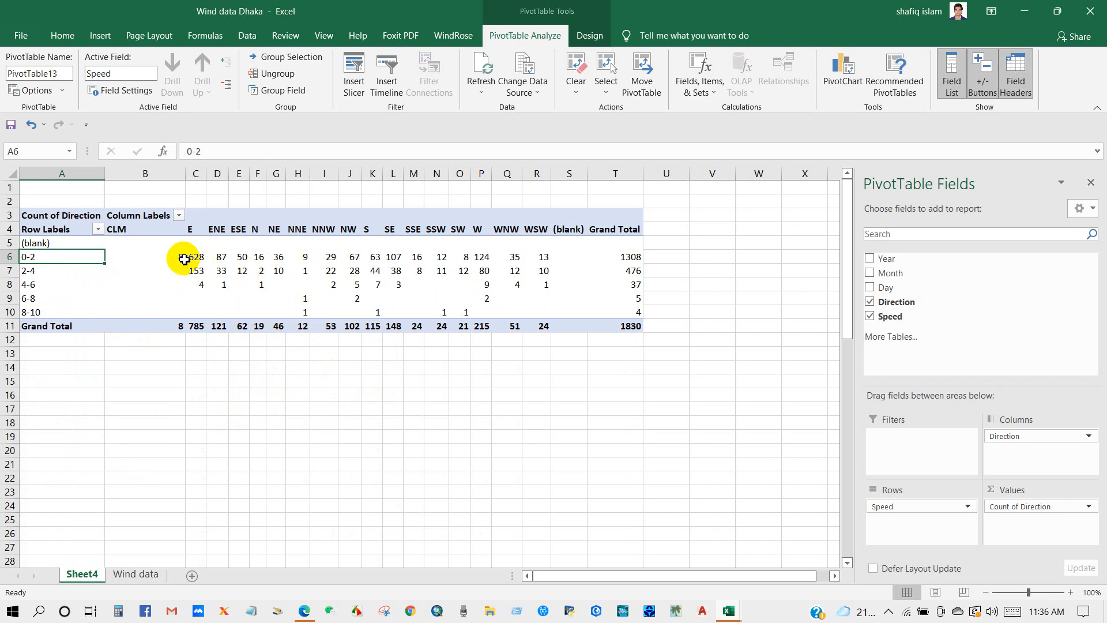
- Show the direction counts as % of Grand Total, giving 71.48% for the 0-2 class
{"action": "right_click", "coordinate": [196, 256]}
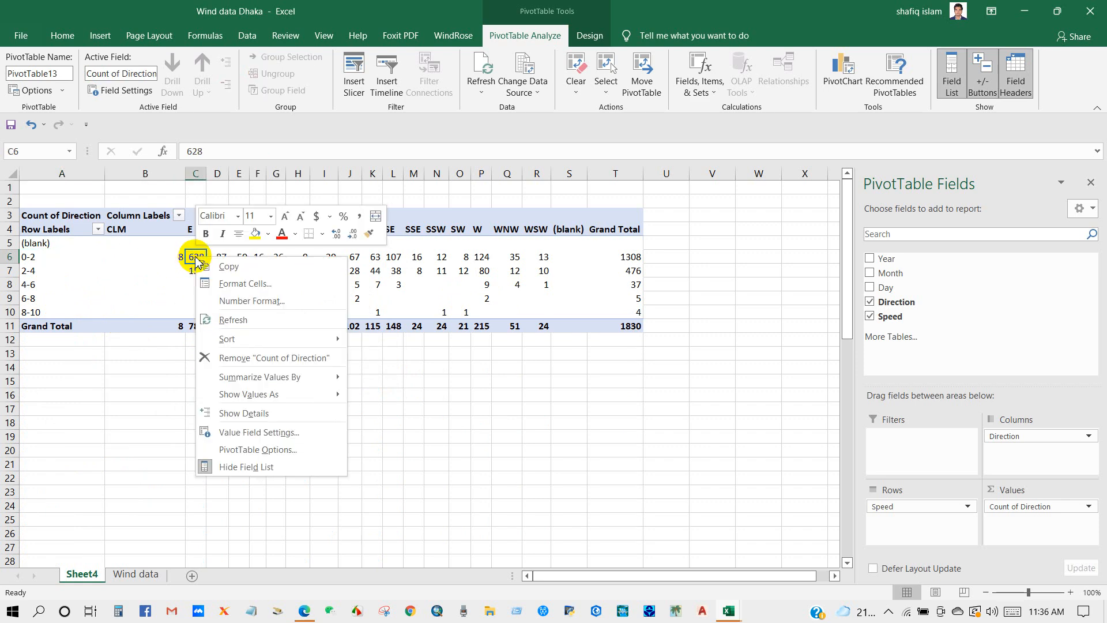
{"action": "mouse_move", "coordinate": [237, 373]}
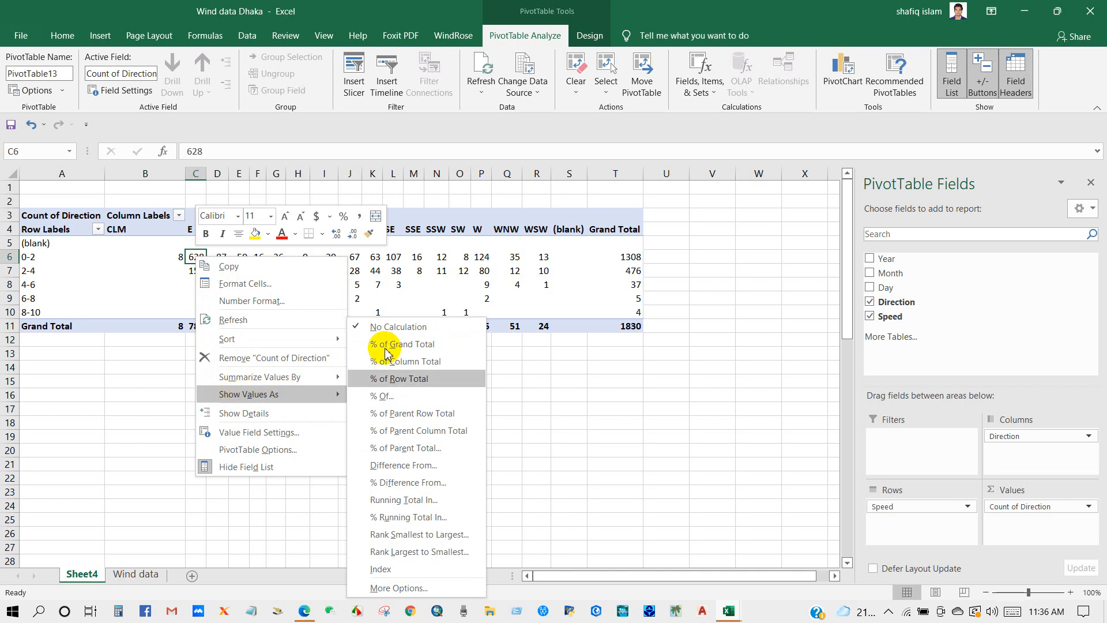
{"action": "left_click", "coordinate": [405, 343]}
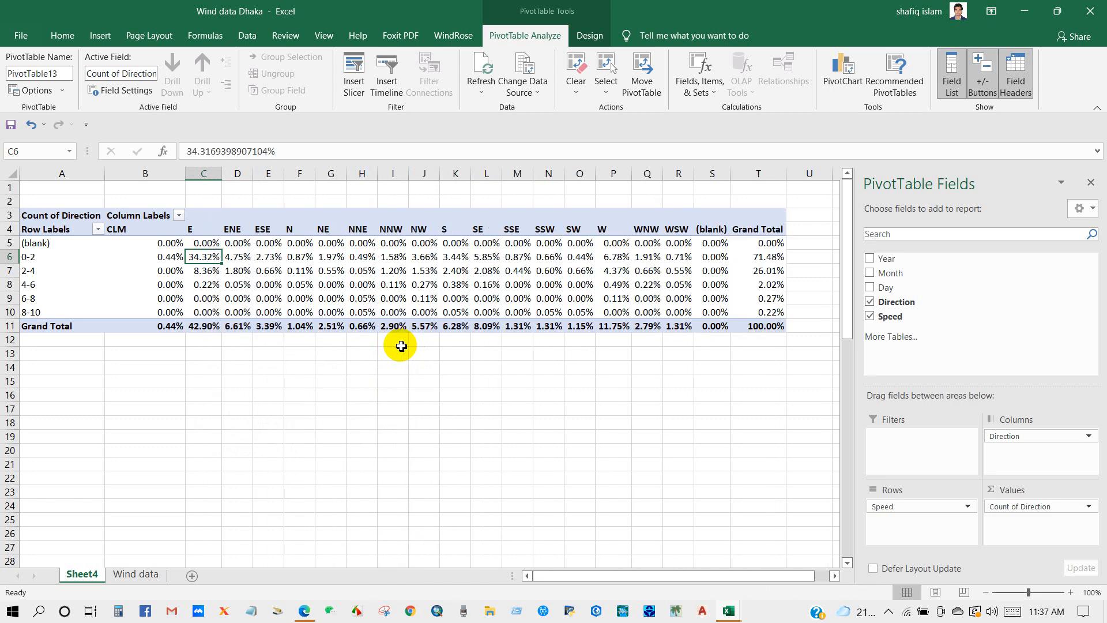
{"action": "mouse_move", "coordinate": [457, 404]}
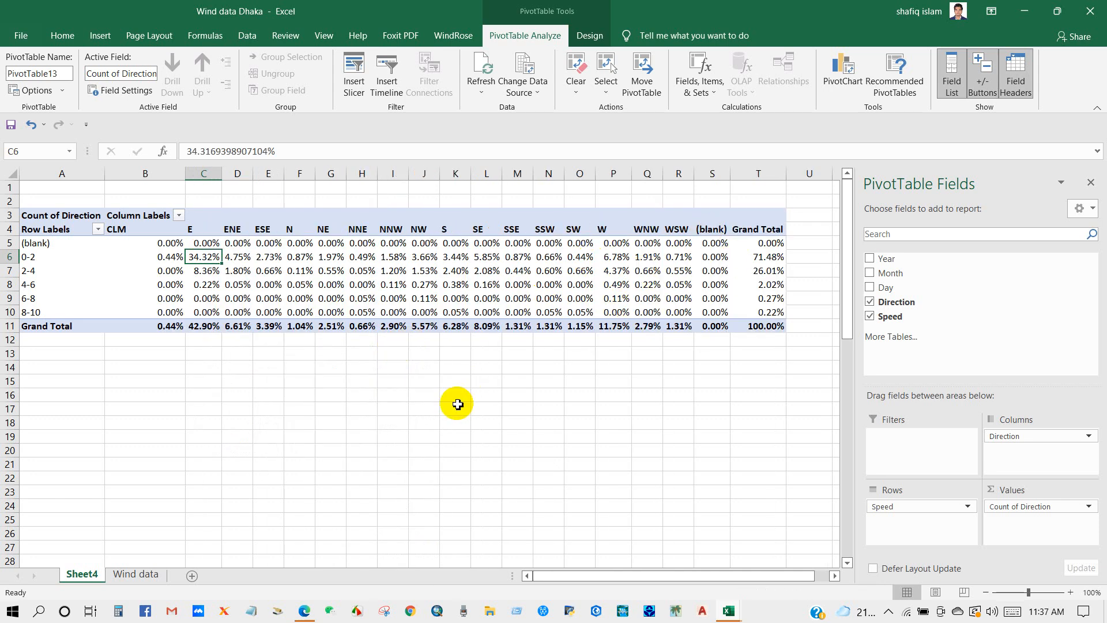
{"action": "mouse_move", "coordinate": [60, 228]}
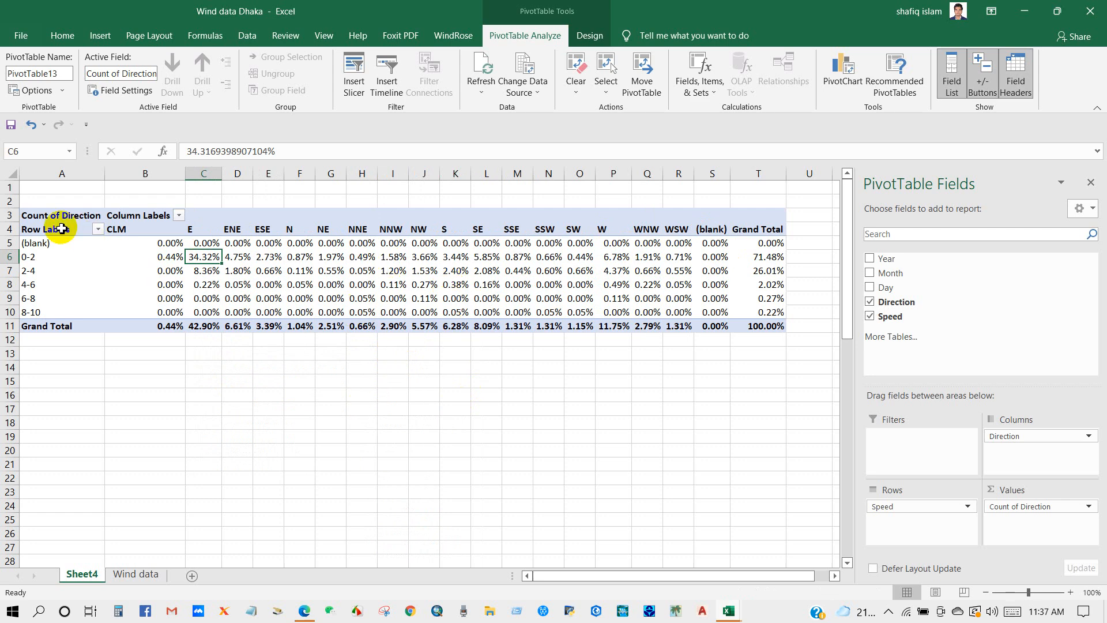
- Copy the pivot table and paste only its values into B15 below it
{"action": "right_click", "coordinate": [61, 216]}
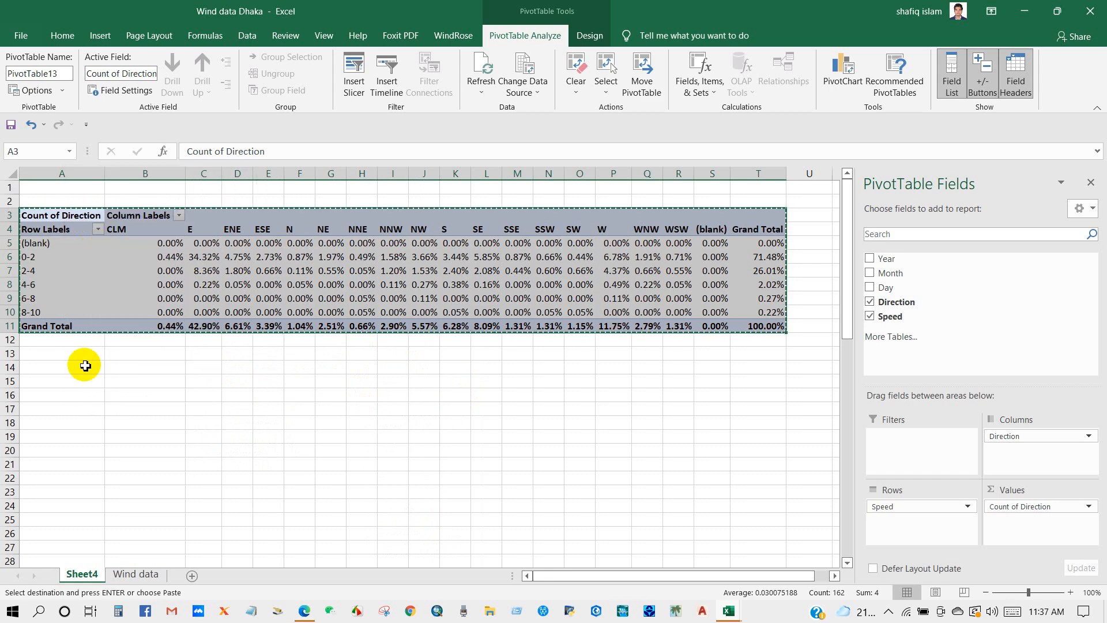
{"action": "mouse_move", "coordinate": [122, 387]}
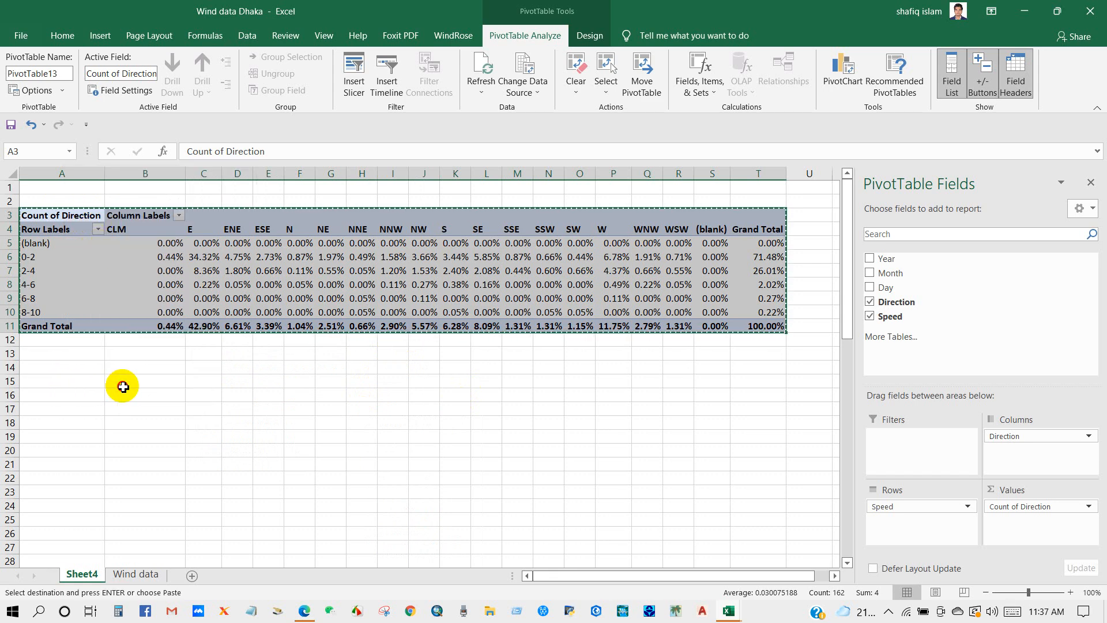
{"action": "right_click", "coordinate": [123, 386]}
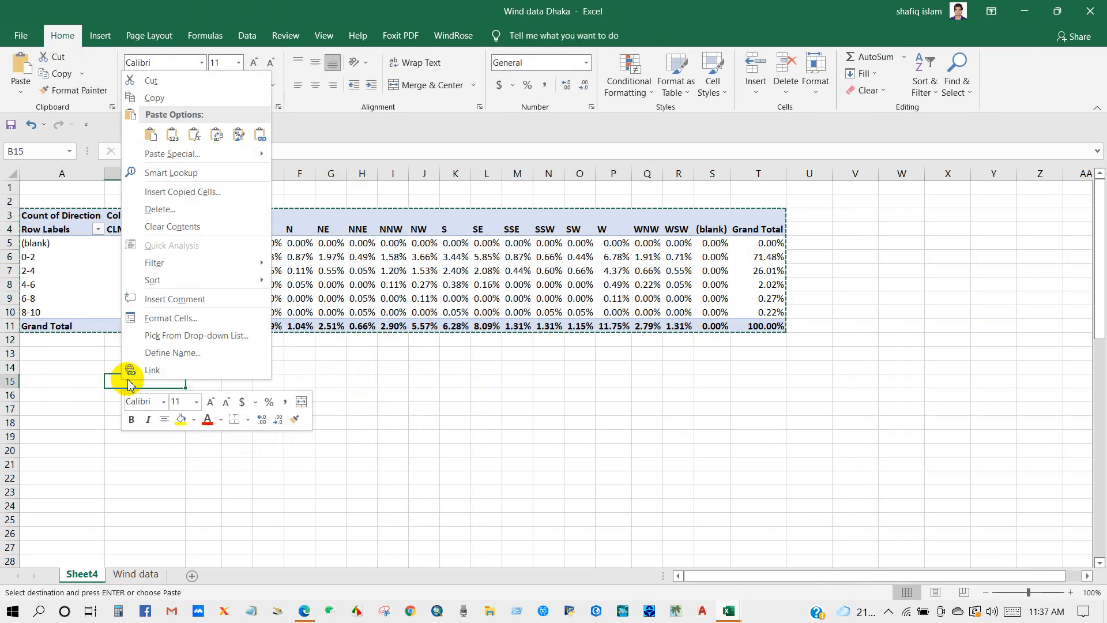
{"action": "left_click", "coordinate": [150, 135]}
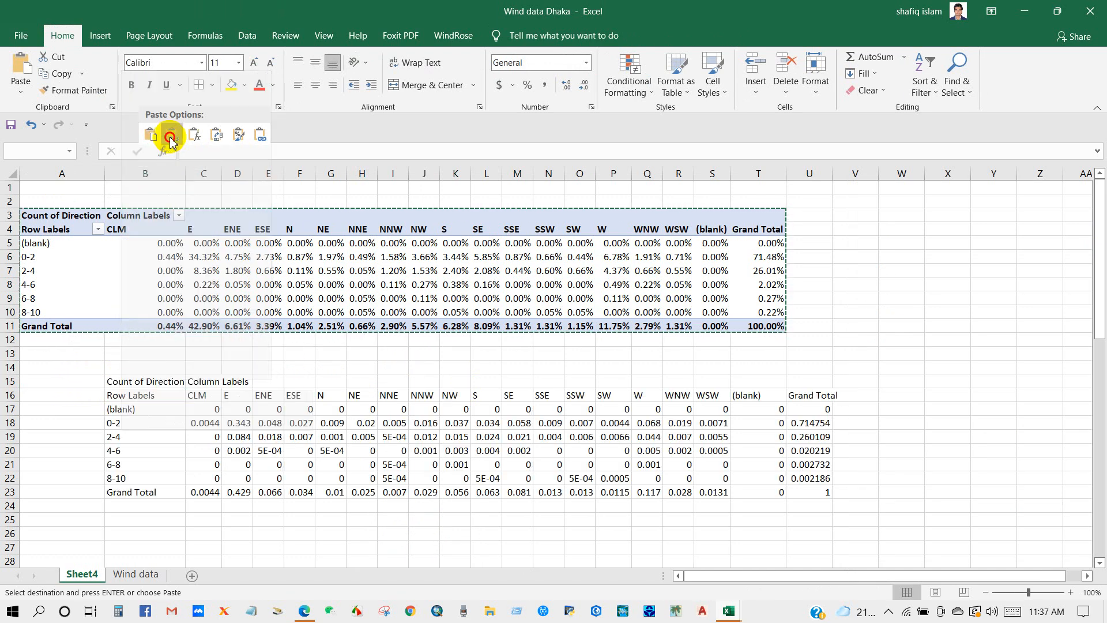
{"action": "left_click", "coordinate": [170, 136]}
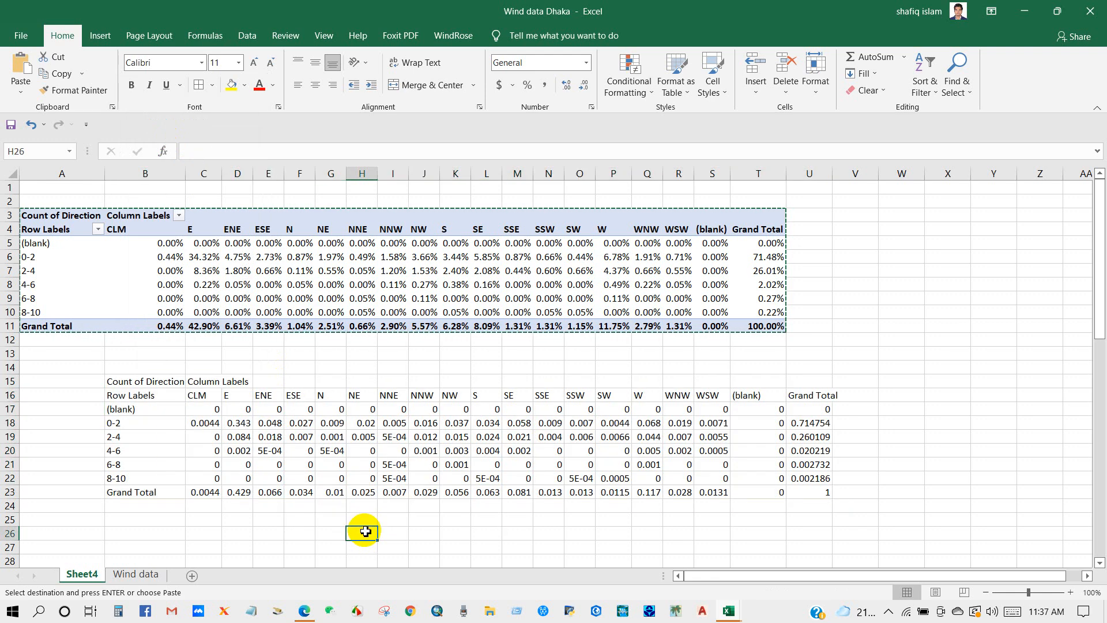
{"action": "left_click", "coordinate": [203, 409]}
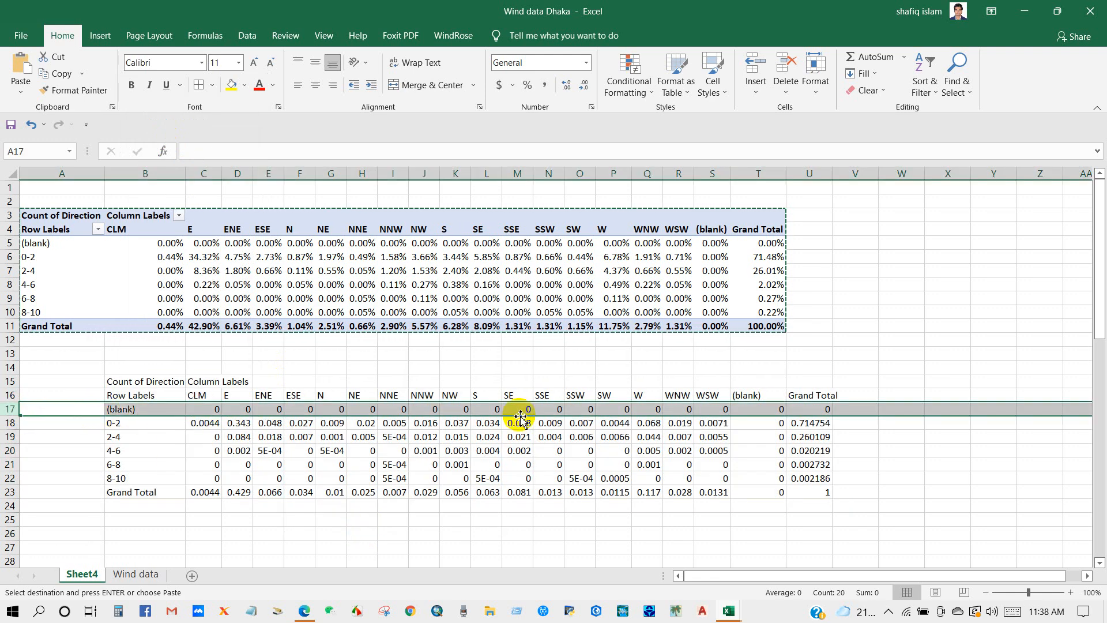
- Delete the (blank) speed row 17 from the pasted values table
{"action": "right_click", "coordinate": [8, 408]}
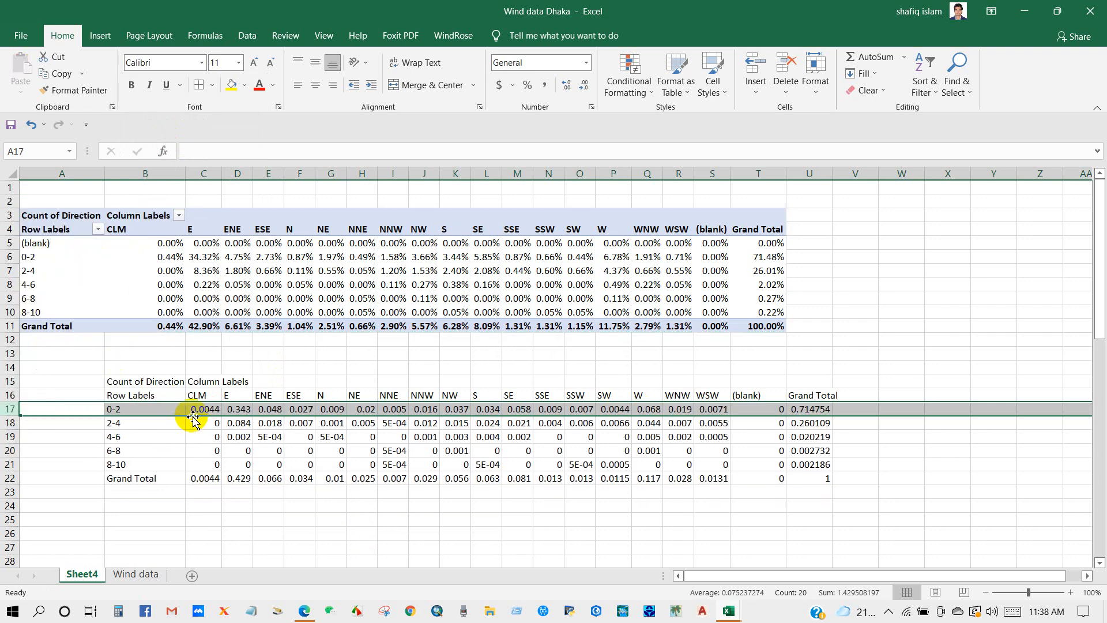
{"action": "left_click", "coordinate": [758, 477]}
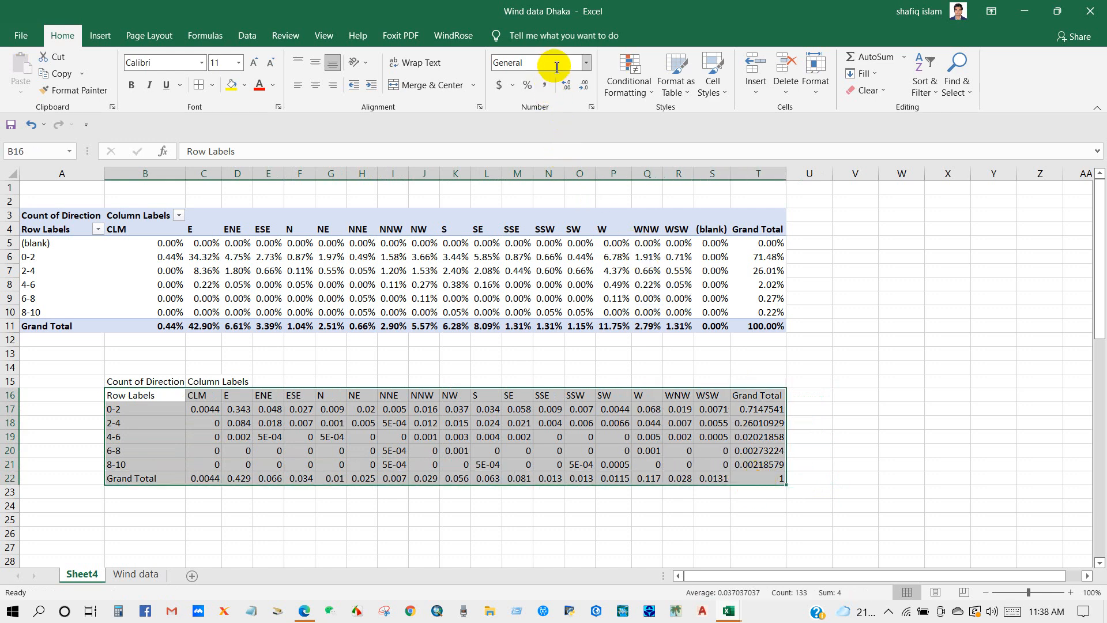
- Format the pasted table's values as percentages with one decimal place
{"action": "left_click", "coordinate": [584, 62]}
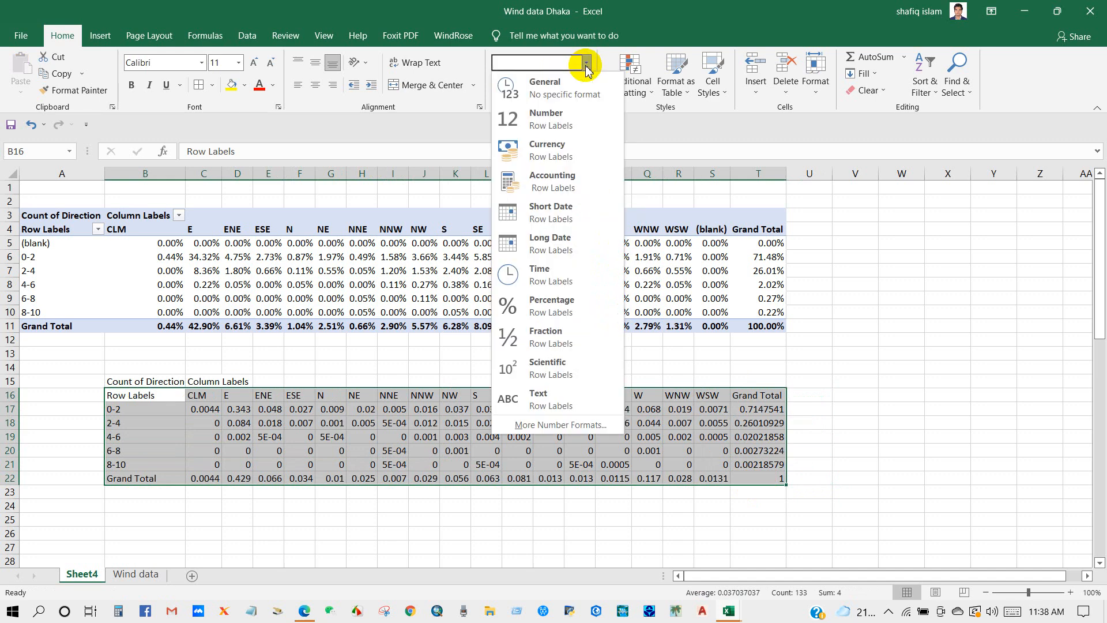
{"action": "mouse_move", "coordinate": [546, 305]}
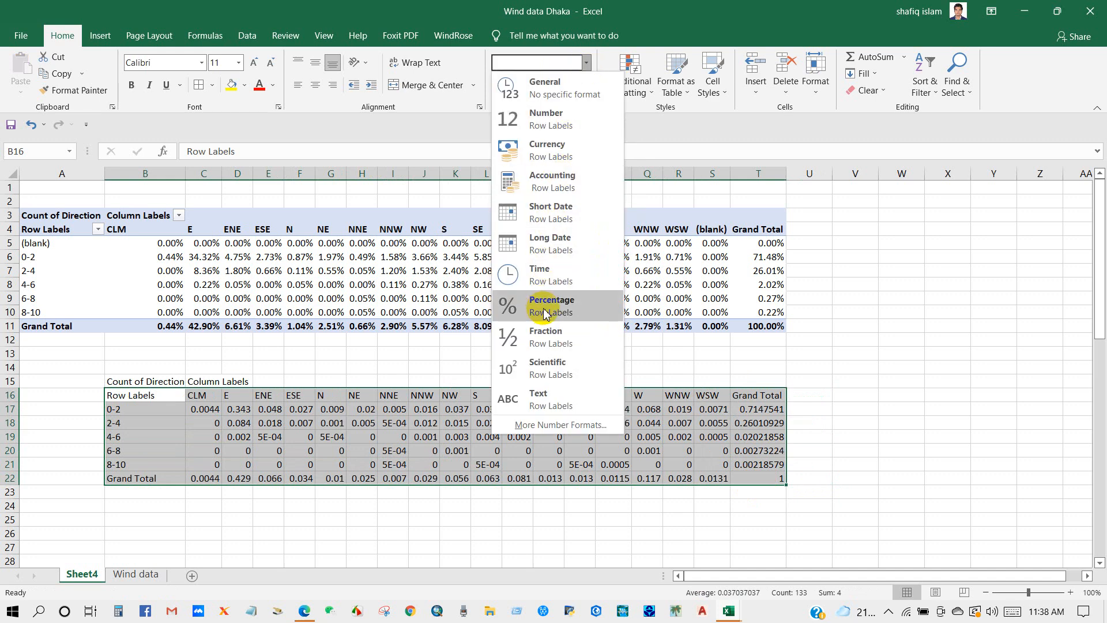
{"action": "left_click", "coordinate": [551, 304]}
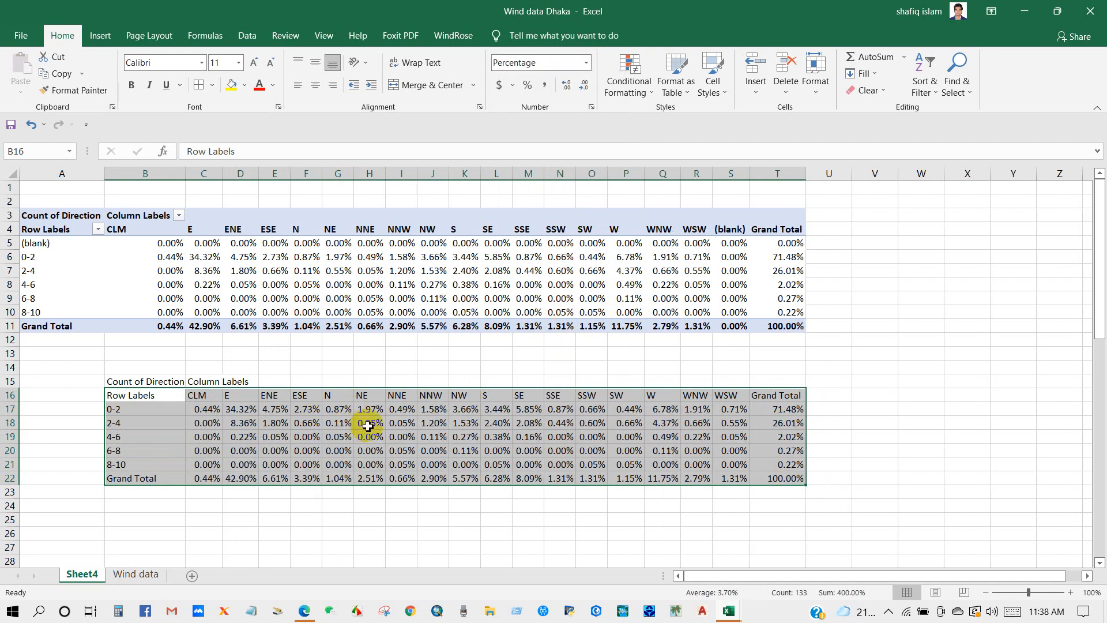
{"action": "left_click", "coordinate": [369, 422]}
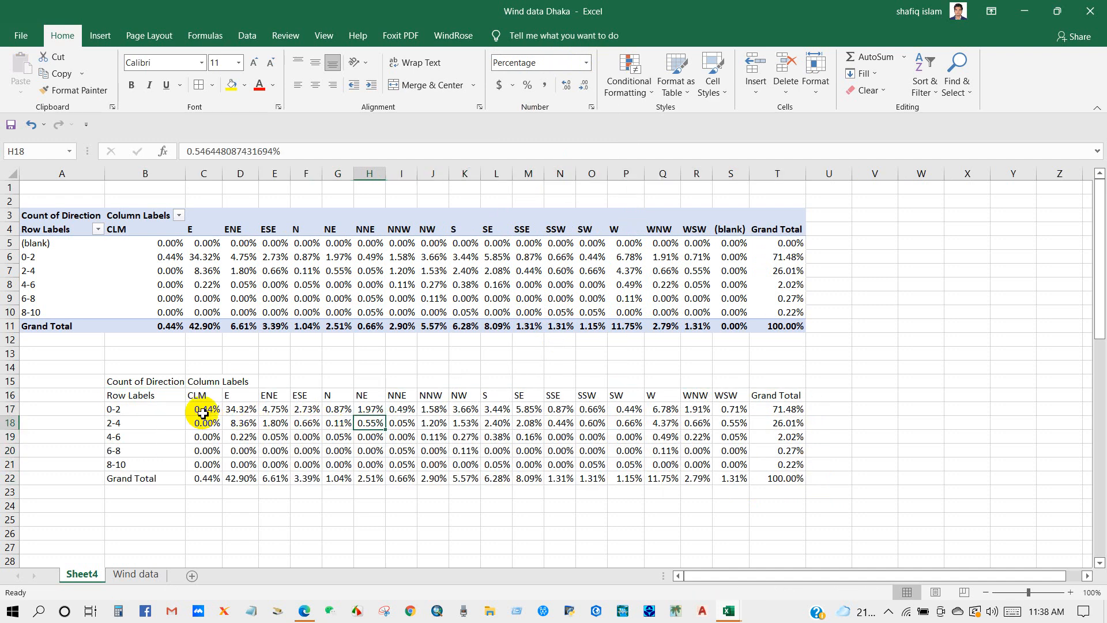
{"action": "left_click_drag", "start_coordinate": [203, 408], "coordinate": [685, 463]}
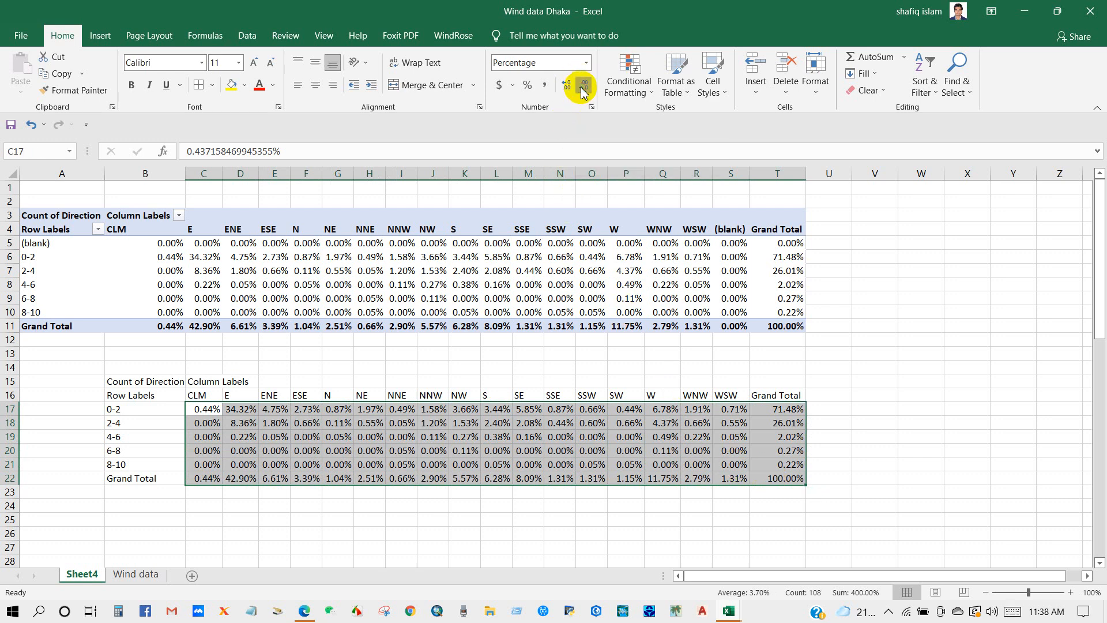
{"action": "left_click", "coordinate": [583, 85]}
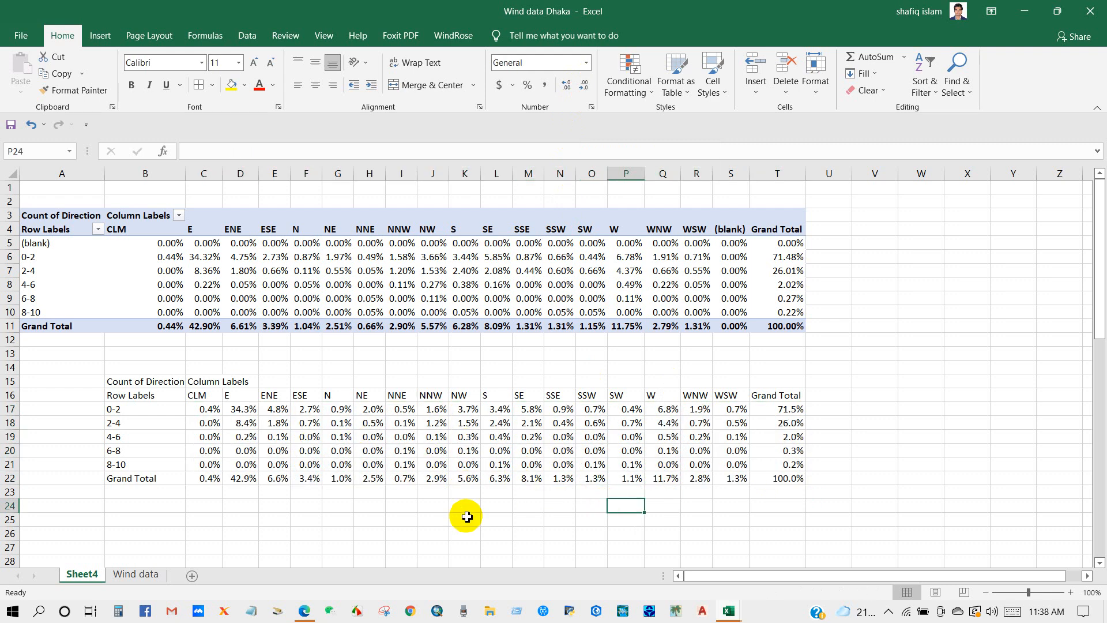
- Copy the speed labels 0-2 through Grand Total from B17:B22 into B26
{"action": "scroll", "scroll_direction": "down", "scroll_amount": 3}
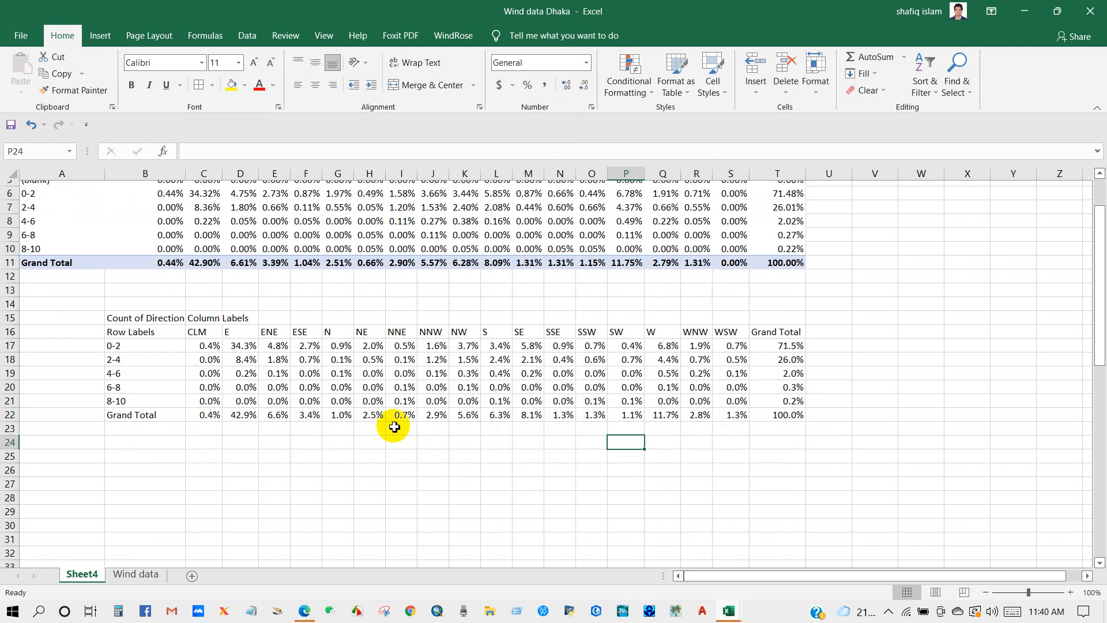
{"action": "scroll", "scroll_direction": "down", "scroll_amount": 3}
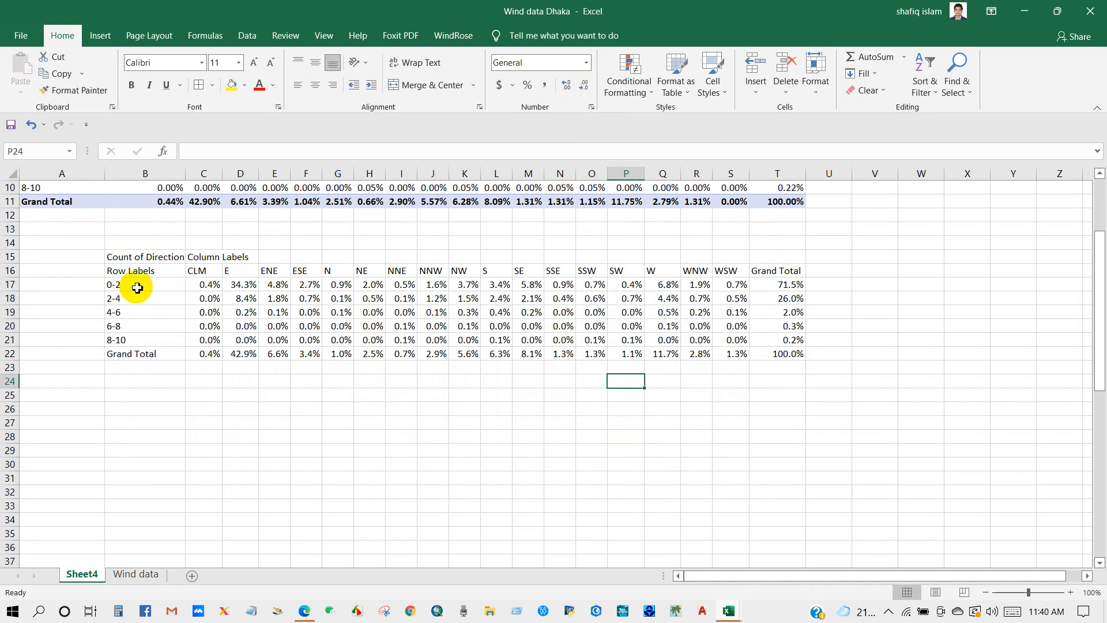
{"action": "left_click_drag", "start_coordinate": [138, 283], "coordinate": [137, 339]}
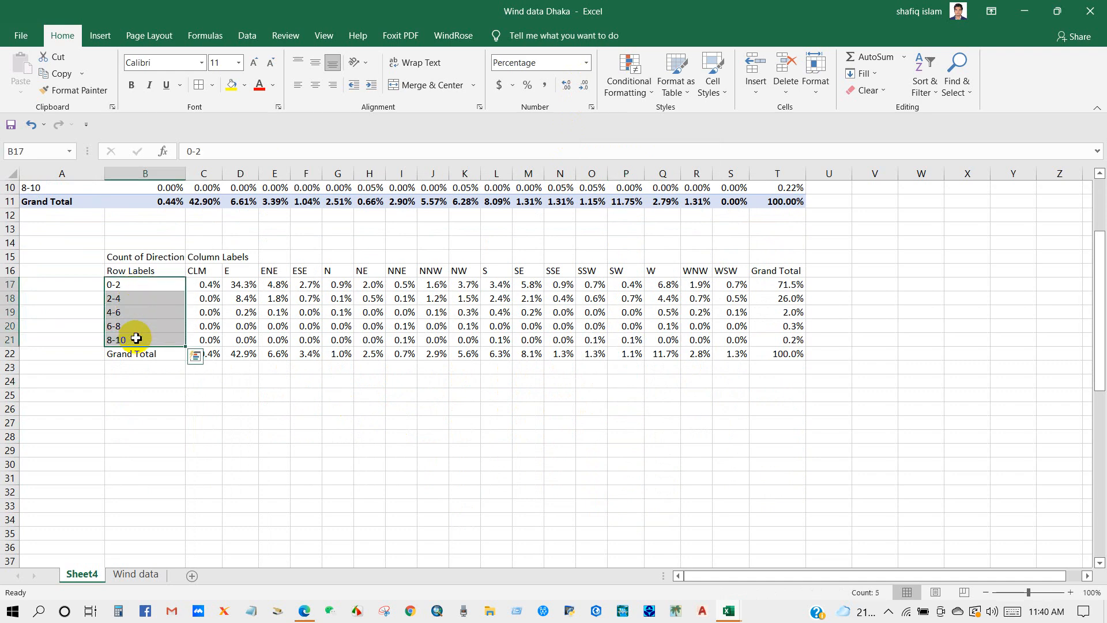
{"action": "mouse_move", "coordinate": [158, 321]}
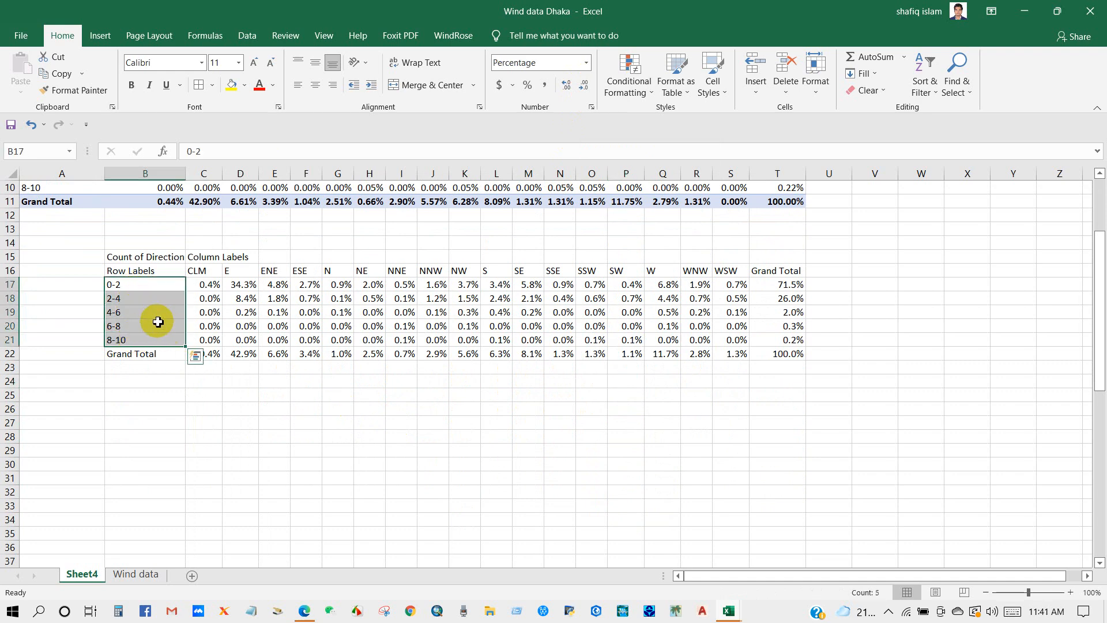
{"action": "left_click_drag", "start_coordinate": [158, 322], "coordinate": [158, 354]}
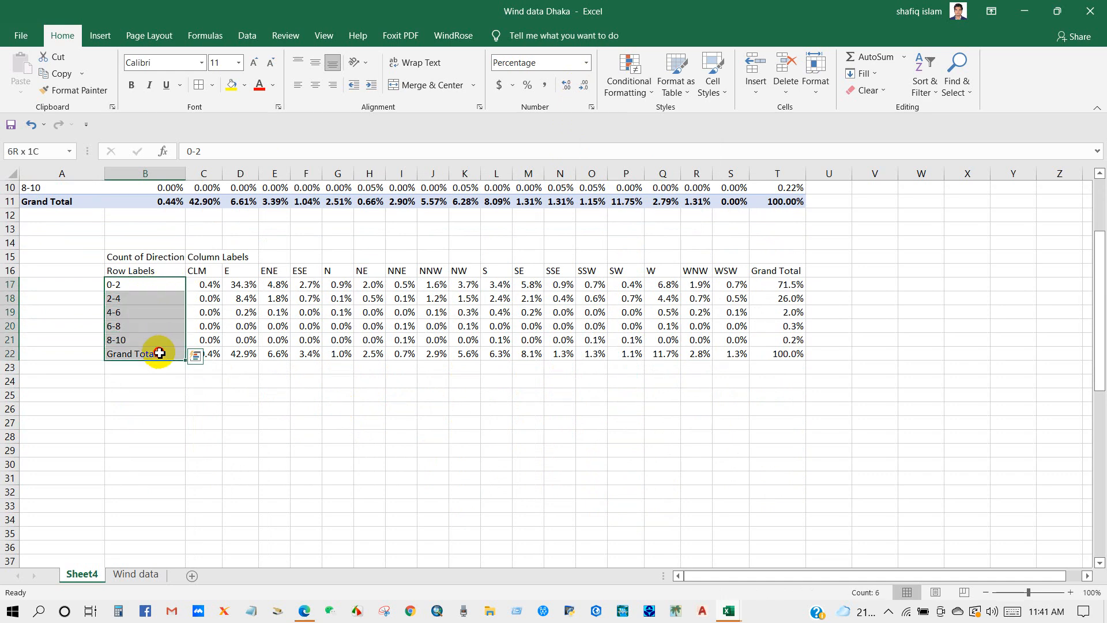
{"action": "right_click", "coordinate": [160, 353]}
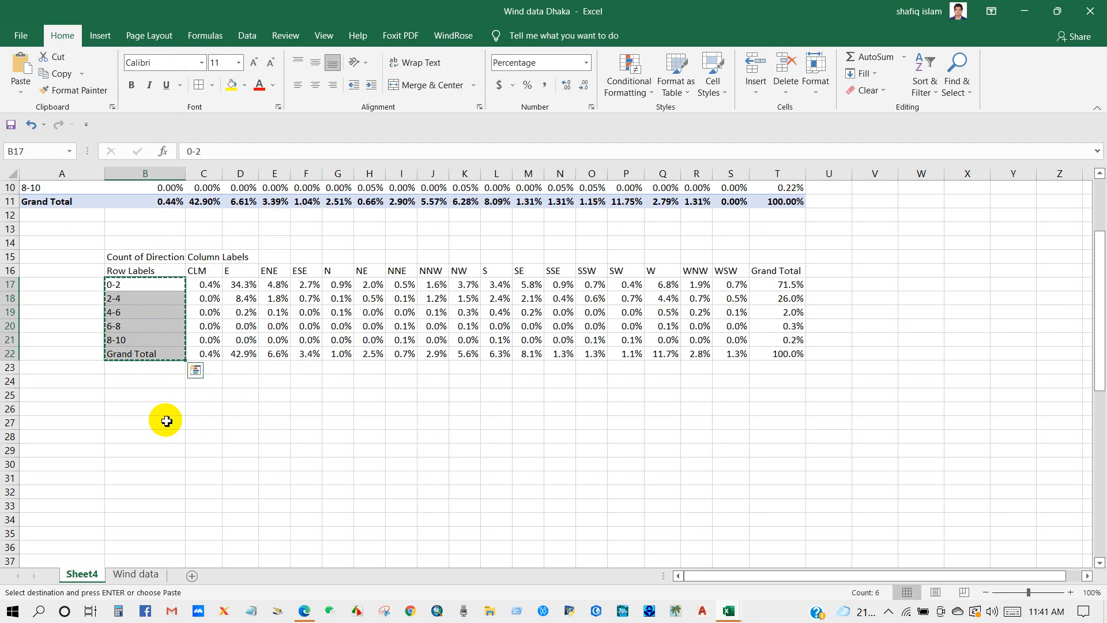
{"action": "left_click", "coordinate": [145, 408]}
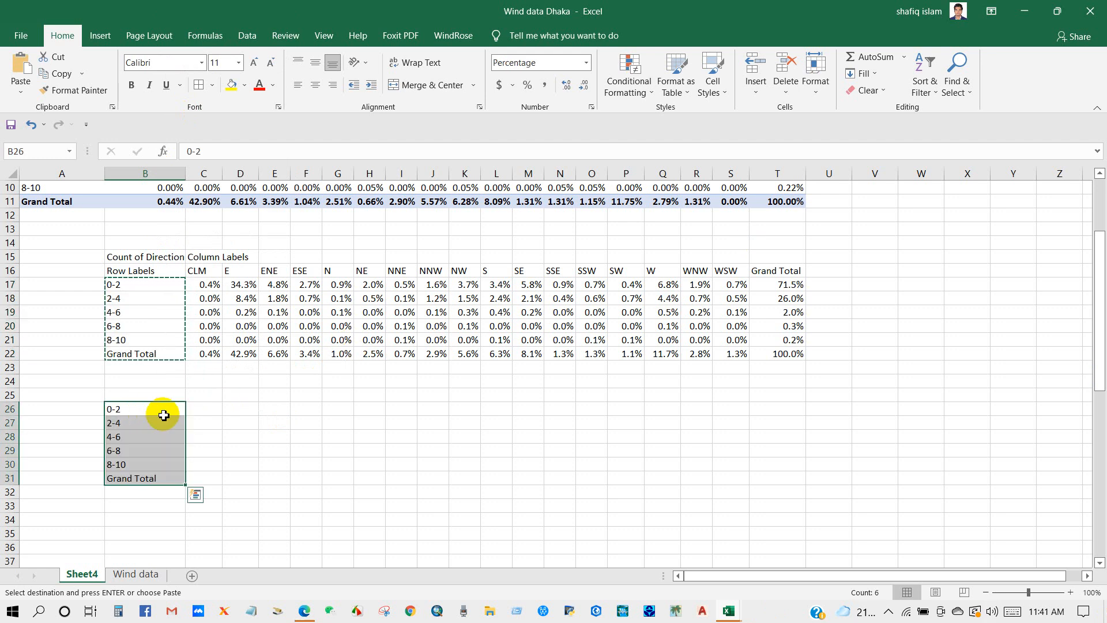
{"action": "left_click", "coordinate": [203, 408]}
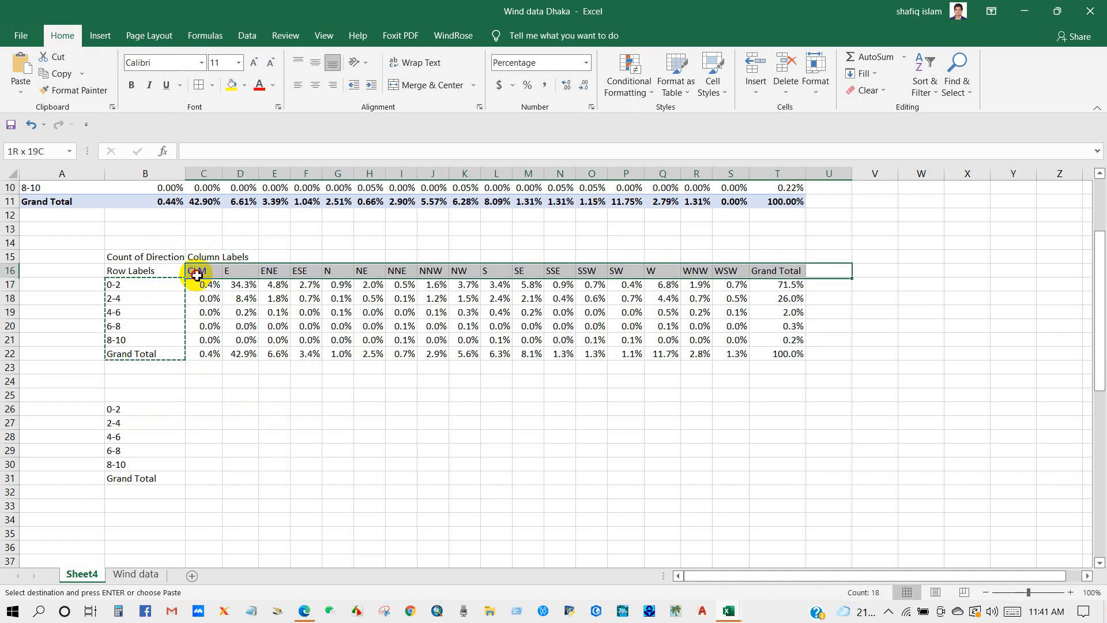
- Copy the N, NE, ENE and E percentage columns beside the speed labels in compass order
{"action": "left_click", "coordinate": [275, 436]}
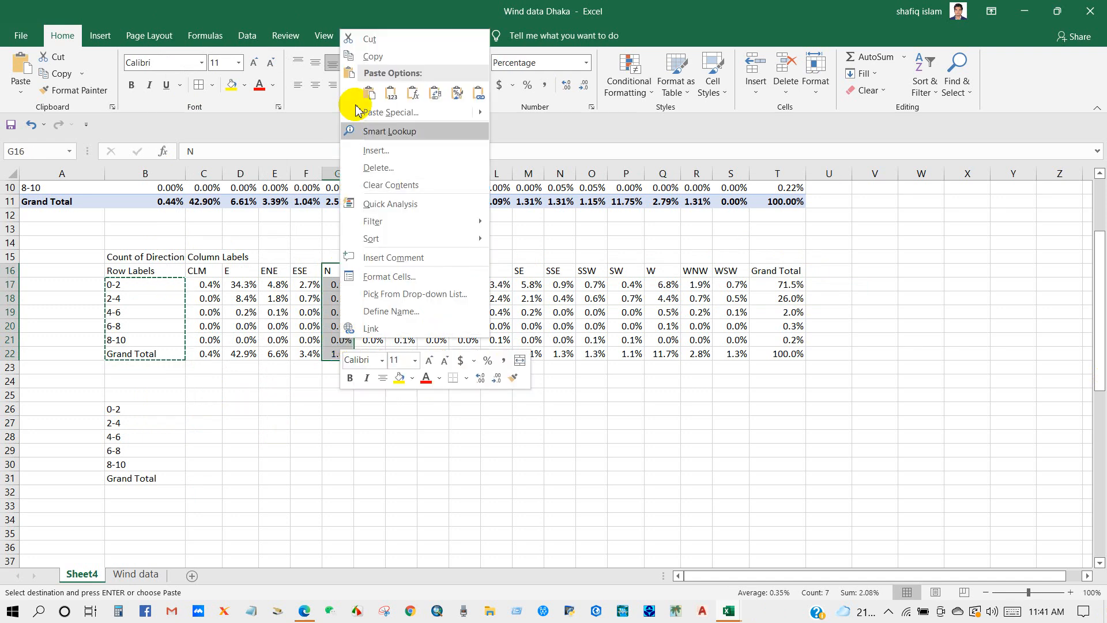
{"action": "left_click", "coordinate": [194, 409]}
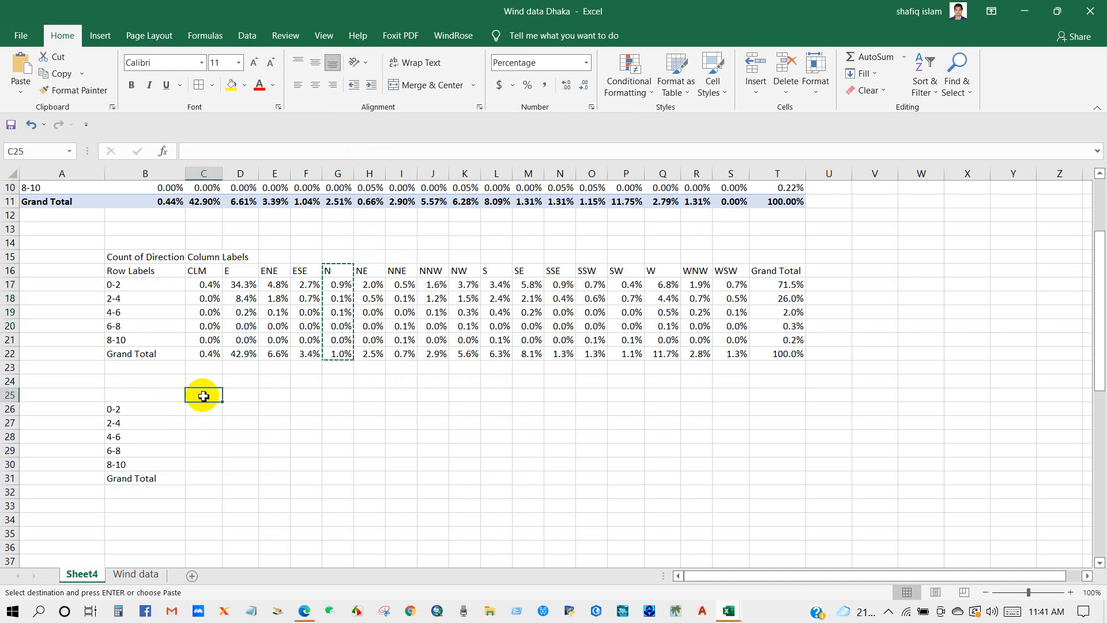
{"action": "right_click", "coordinate": [203, 396]}
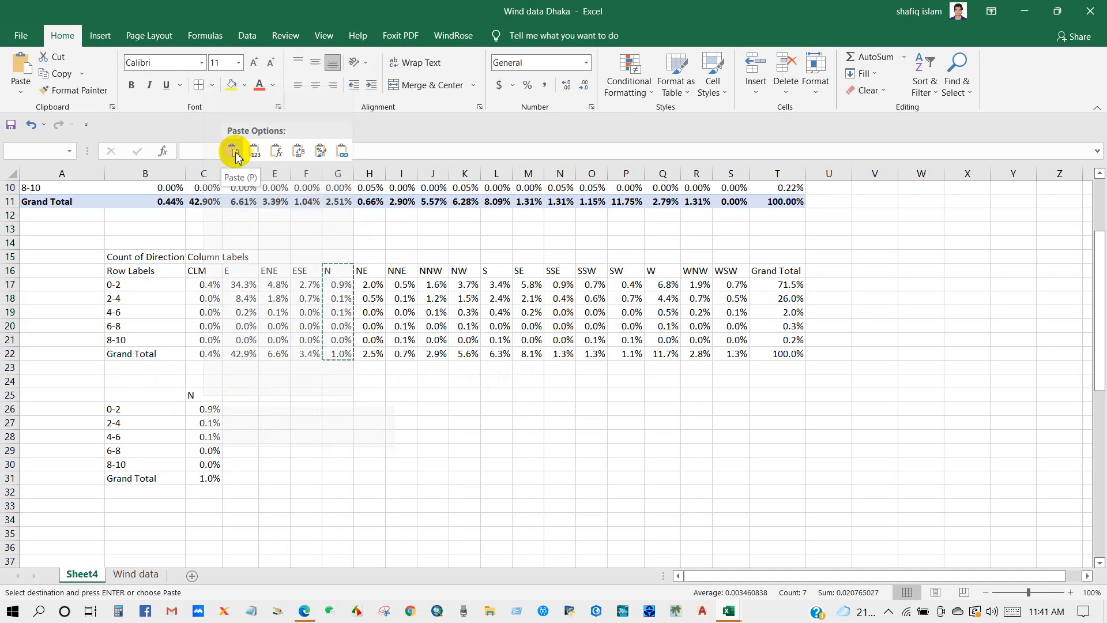
{"action": "left_click", "coordinate": [233, 149]}
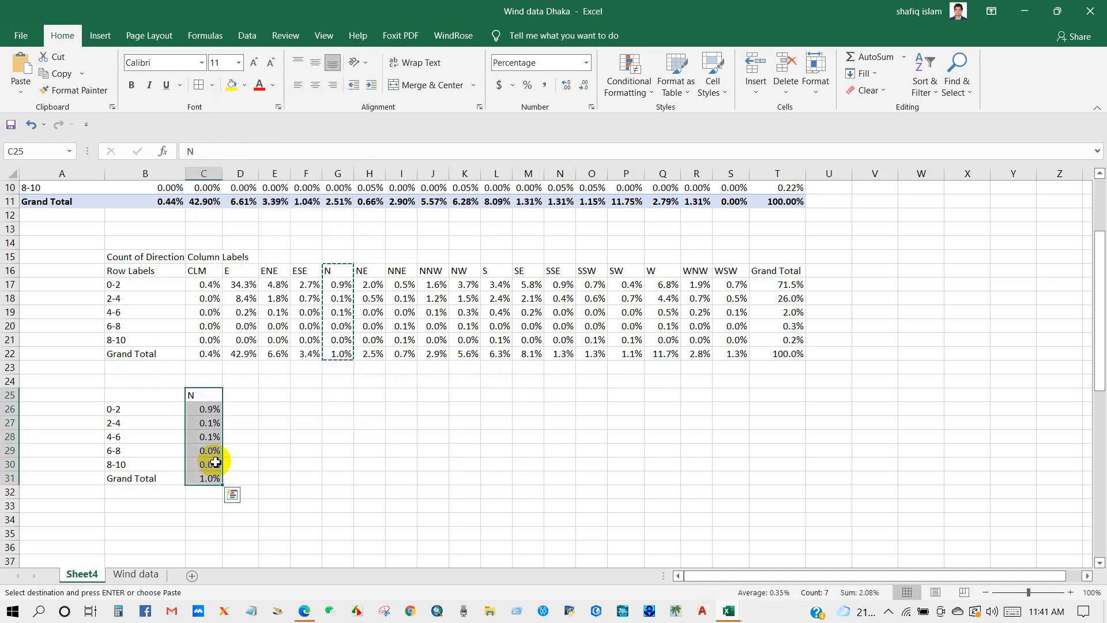
{"action": "mouse_move", "coordinate": [400, 270]}
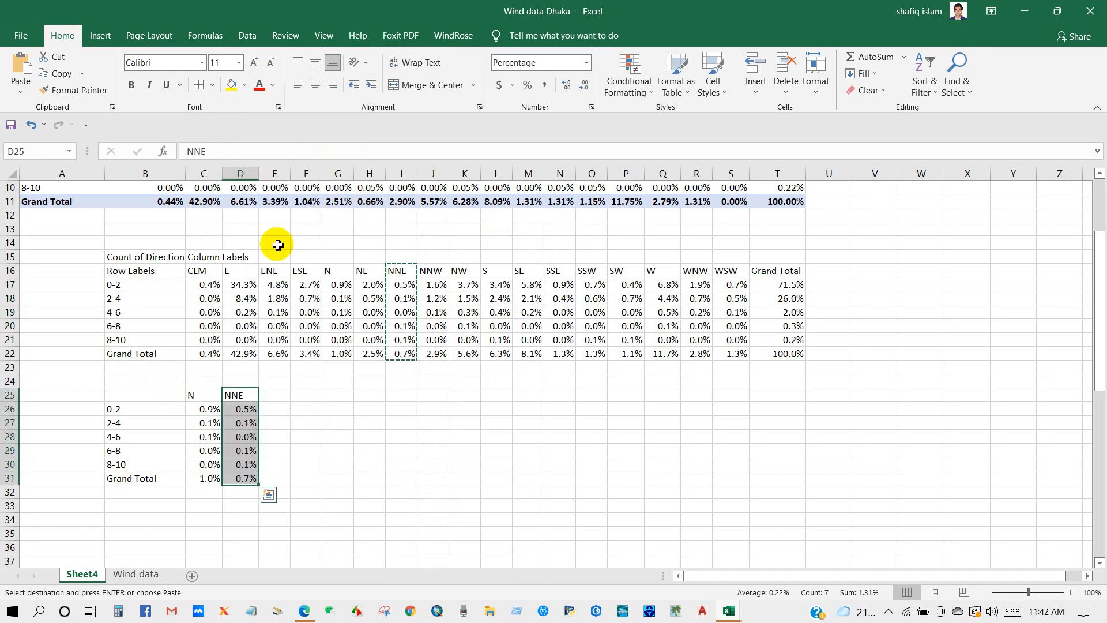
{"action": "mouse_move", "coordinate": [274, 443]}
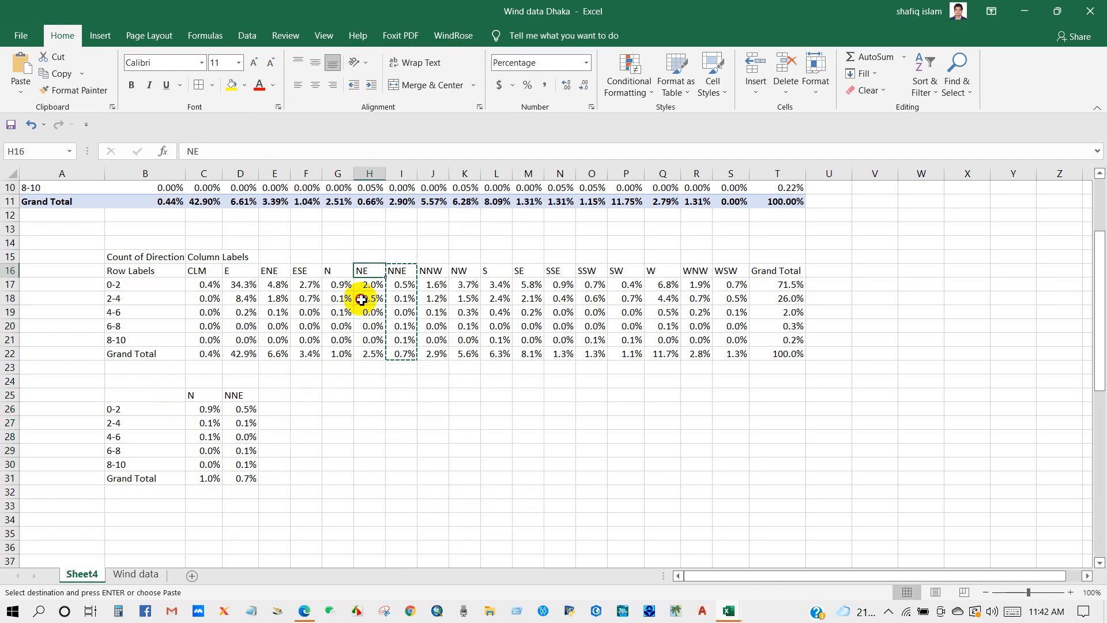
{"action": "right_click", "coordinate": [362, 283]}
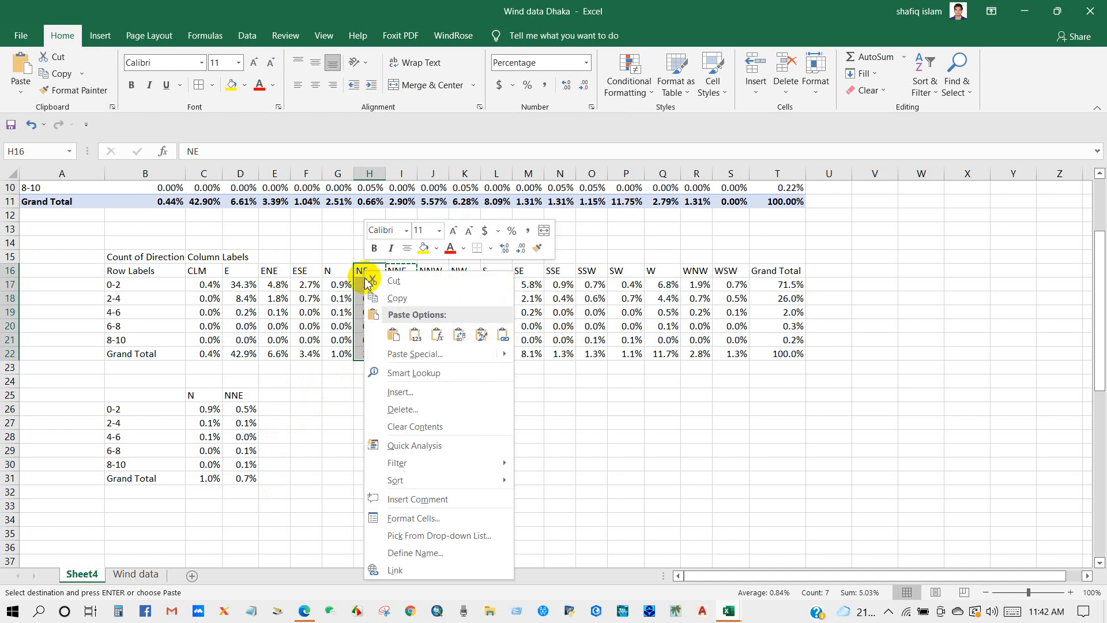
{"action": "right_click", "coordinate": [266, 394]}
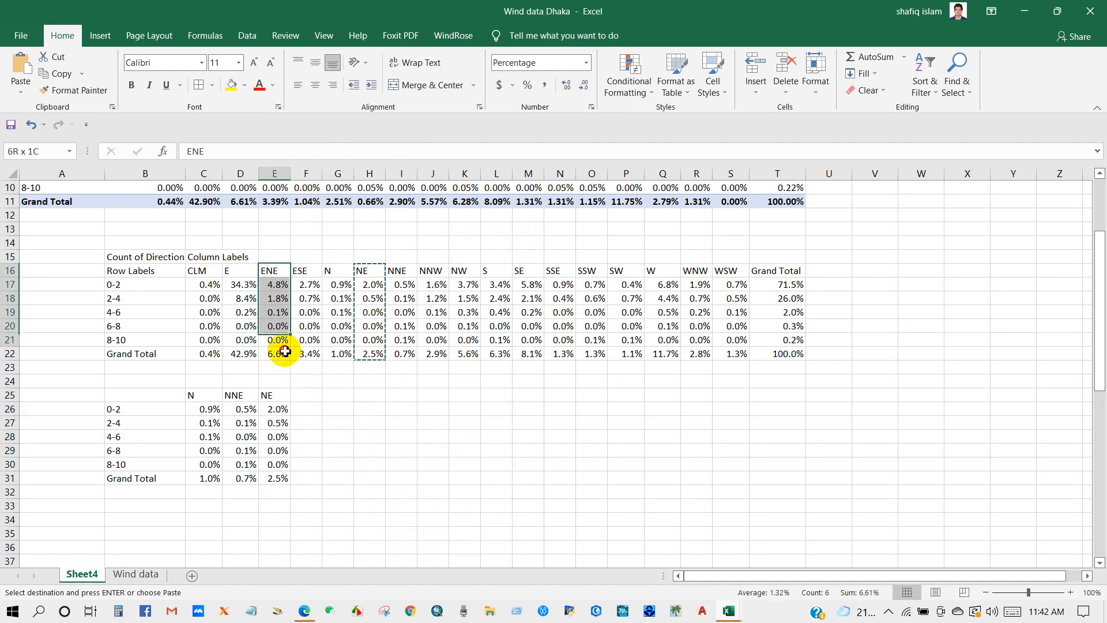
{"action": "right_click", "coordinate": [274, 339]}
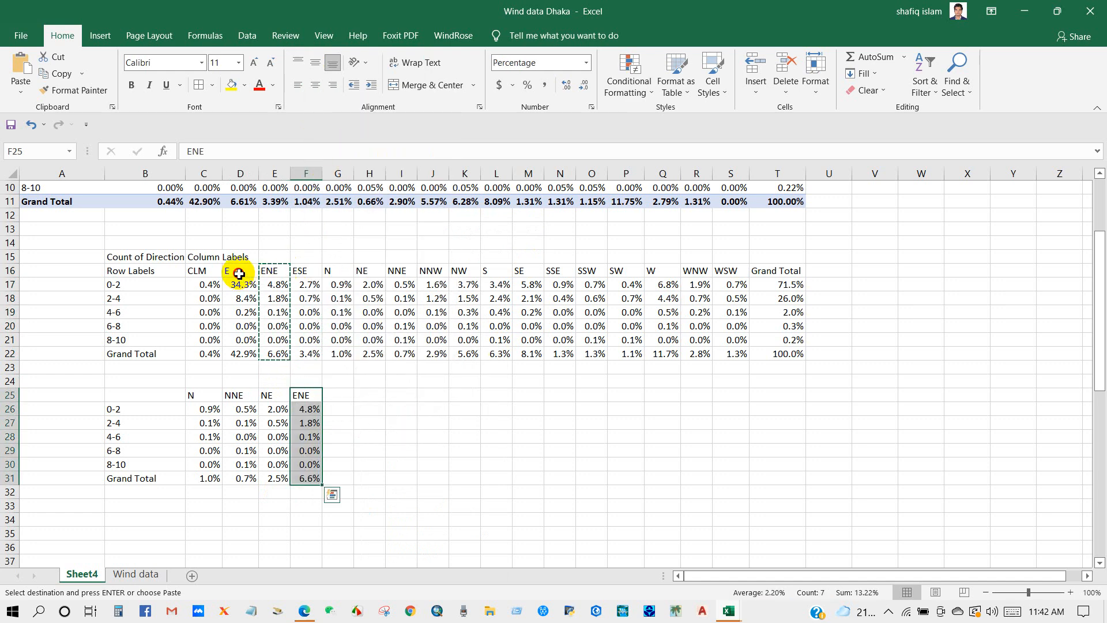
{"action": "right_click", "coordinate": [239, 273]}
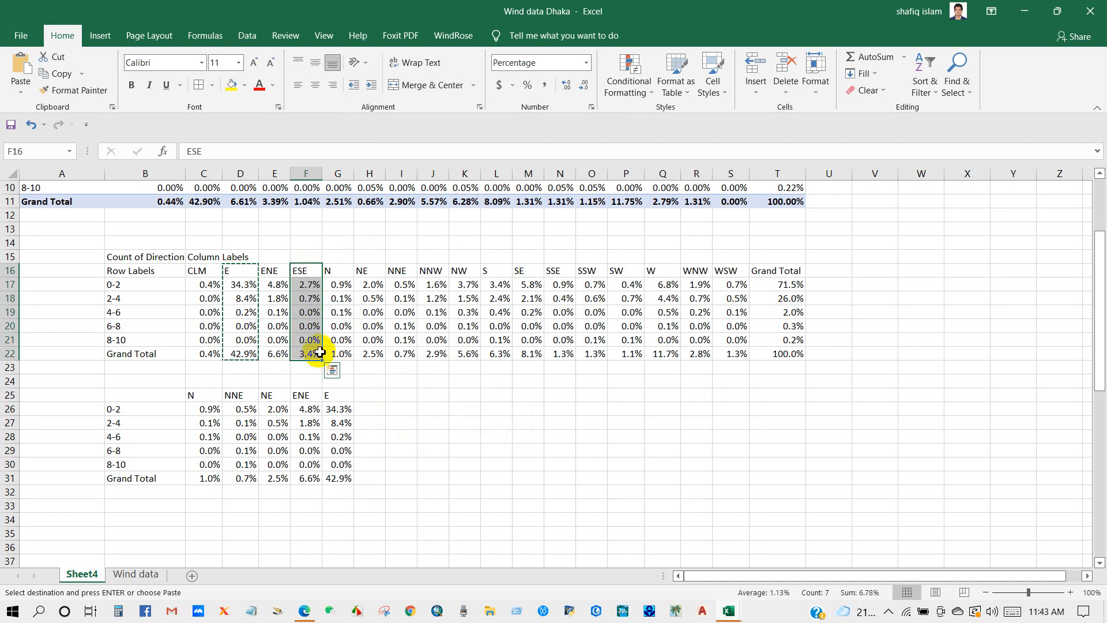
- Add the ESE, SSE, SSW and SW columns to the new direction table
{"action": "right_click", "coordinate": [319, 353]}
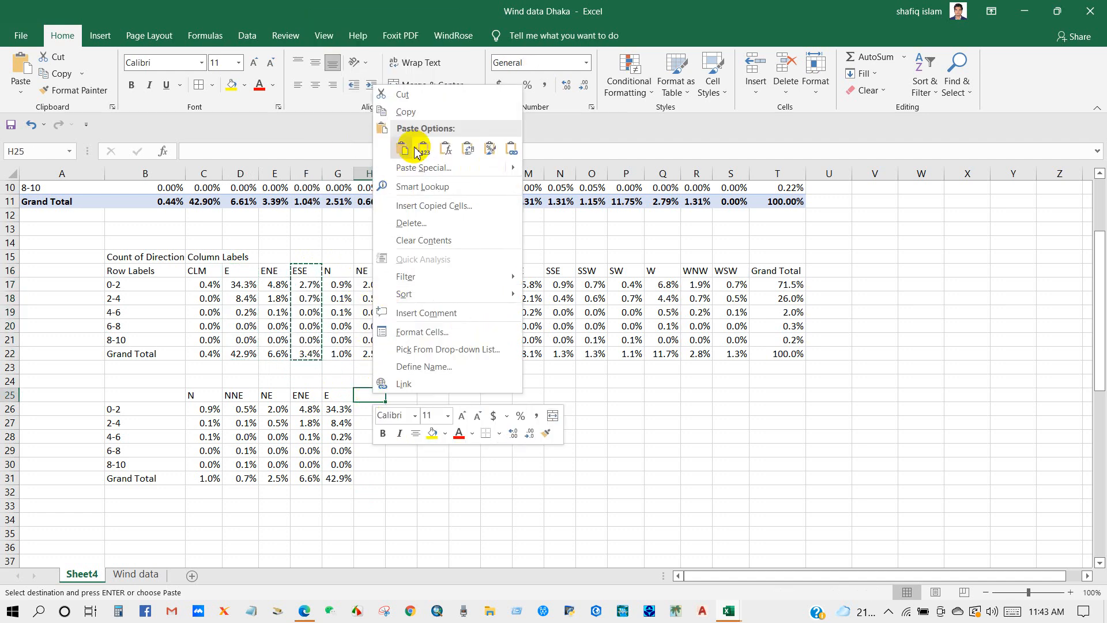
{"action": "left_click", "coordinate": [403, 148]}
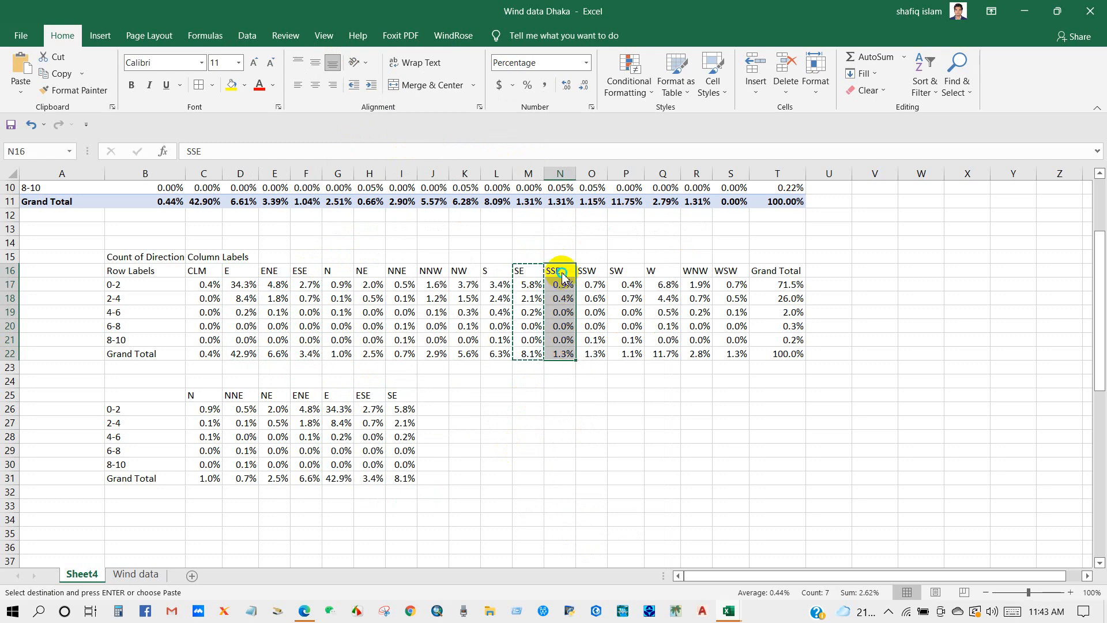
{"action": "left_click", "coordinate": [431, 395]}
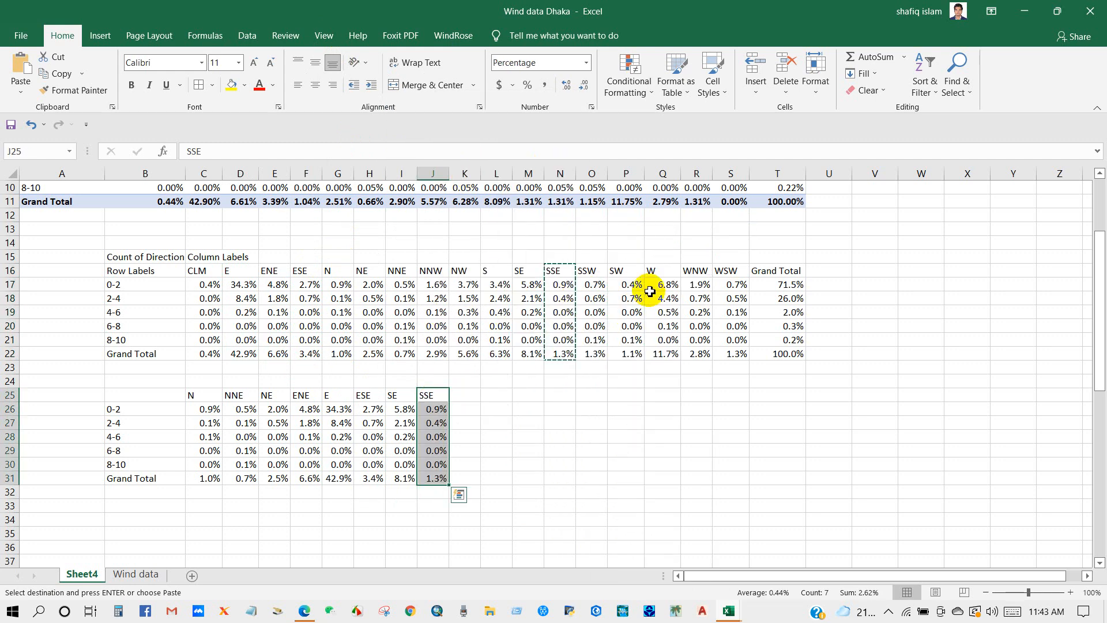
{"action": "left_click", "coordinate": [496, 327]}
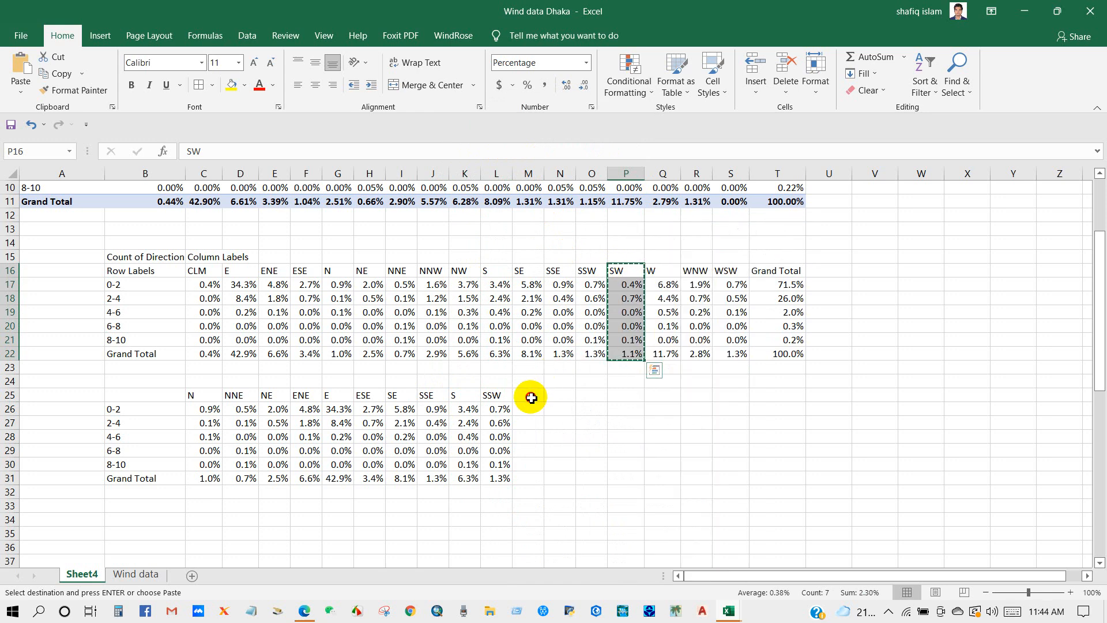
{"action": "left_click", "coordinate": [730, 284]}
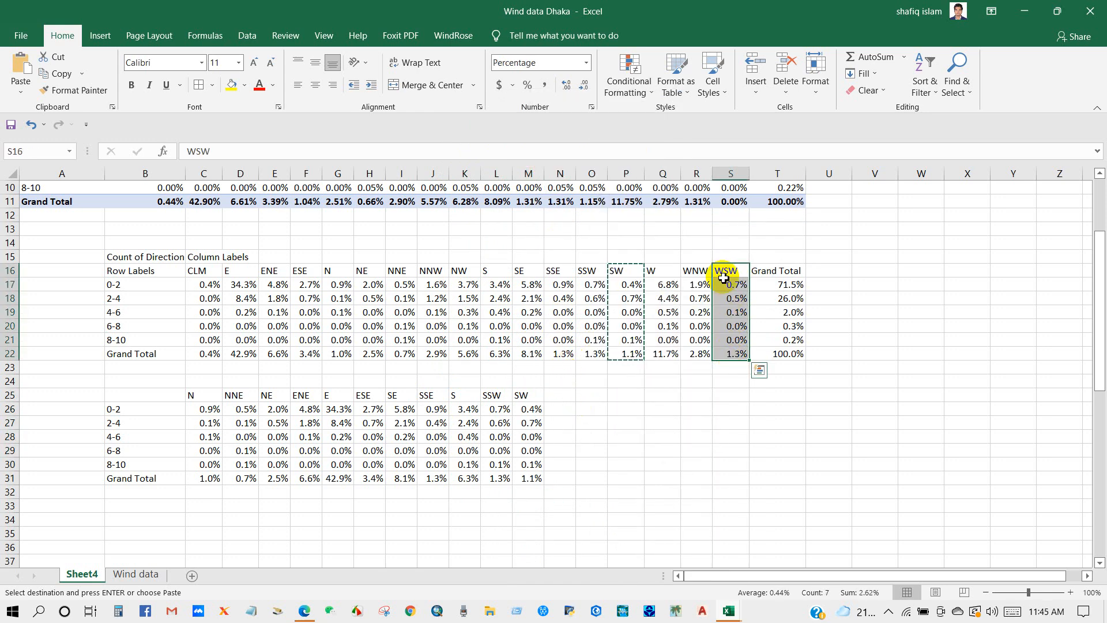
- Finish with the WSW through NW and NNW columns plus the Grand Total column
{"action": "left_click", "coordinate": [559, 408]}
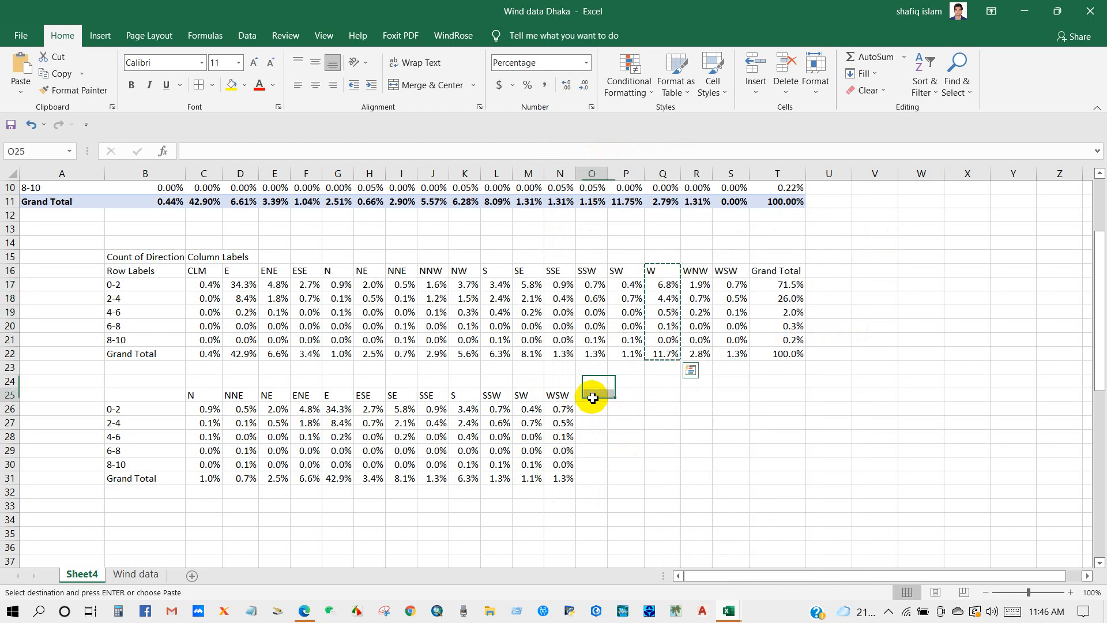
{"action": "left_click", "coordinate": [696, 283]}
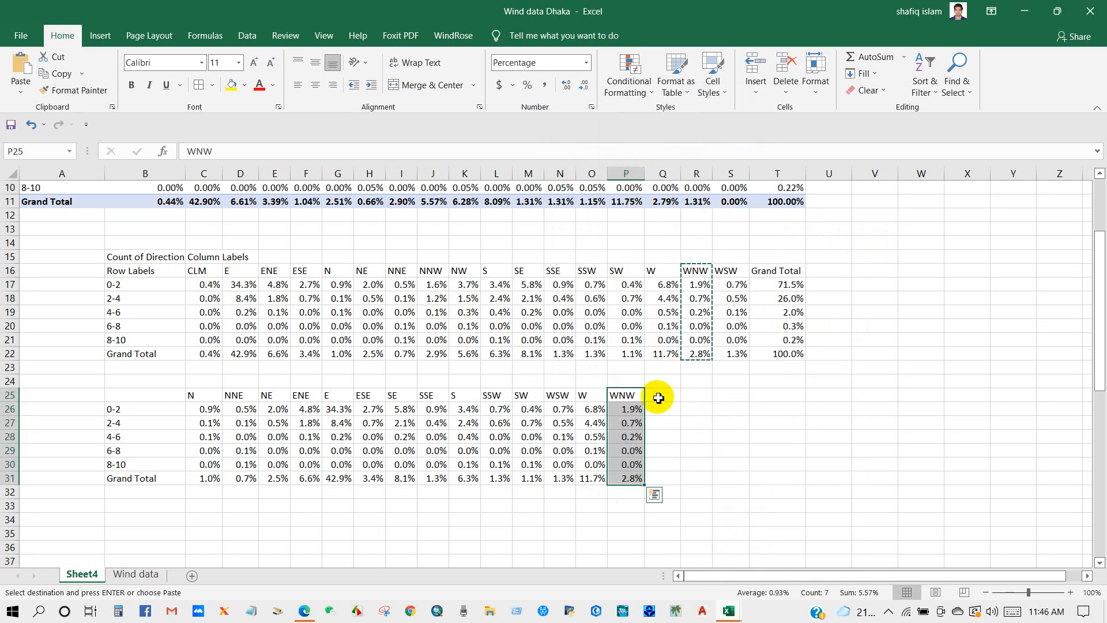
{"action": "left_click", "coordinate": [464, 269]}
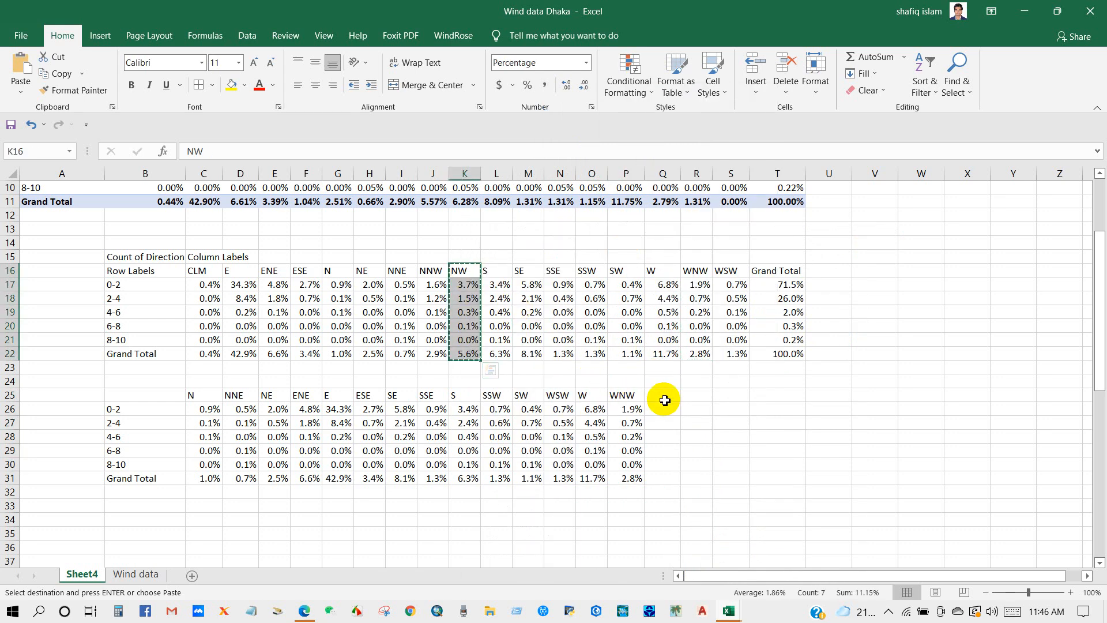
{"action": "left_click", "coordinate": [662, 408]}
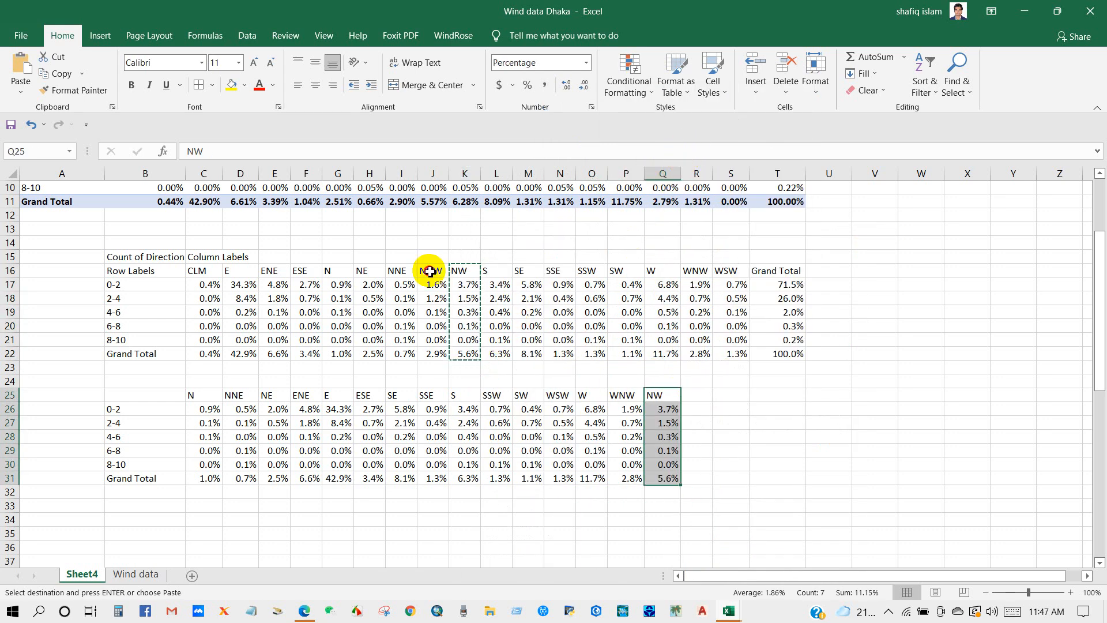
{"action": "right_click", "coordinate": [696, 396]}
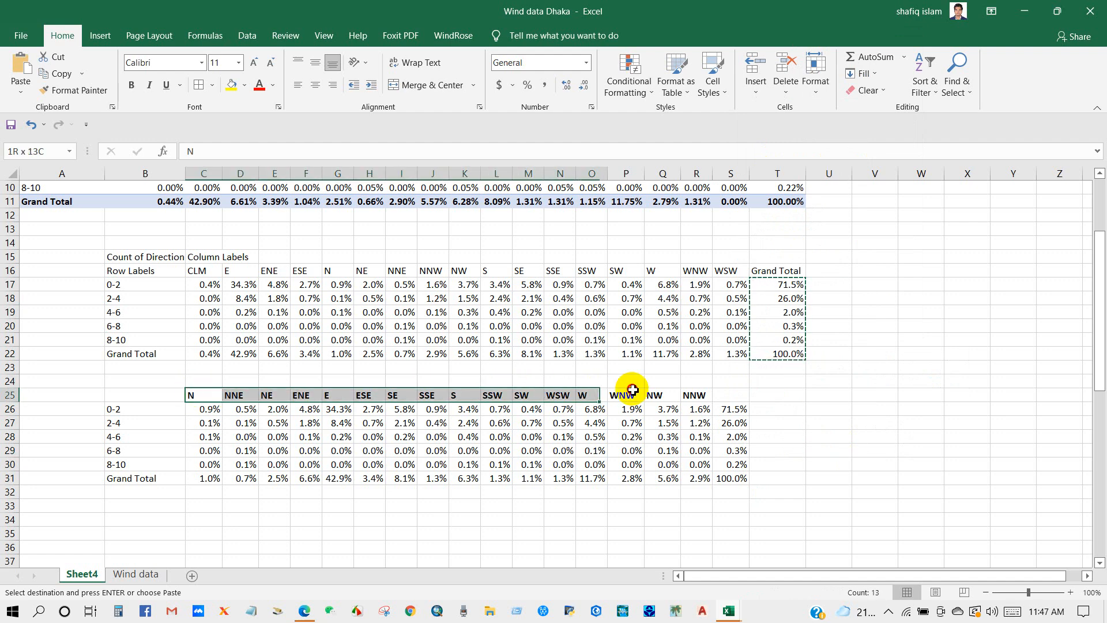
- Bold the direction headers and select B25:R30 as the source data for a new chart
{"action": "left_click", "coordinate": [828, 436]}
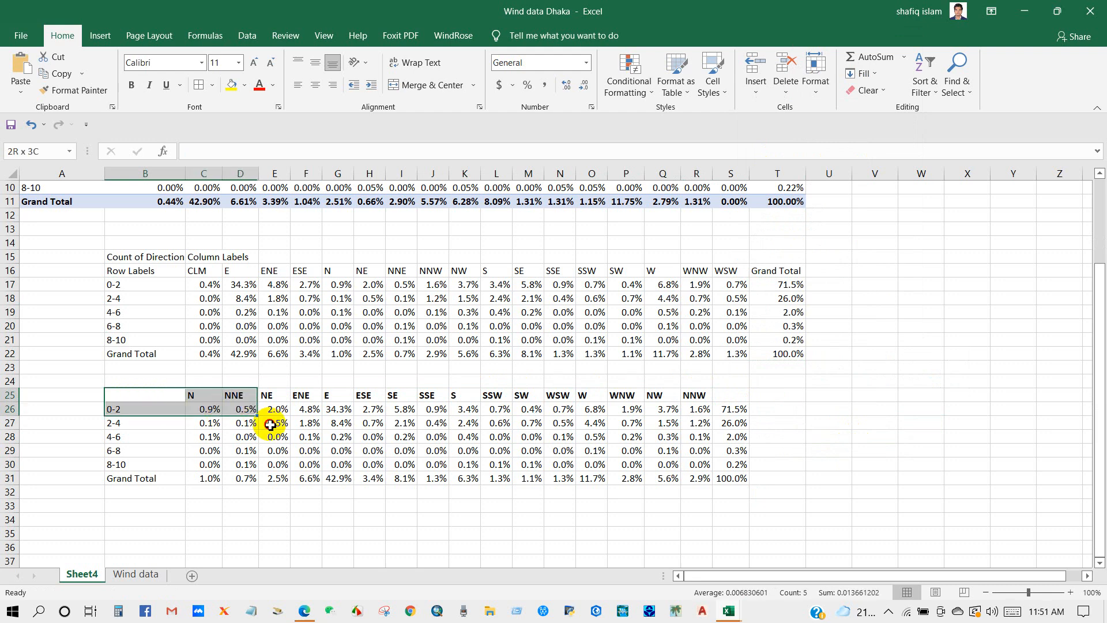
{"action": "left_click_drag", "start_coordinate": [271, 424], "coordinate": [699, 464]}
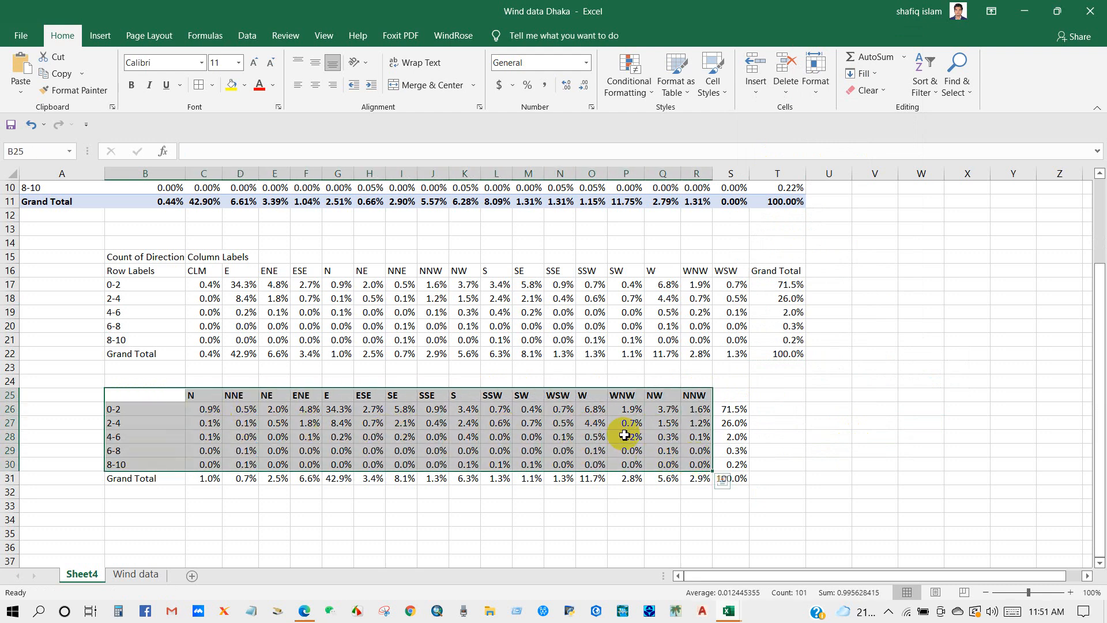
{"action": "left_click", "coordinate": [99, 36]}
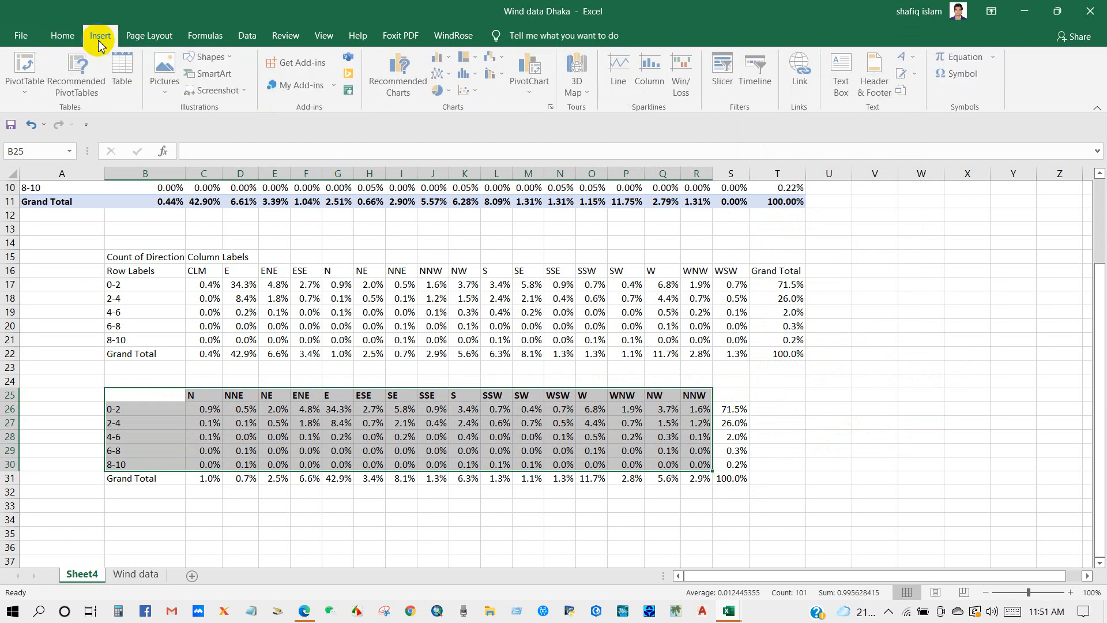
{"action": "mouse_move", "coordinate": [398, 73]}
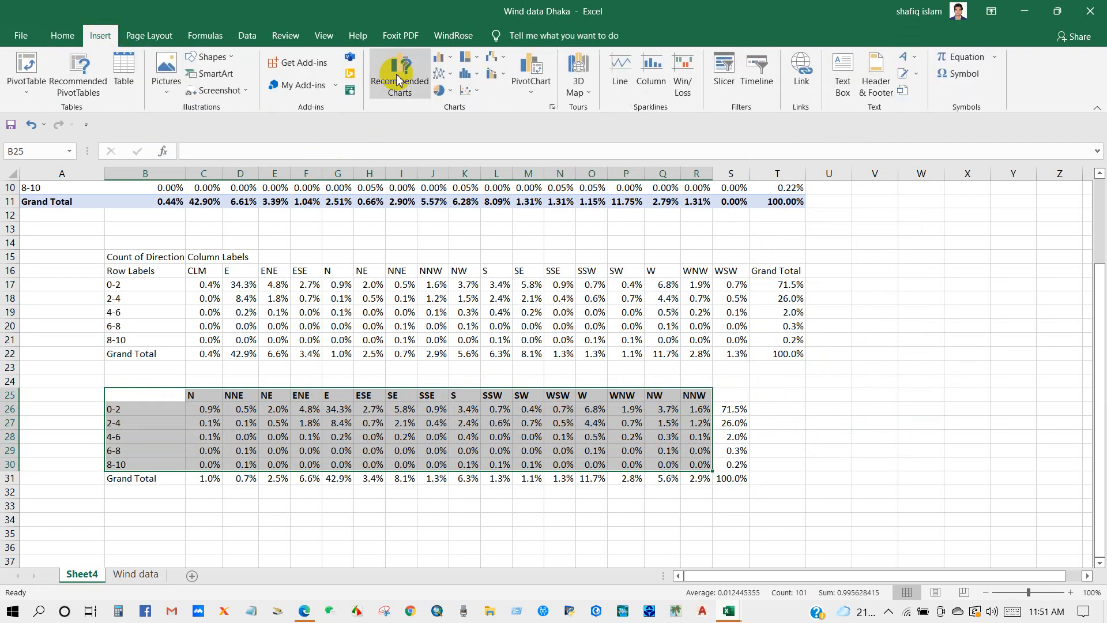
- Insert the first Radar chart layout via Recommended Charts > All Charts
{"action": "left_click", "coordinate": [399, 74]}
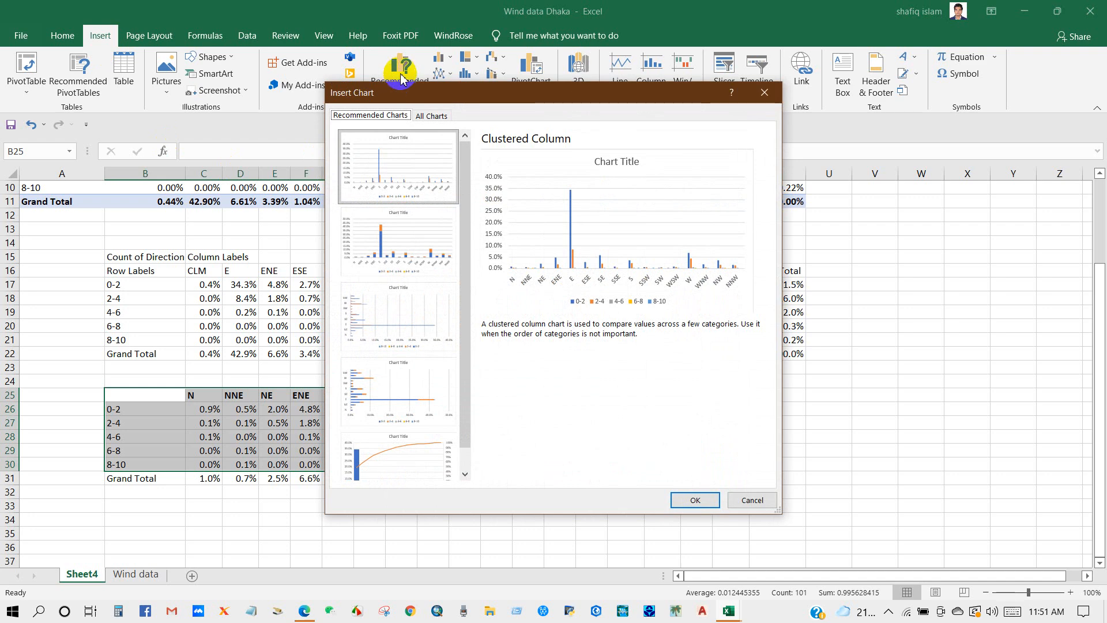
{"action": "left_click", "coordinate": [431, 115]}
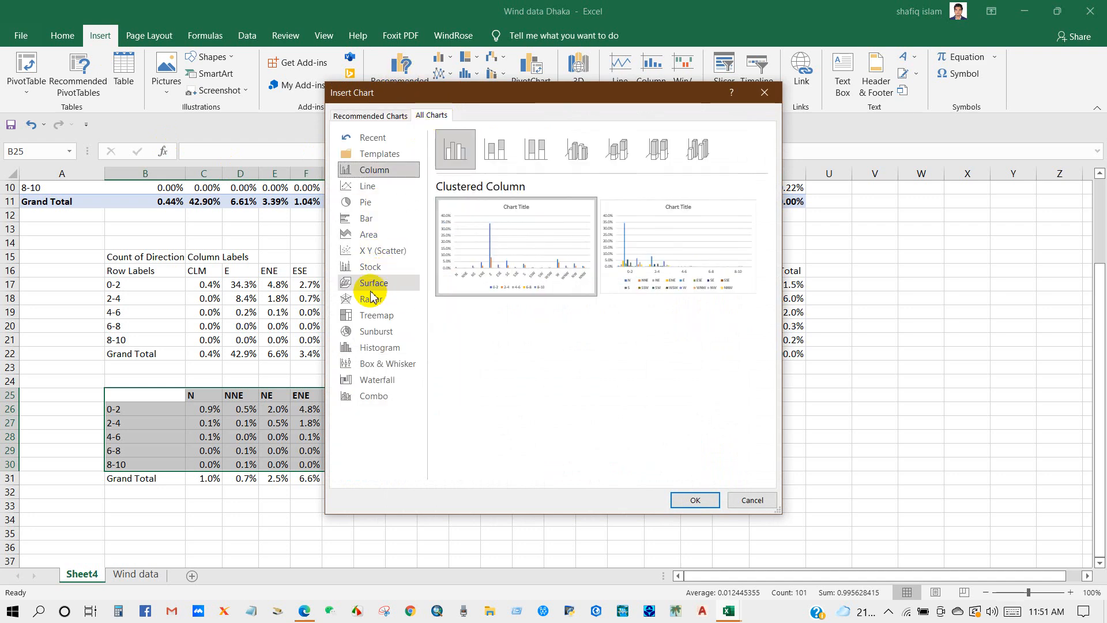
{"action": "left_click", "coordinate": [370, 299]}
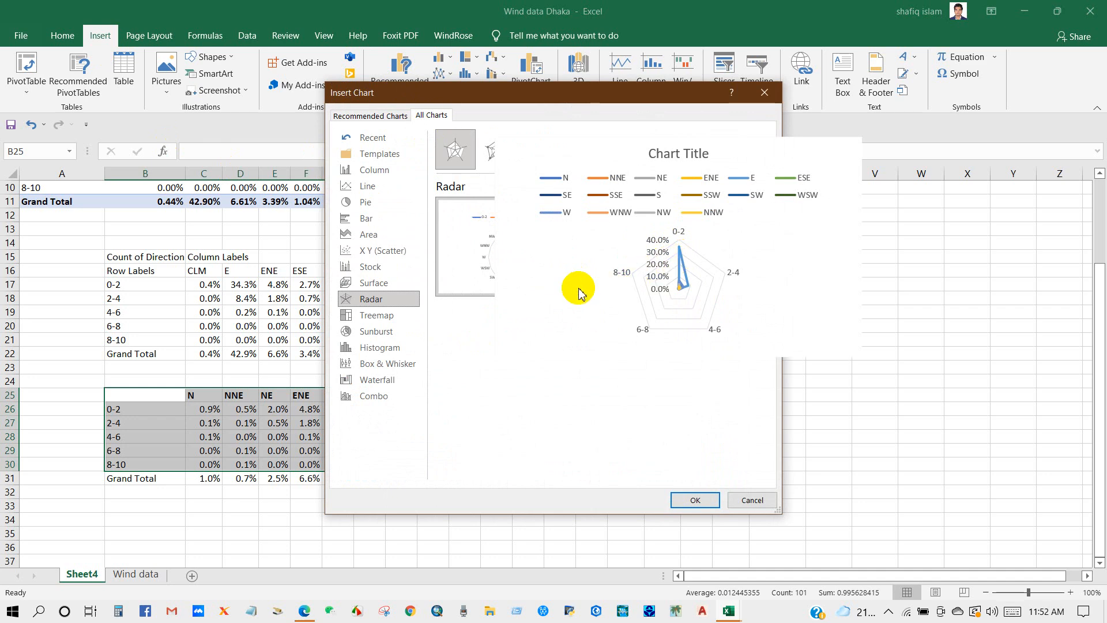
{"action": "left_click", "coordinate": [490, 149]}
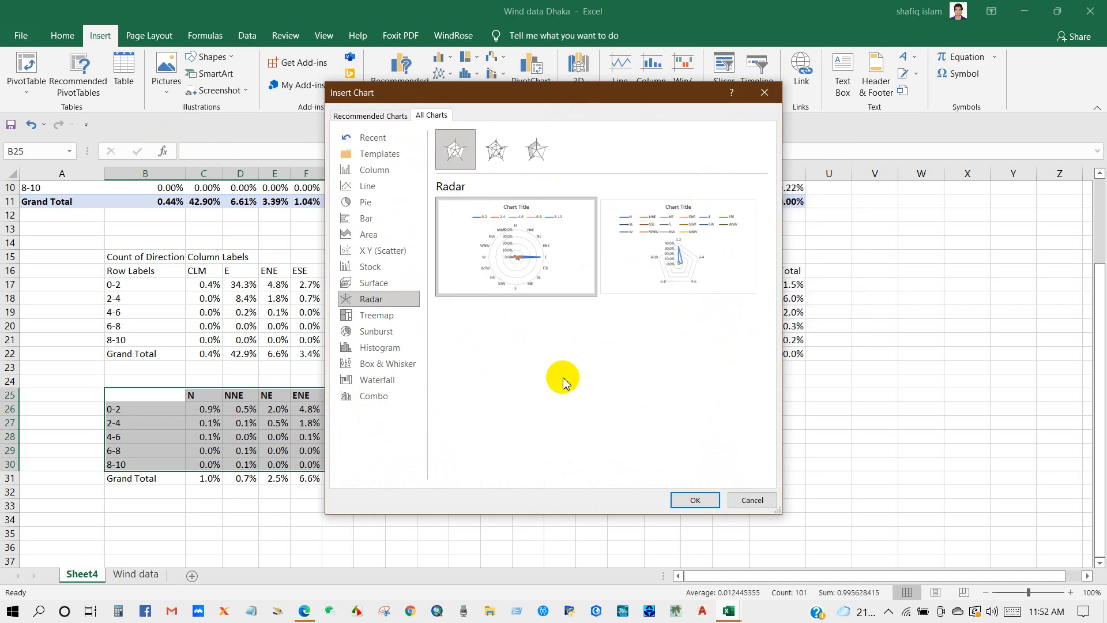
{"action": "left_click", "coordinate": [693, 500]}
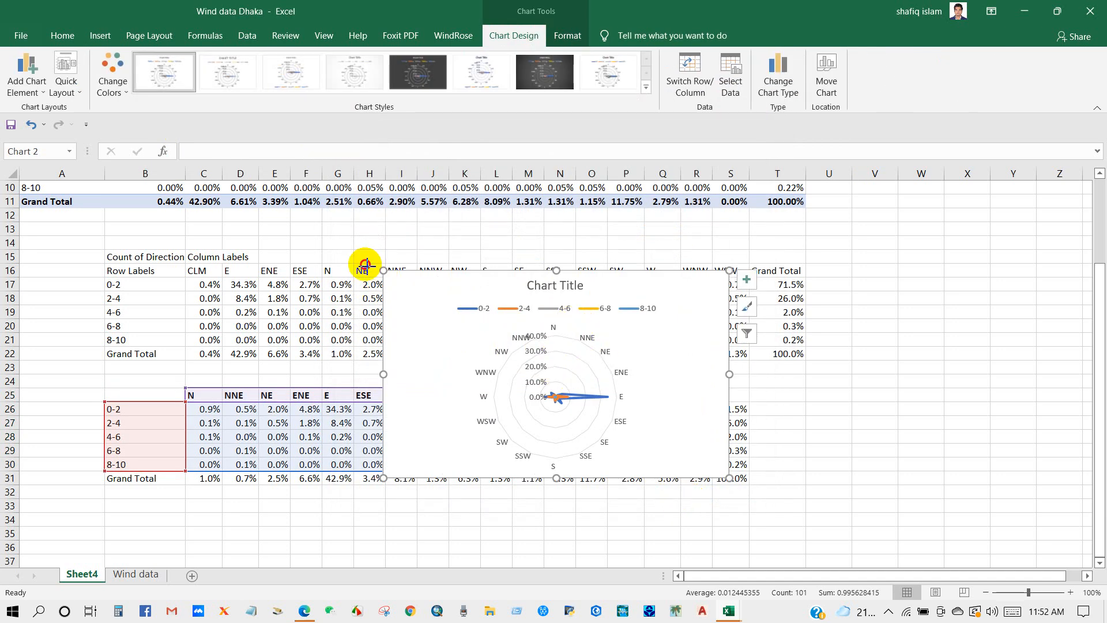
- Enlarge the radar chart and retitle it 'Annual Windrose'
{"action": "left_click_drag", "start_coordinate": [366, 266], "coordinate": [332, 231]}
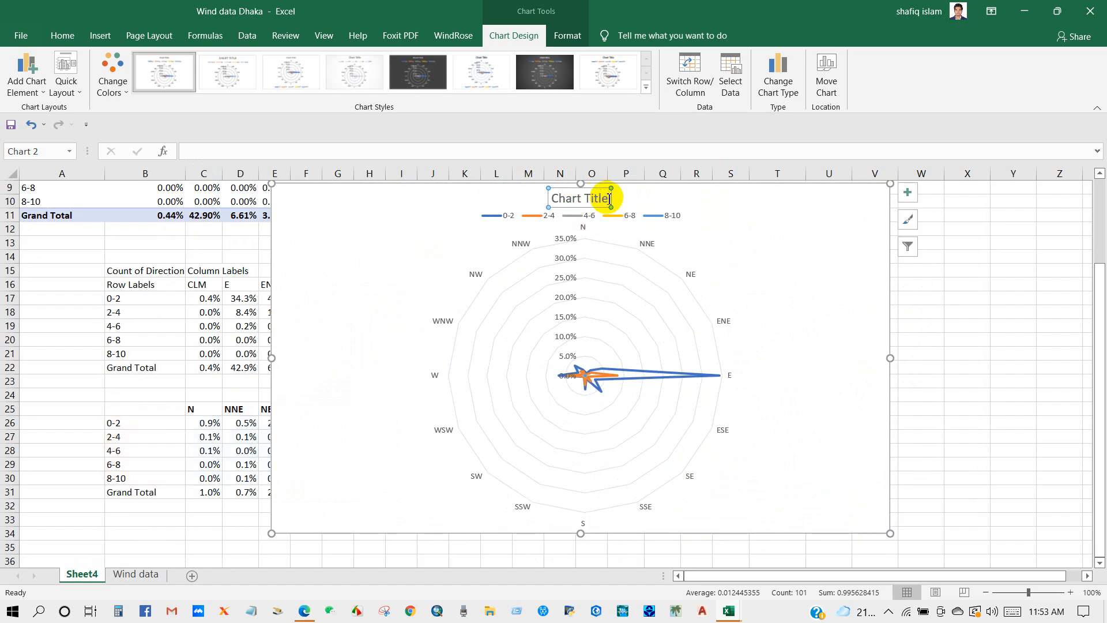
{"action": "double_click", "coordinate": [579, 198]}
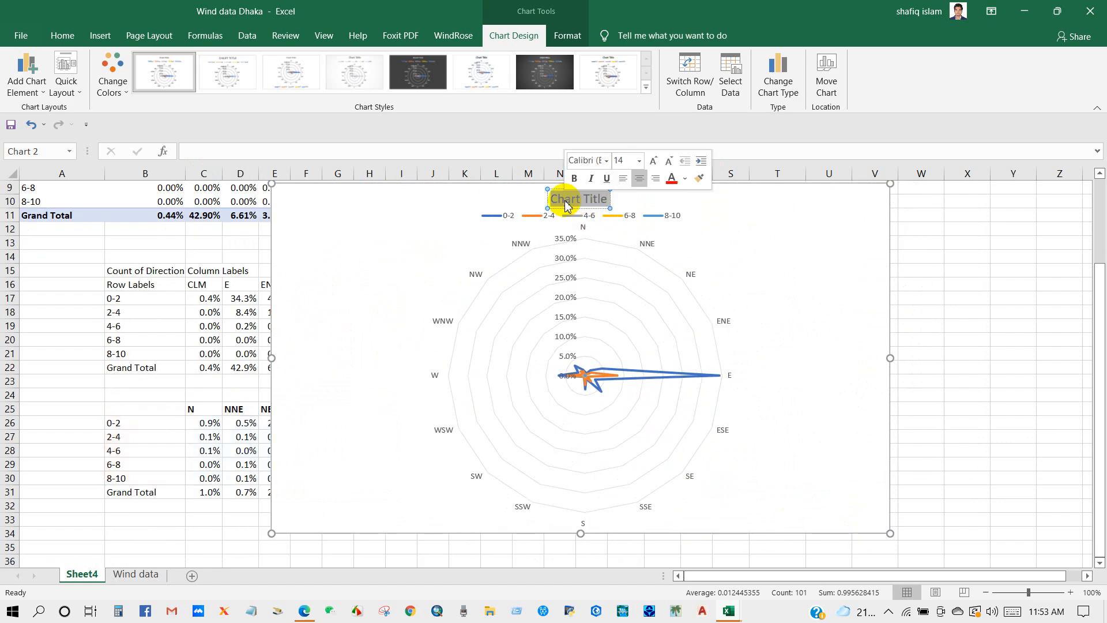
{"action": "type", "text": "Annual Windros"}
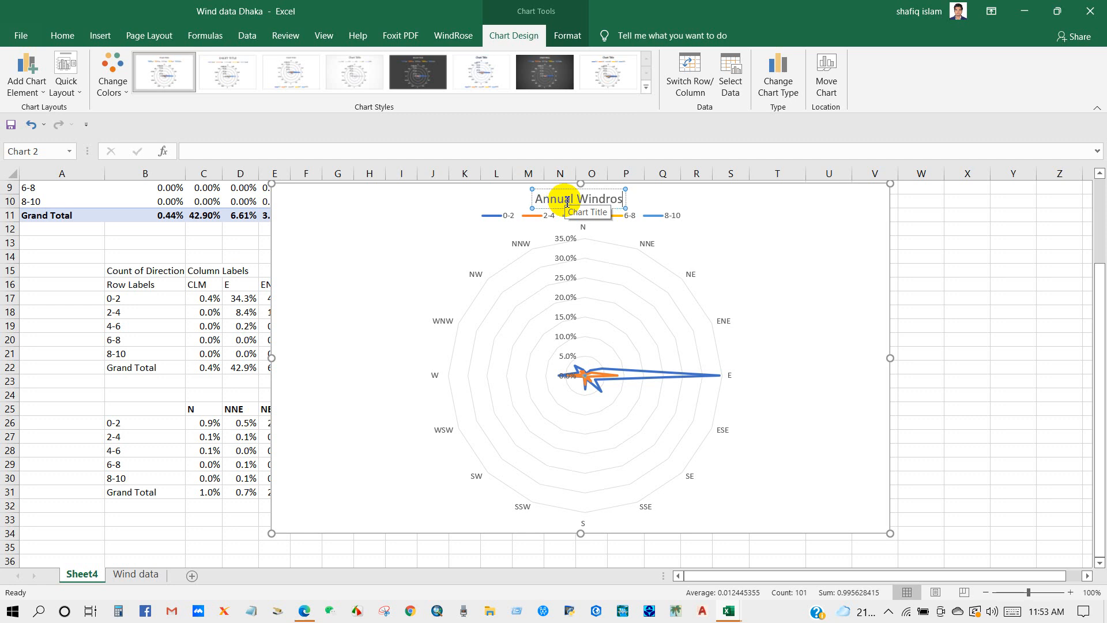
{"action": "left_click", "coordinate": [805, 343]}
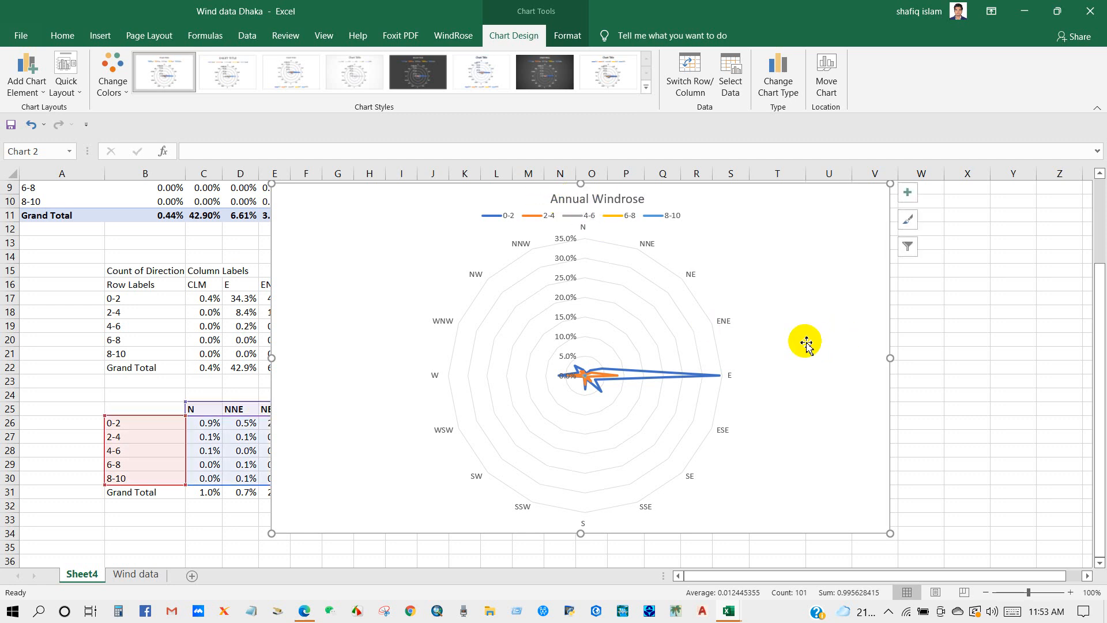
{"action": "left_click", "coordinate": [596, 198]}
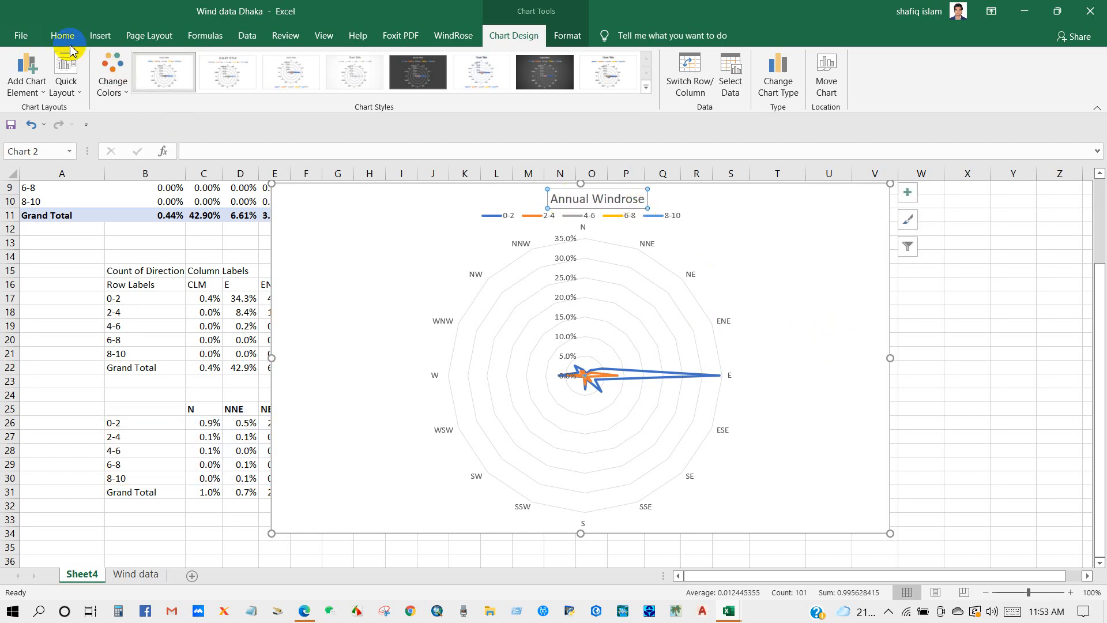
- Go to Home formatting to bold the 'Annual Windrose' title
{"action": "left_click", "coordinate": [62, 35]}
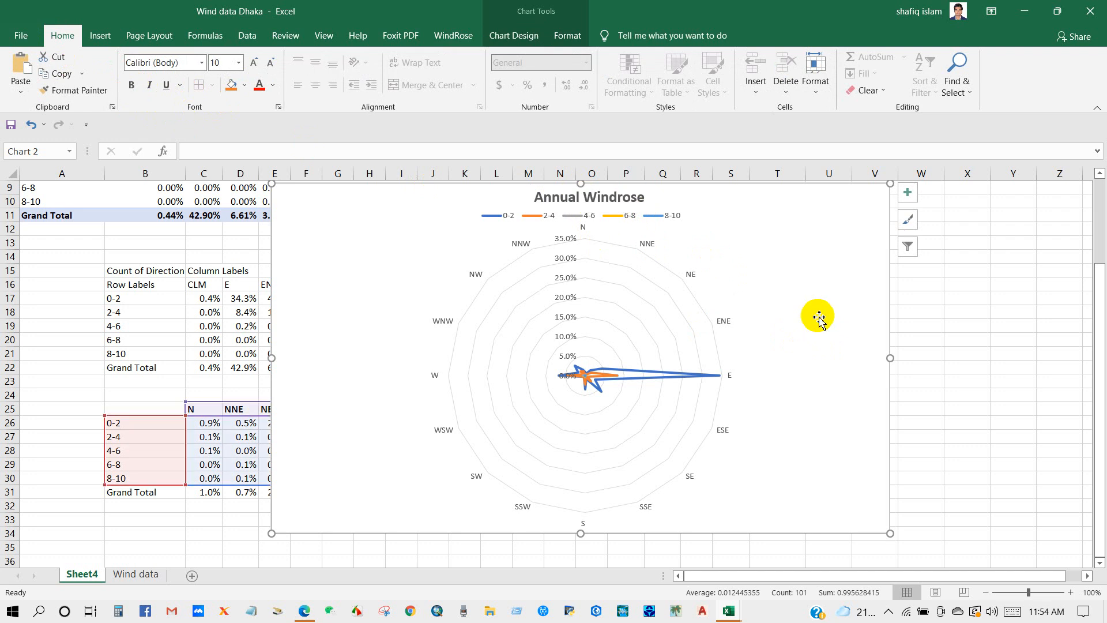
{"action": "mouse_move", "coordinate": [729, 415]}
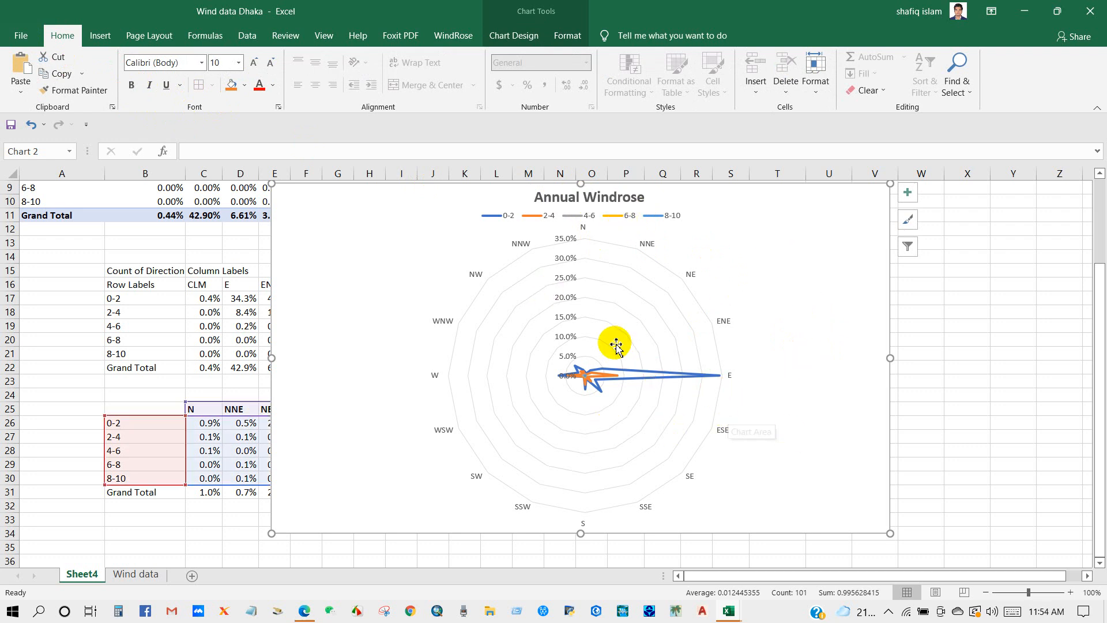
{"action": "mouse_move", "coordinate": [582, 252]}
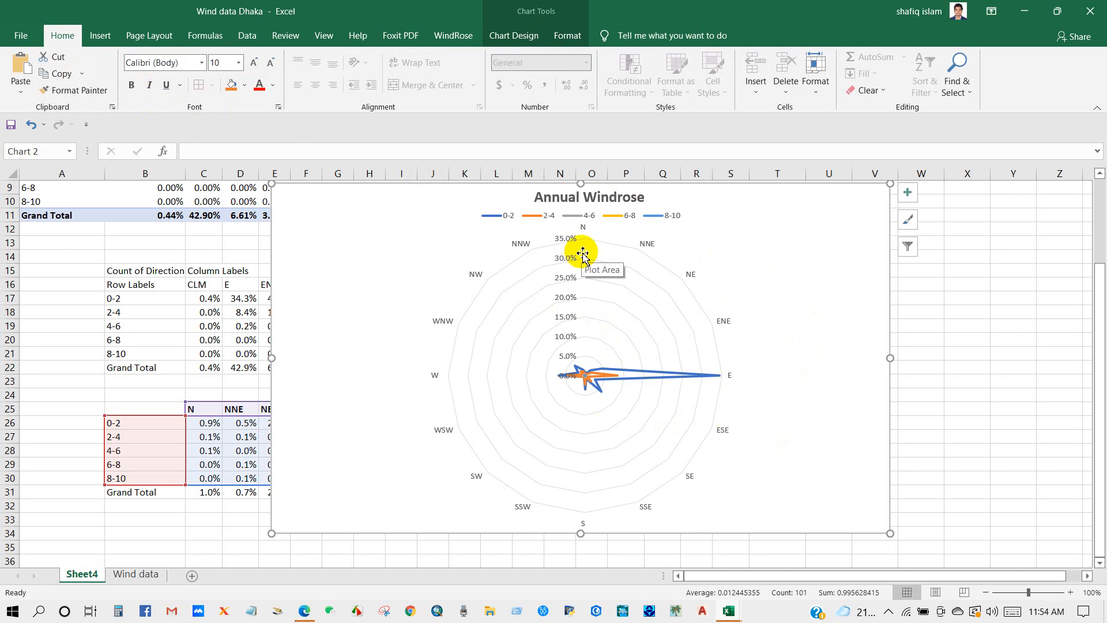
{"action": "mouse_move", "coordinate": [826, 374]}
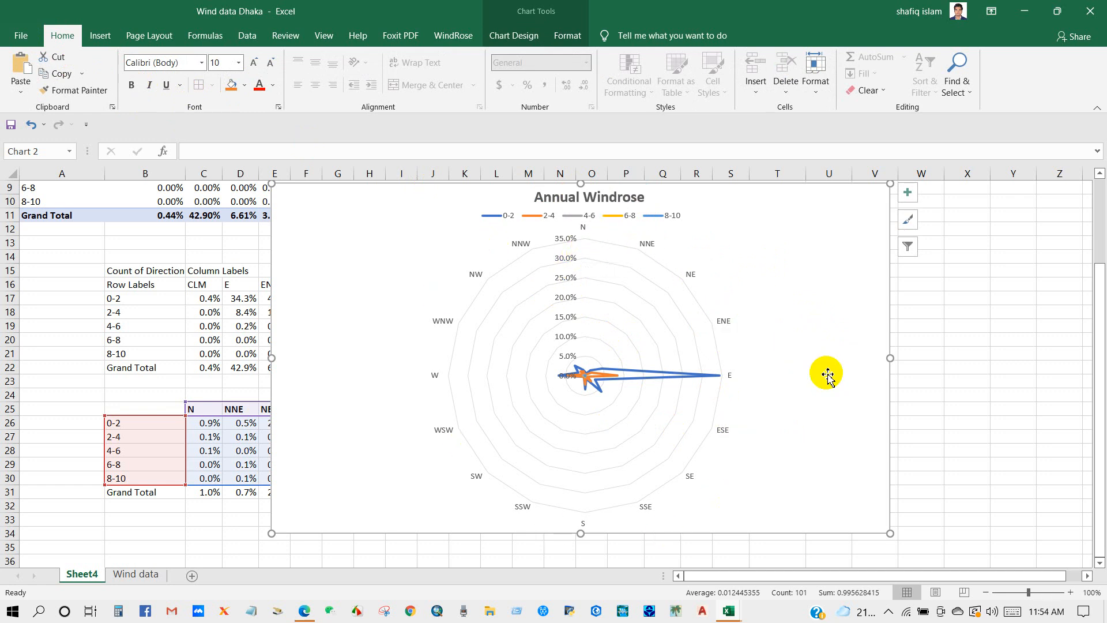
{"action": "mouse_move", "coordinate": [848, 399]}
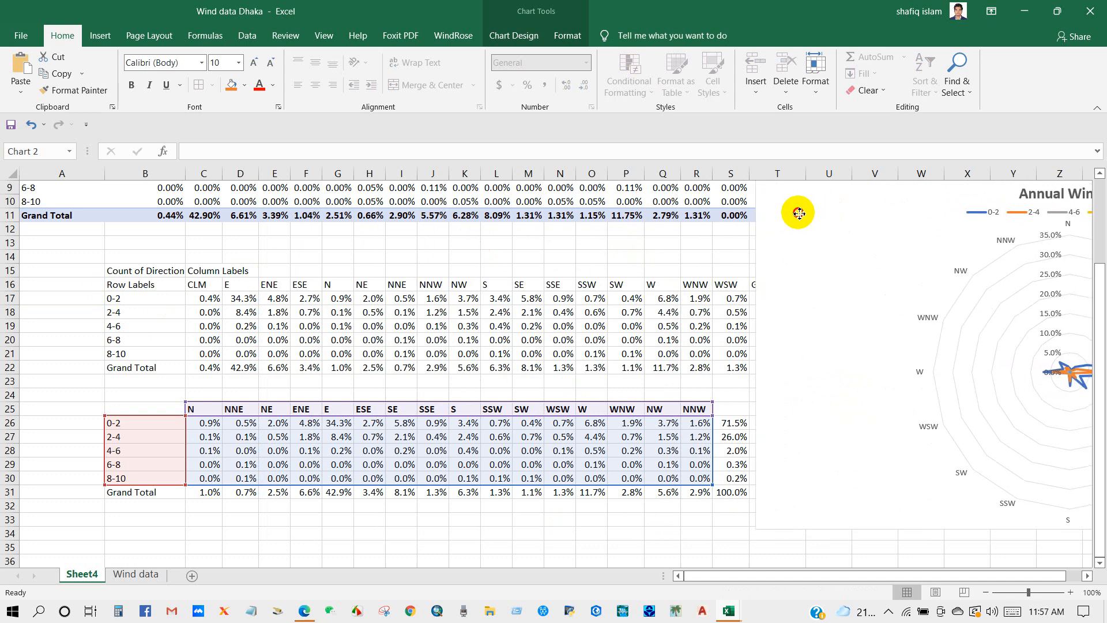
- Insert a clustered bar chart of the Grand Total direction percentages row
{"action": "left_click", "coordinate": [275, 479]}
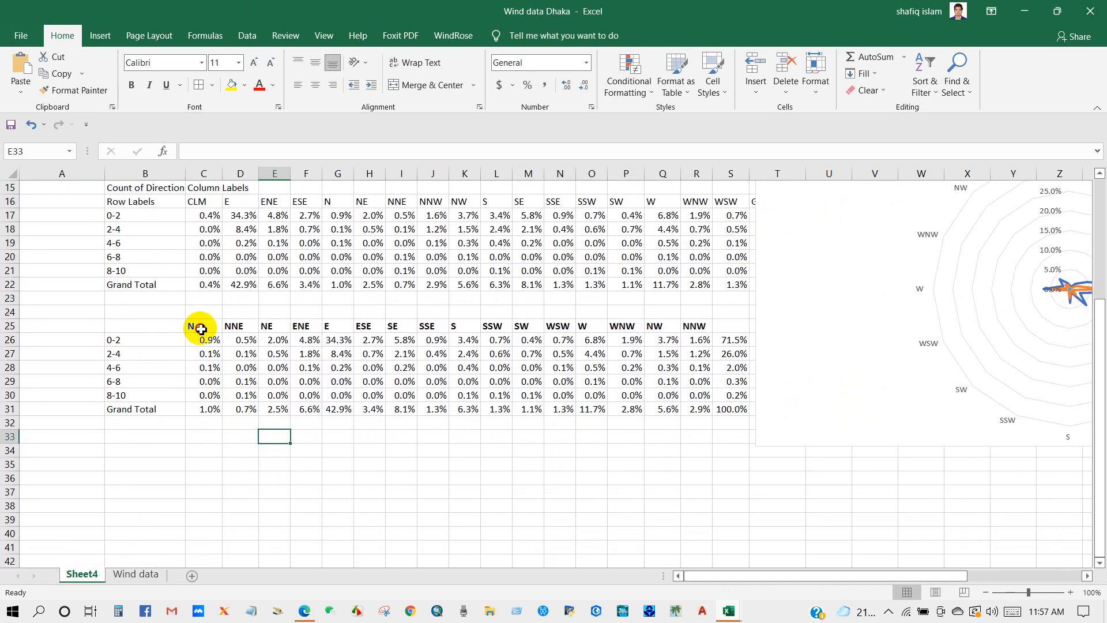
{"action": "left_click_drag", "start_coordinate": [203, 326], "coordinate": [694, 326]}
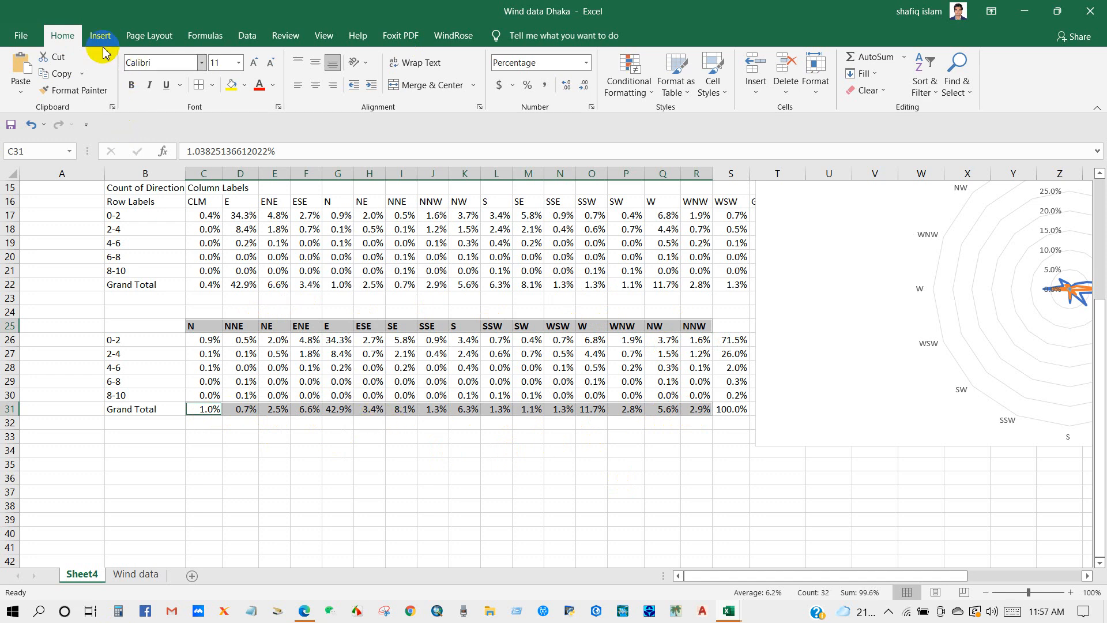
{"action": "left_click", "coordinate": [99, 36]}
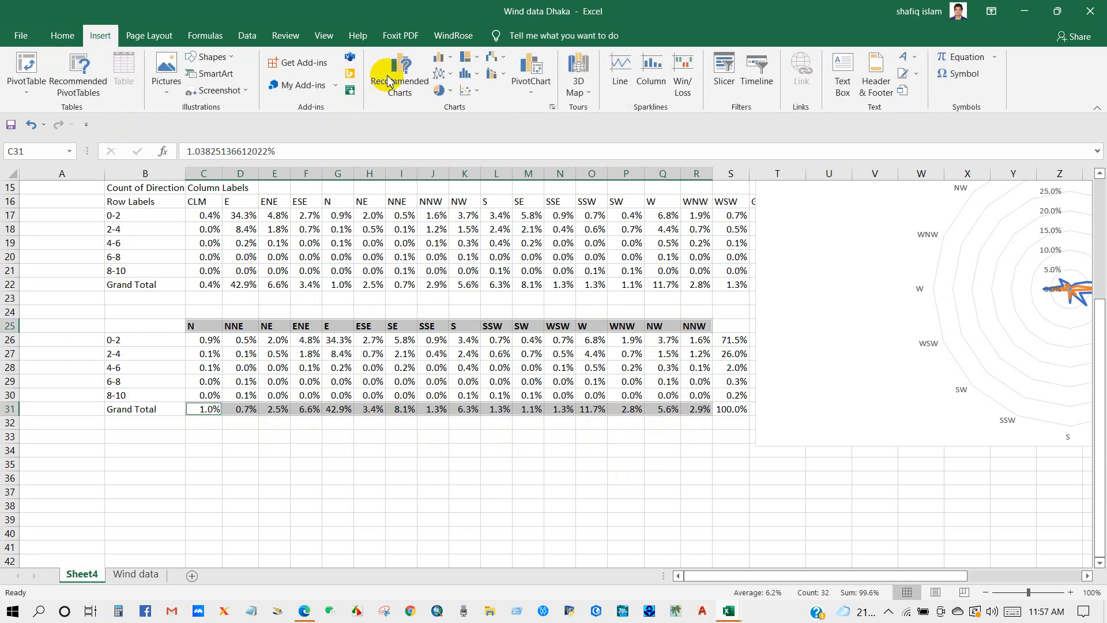
{"action": "left_click", "coordinate": [398, 80]}
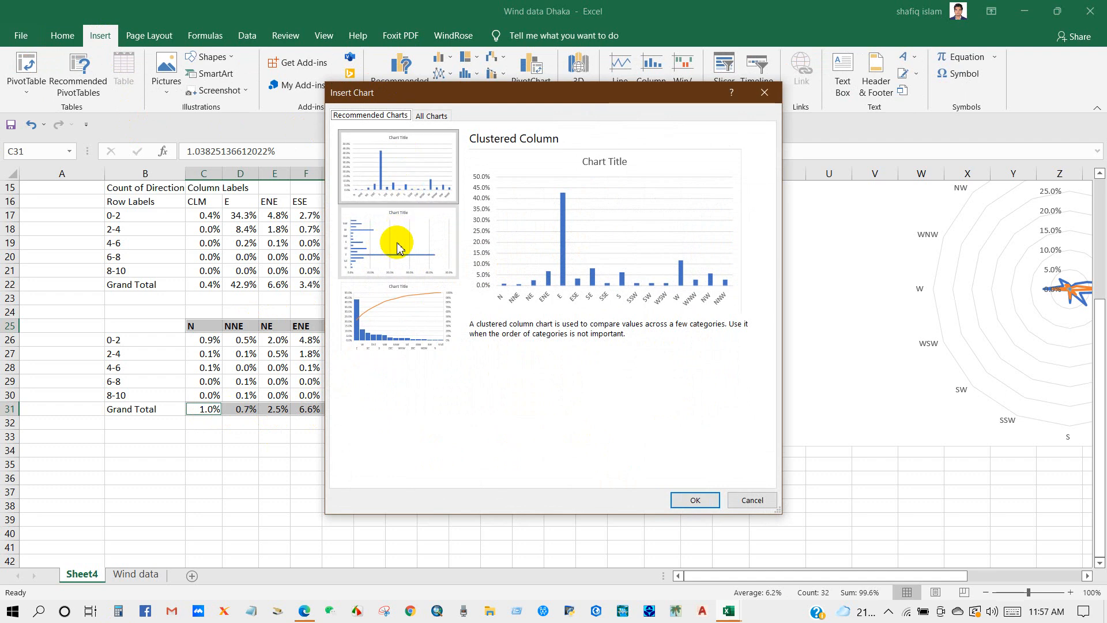
{"action": "left_click", "coordinate": [397, 242]}
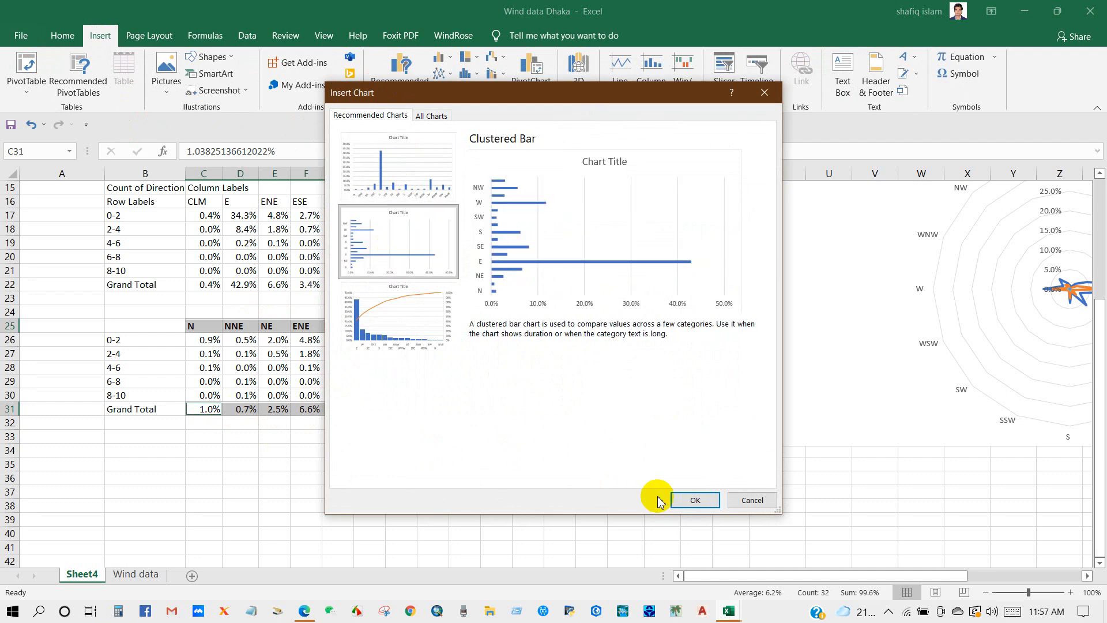
{"action": "left_click", "coordinate": [695, 499]}
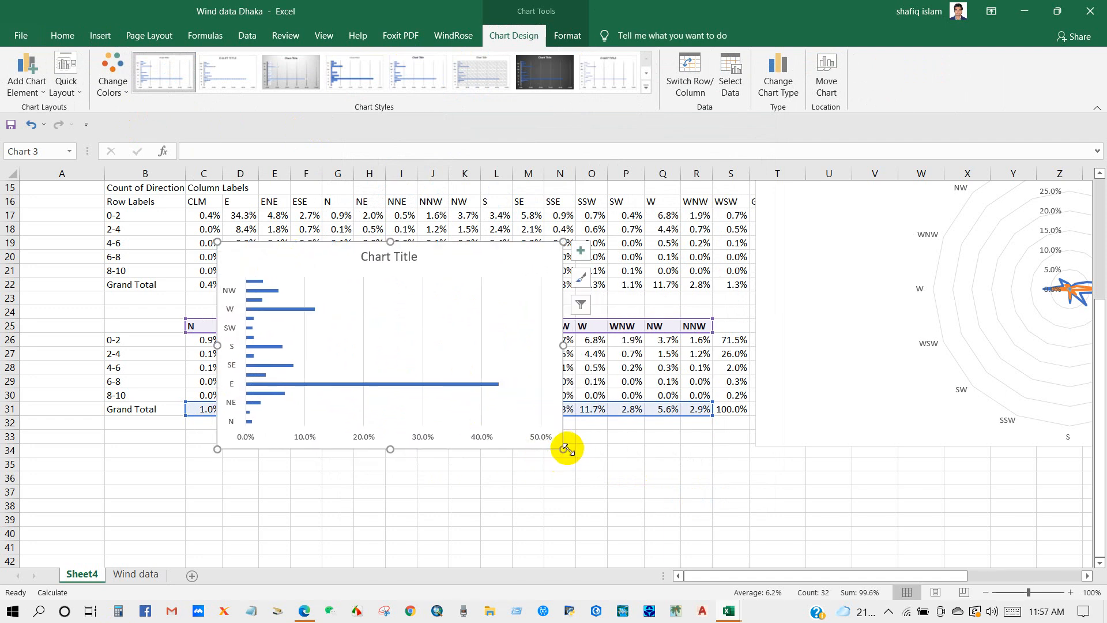
- Enlarge and move the bar chart, retitle it 'Distribution of Wind Directions' and select the title for restyling
{"action": "left_click_drag", "start_coordinate": [565, 449], "coordinate": [734, 514]}
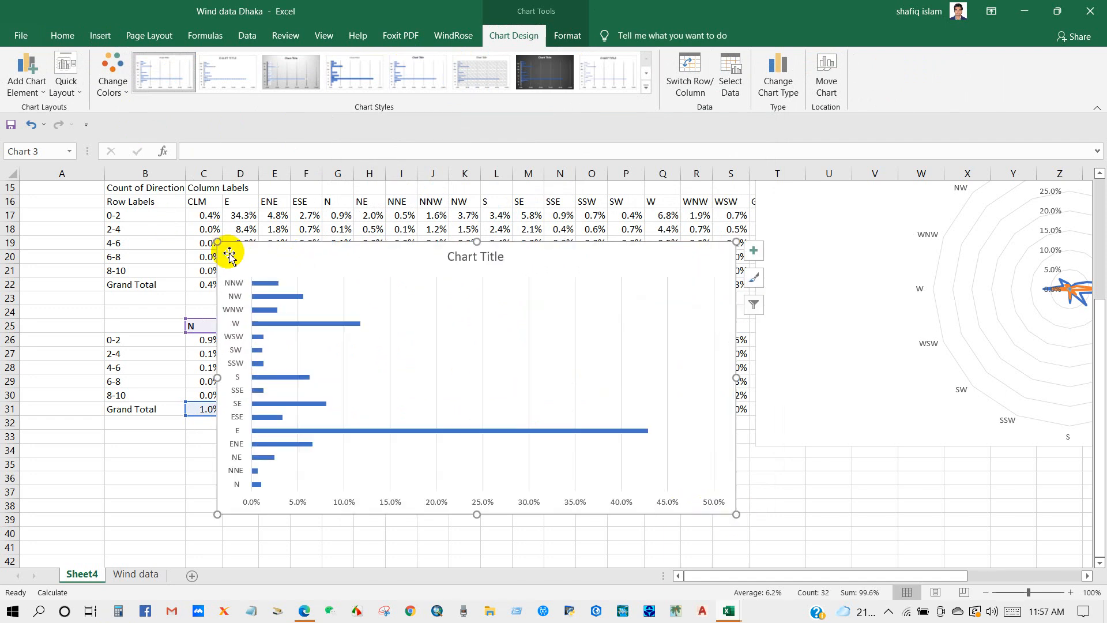
{"action": "left_click_drag", "start_coordinate": [229, 256], "coordinate": [370, 257]}
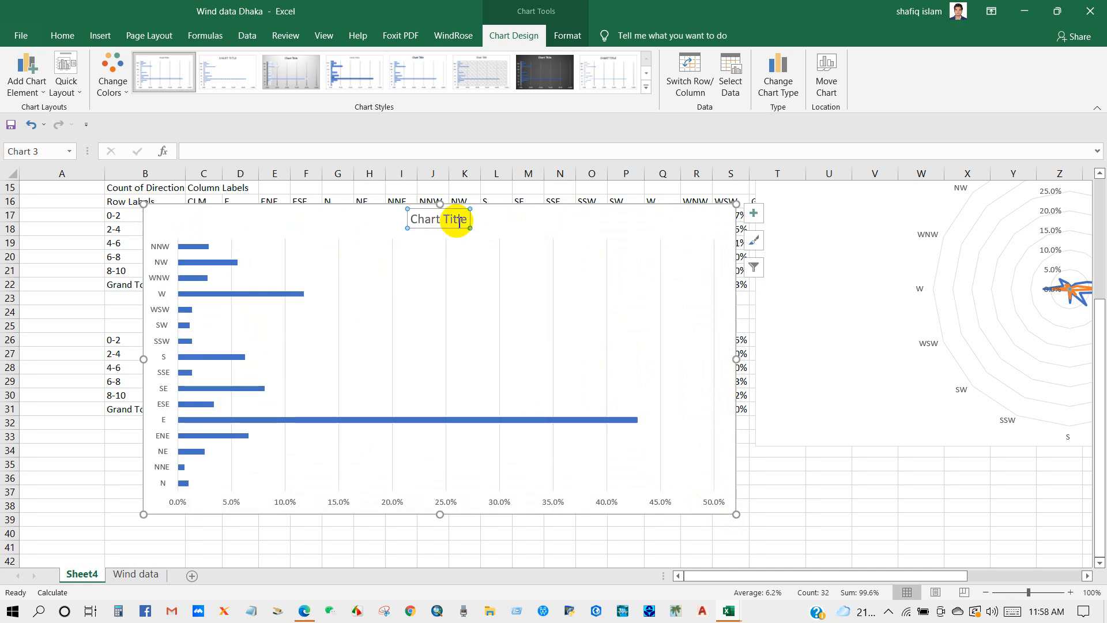
{"action": "double_click", "coordinate": [438, 220]}
{"action": "type", "text": "Distribution of Wind Directions"}
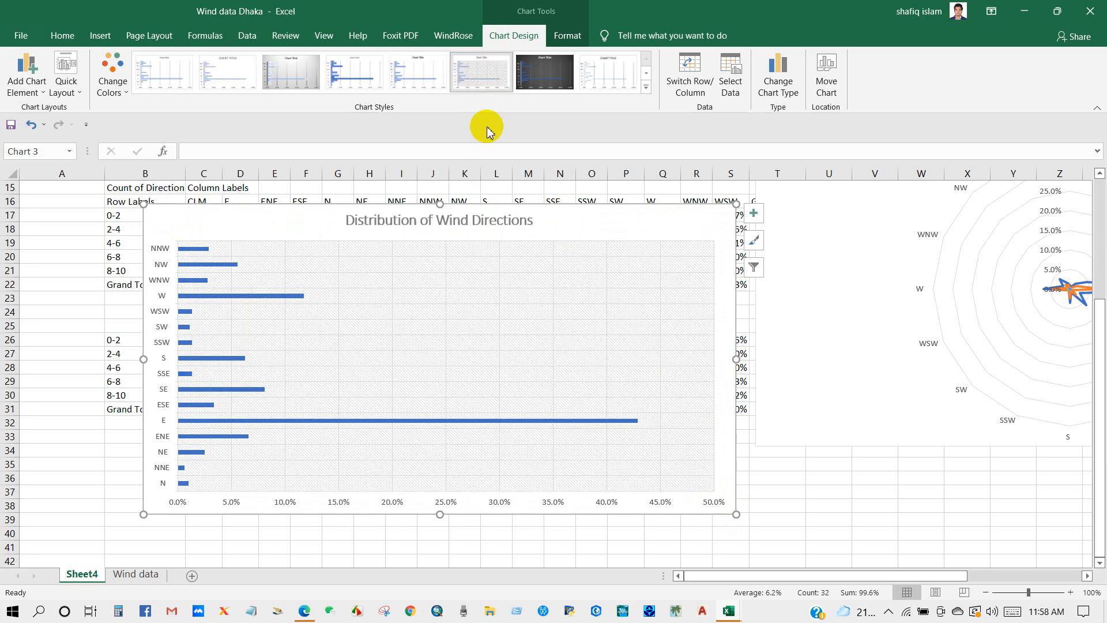
{"action": "mouse_move", "coordinate": [549, 227]}
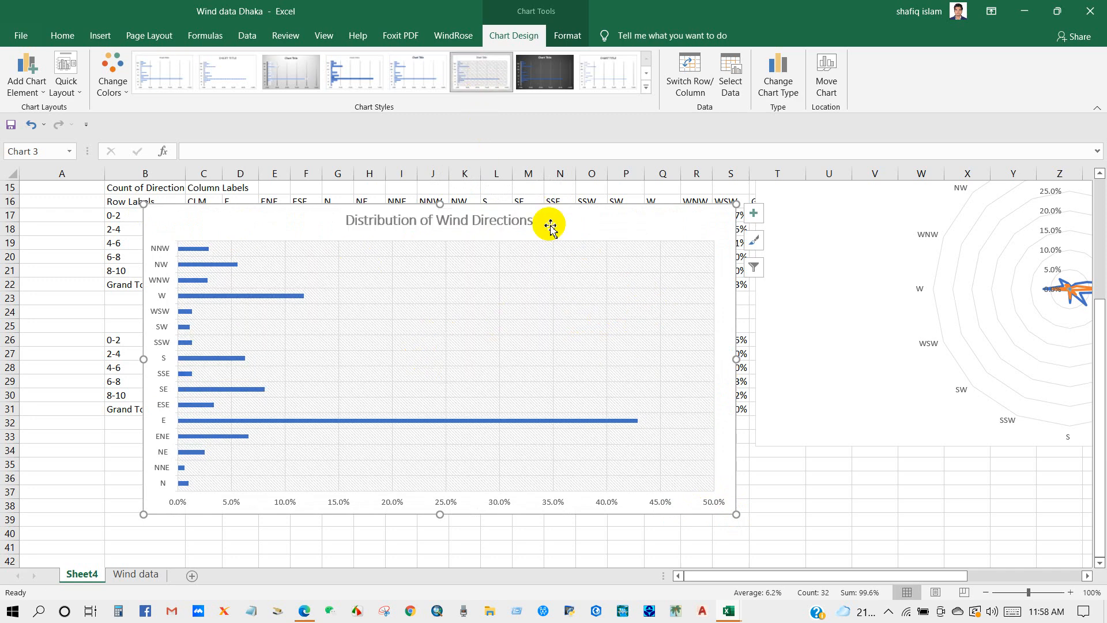
{"action": "left_click", "coordinate": [438, 219]}
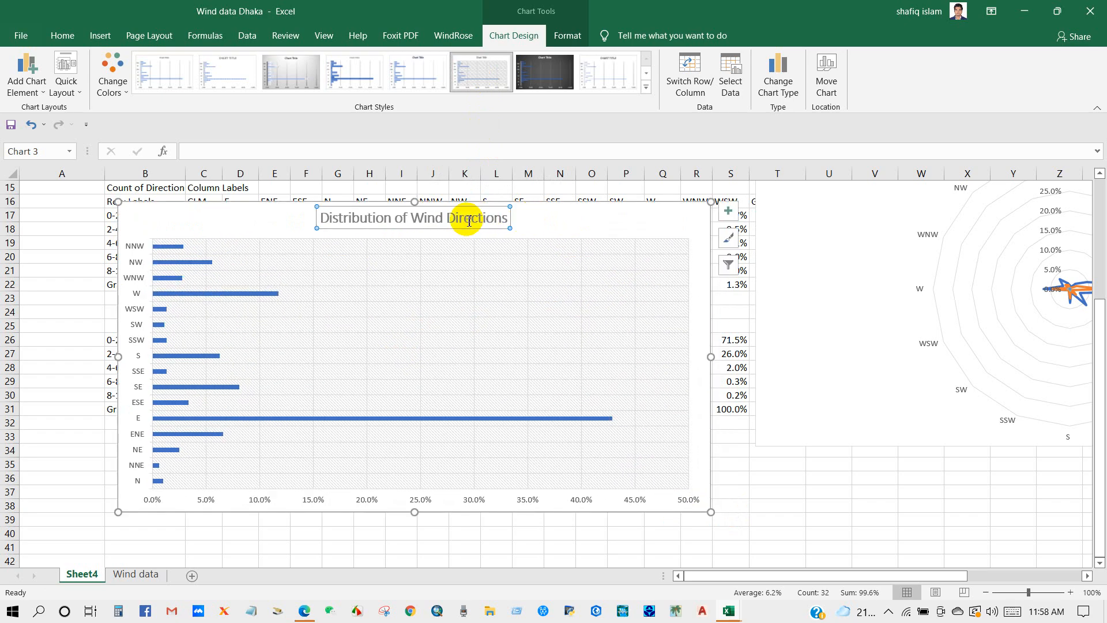
{"action": "left_click", "coordinate": [62, 35]}
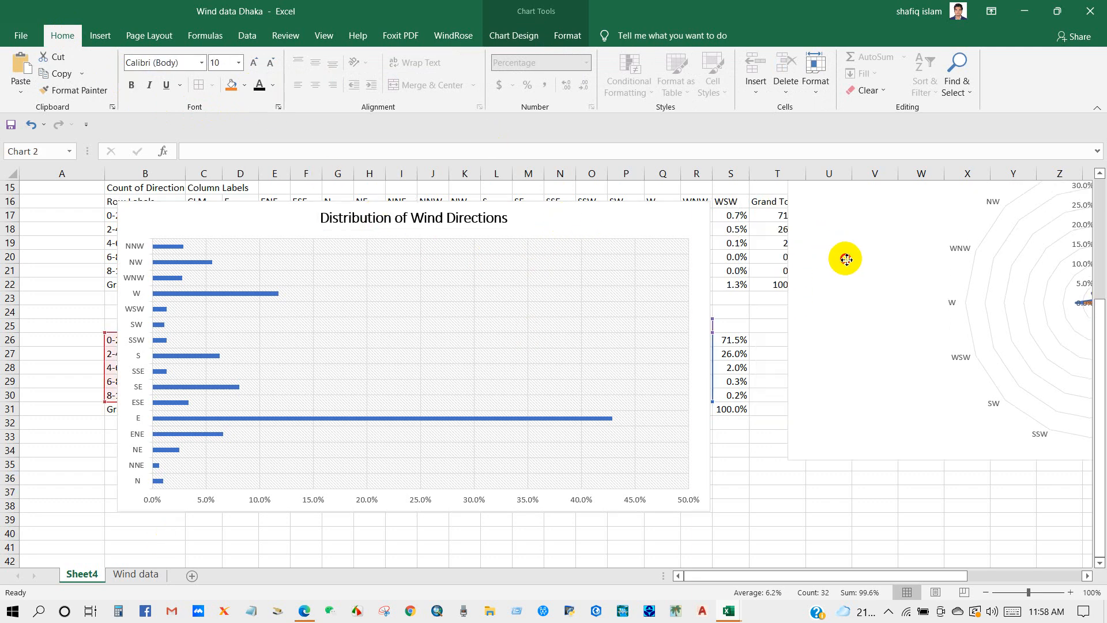
- Turn on Axis Titles and percentage Data Labels through the Chart Elements list
{"action": "left_click", "coordinate": [656, 229]}
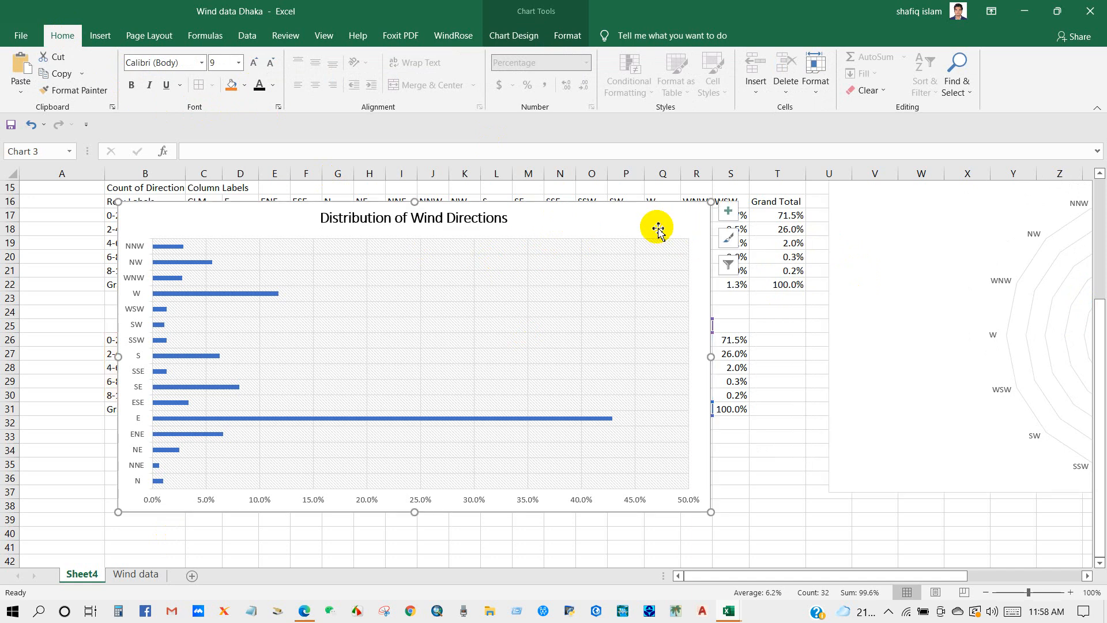
{"action": "mouse_move", "coordinate": [709, 225]}
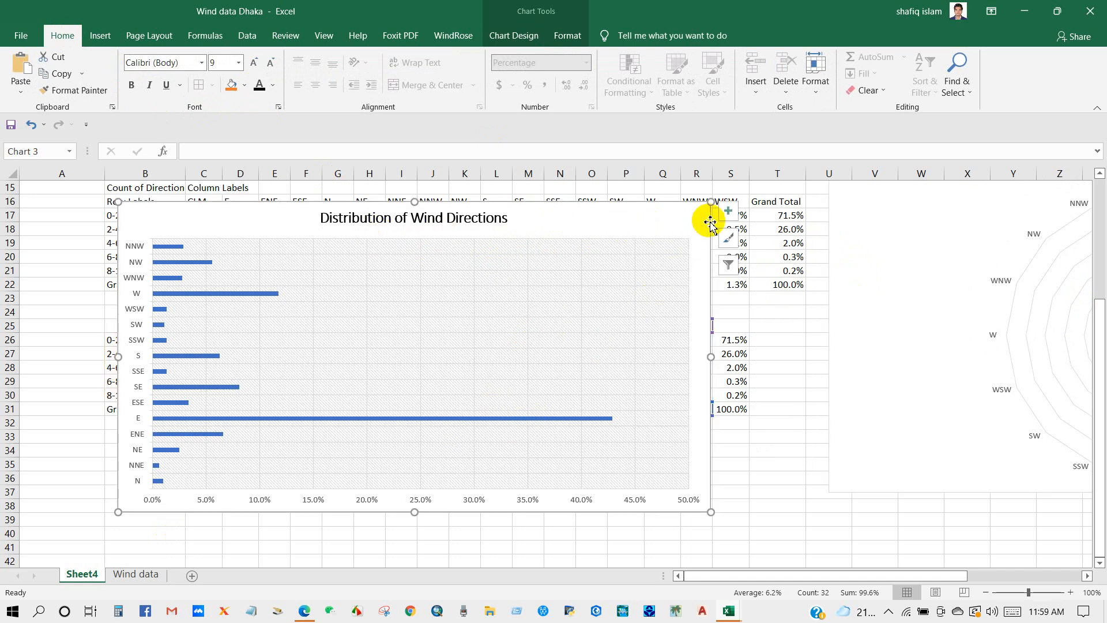
{"action": "left_click", "coordinate": [727, 213]}
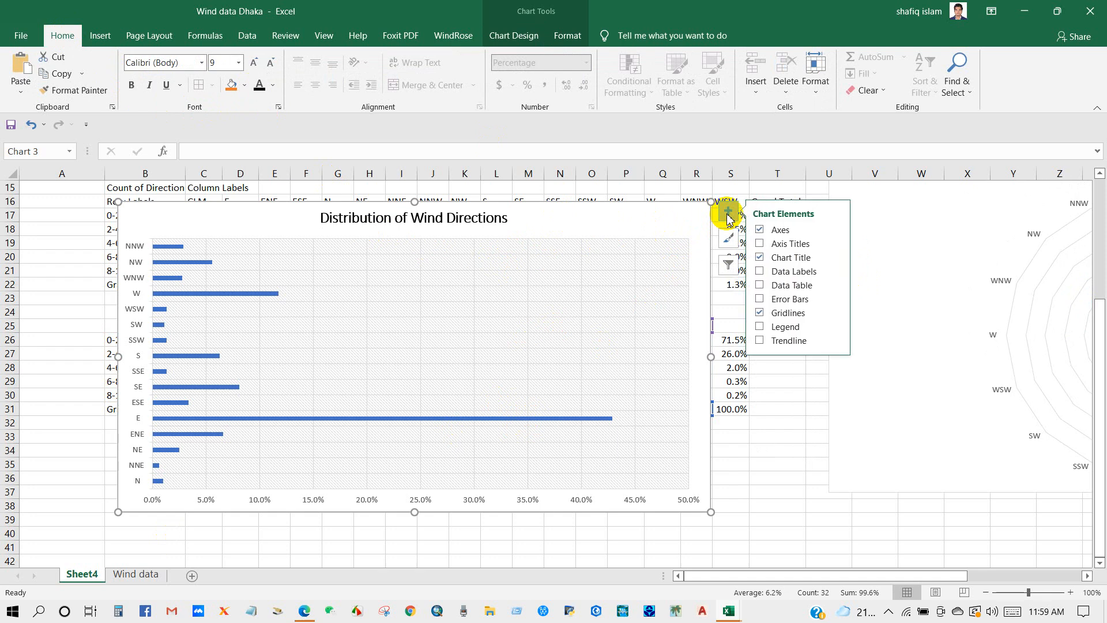
{"action": "left_click", "coordinate": [759, 244]}
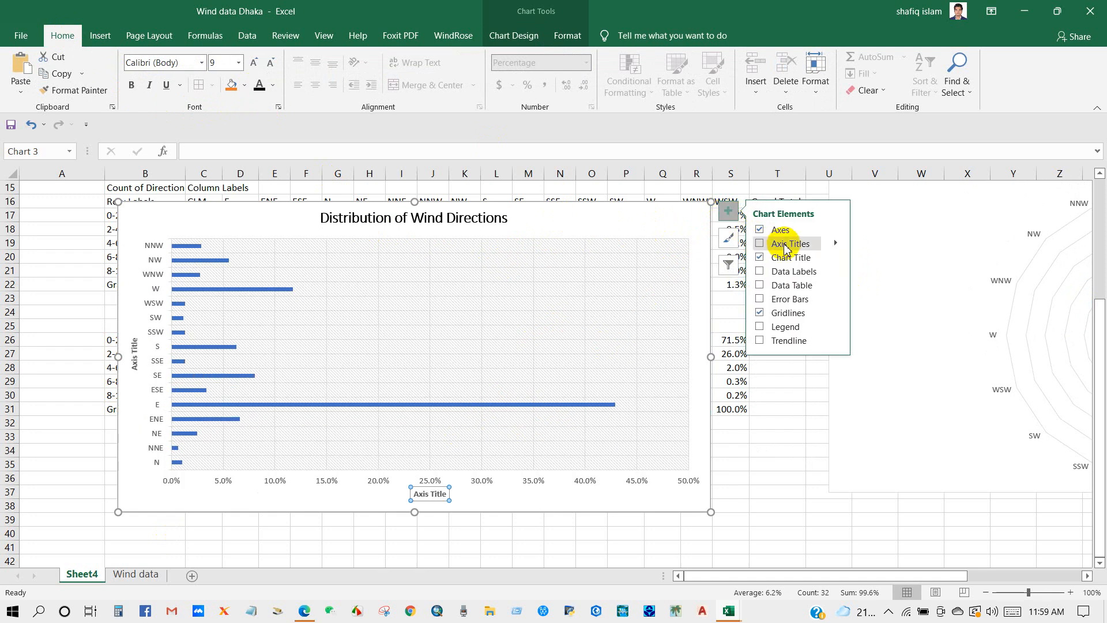
{"action": "left_click", "coordinate": [758, 244]}
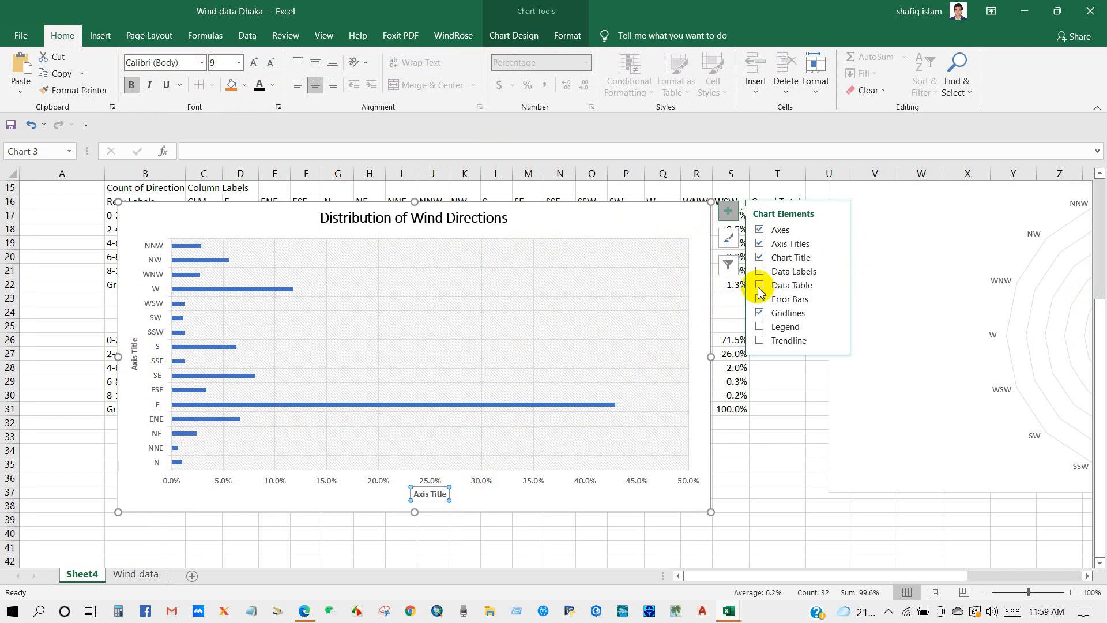
{"action": "left_click", "coordinate": [760, 271]}
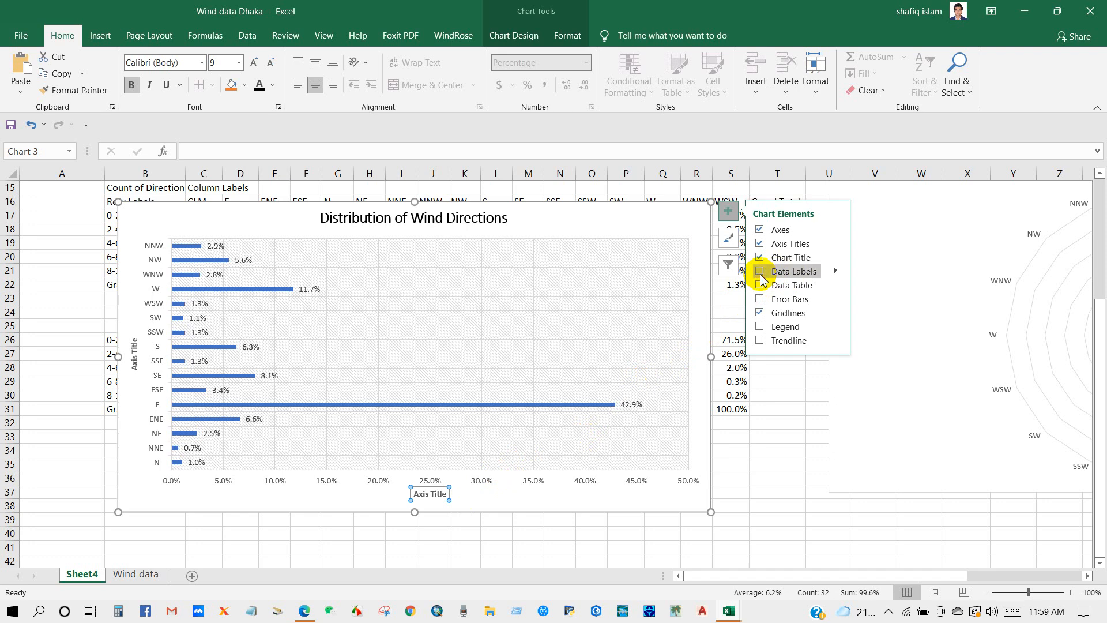
{"action": "left_click", "coordinate": [758, 273]}
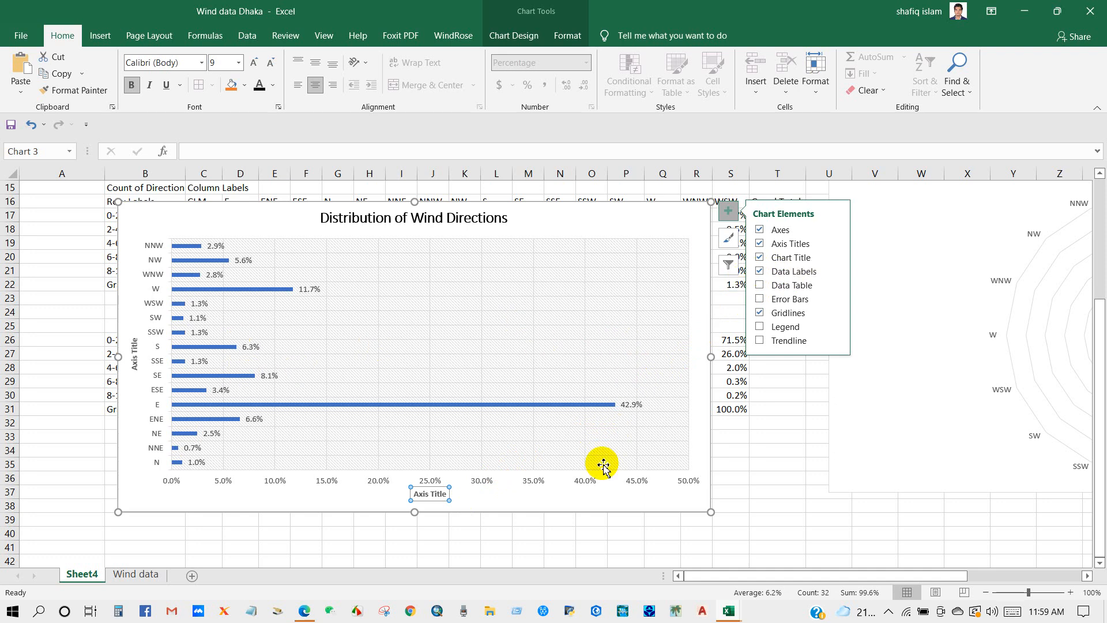
{"action": "mouse_move", "coordinate": [597, 471]}
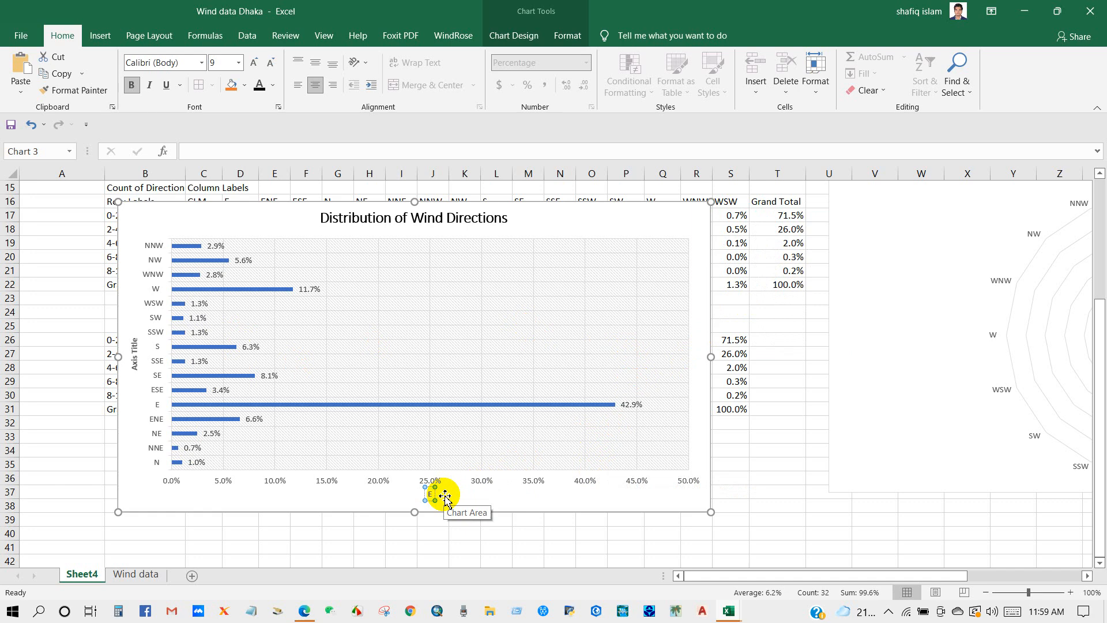
- Select the horizontal axis title placeholder to rename it 'Events (%)'
{"action": "left_click", "coordinate": [429, 493]}
{"action": "type", "text": "vents (%)"}
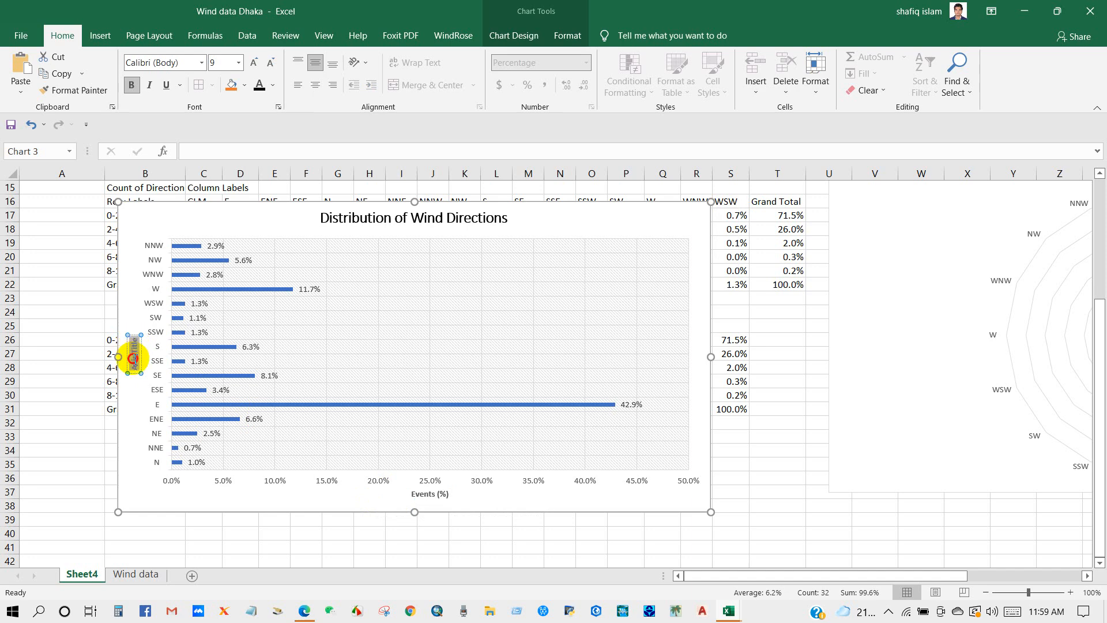
{"action": "mouse_move", "coordinate": [130, 359]}
{"action": "type", "text": "Wind Directions"}
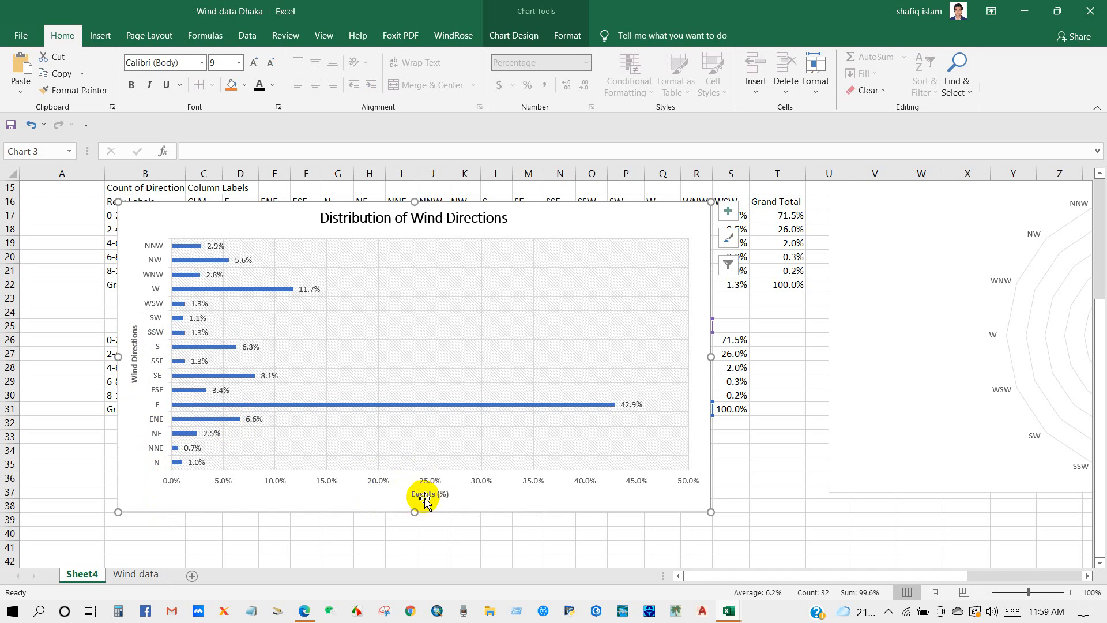
{"action": "mouse_move", "coordinate": [522, 223]}
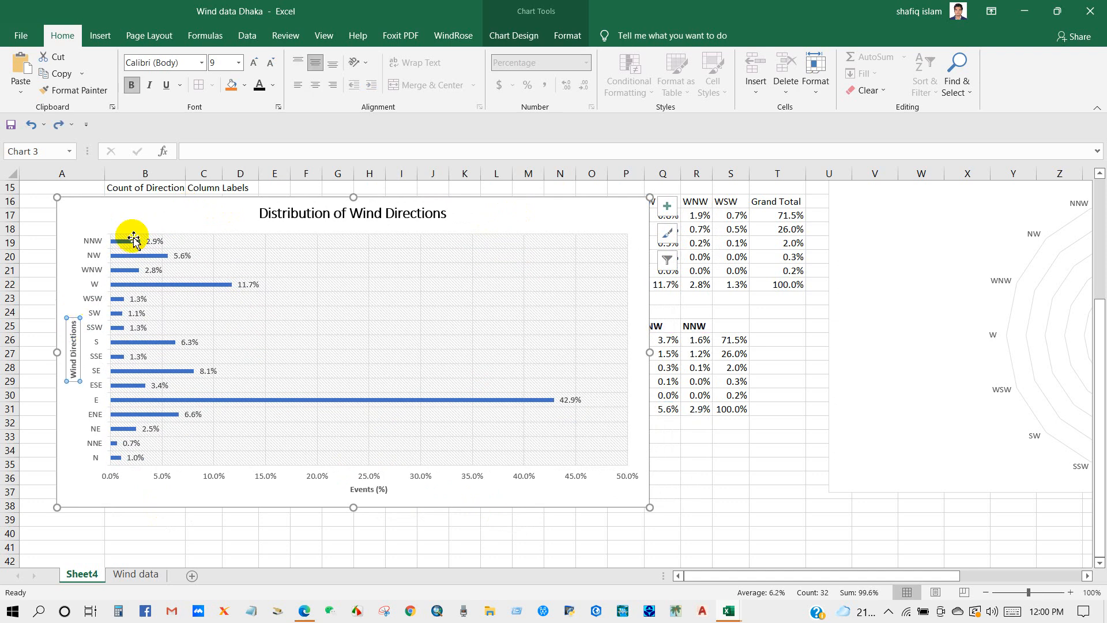
- Increase the font size of the 'Wind Directions' and 'Events (%)' axis titles
{"action": "left_click", "coordinate": [252, 63]}
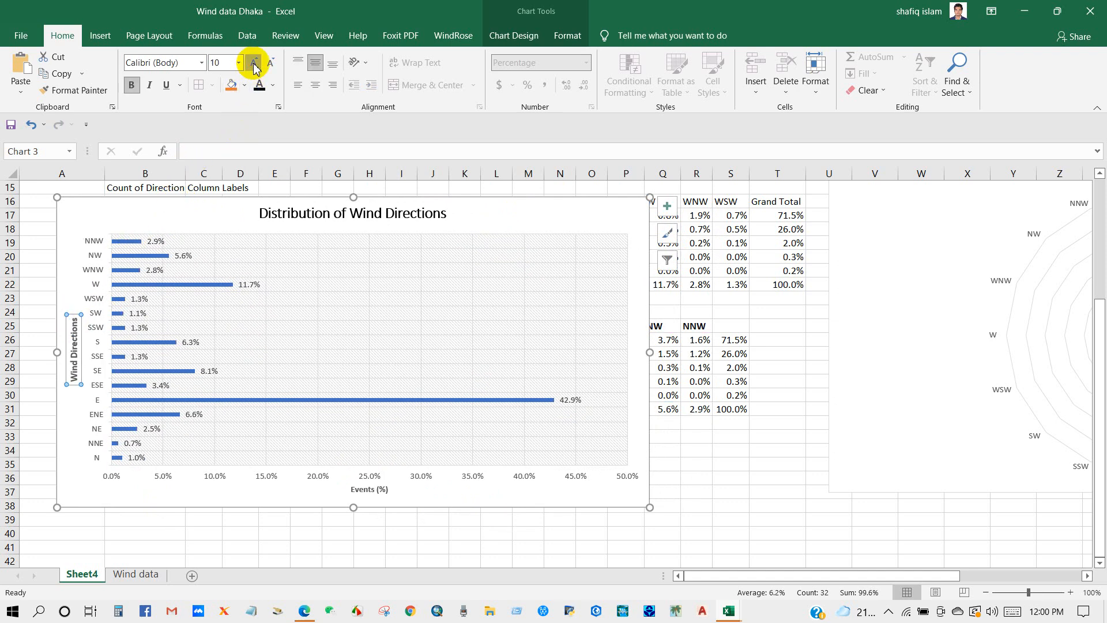
{"action": "left_click", "coordinate": [254, 62]}
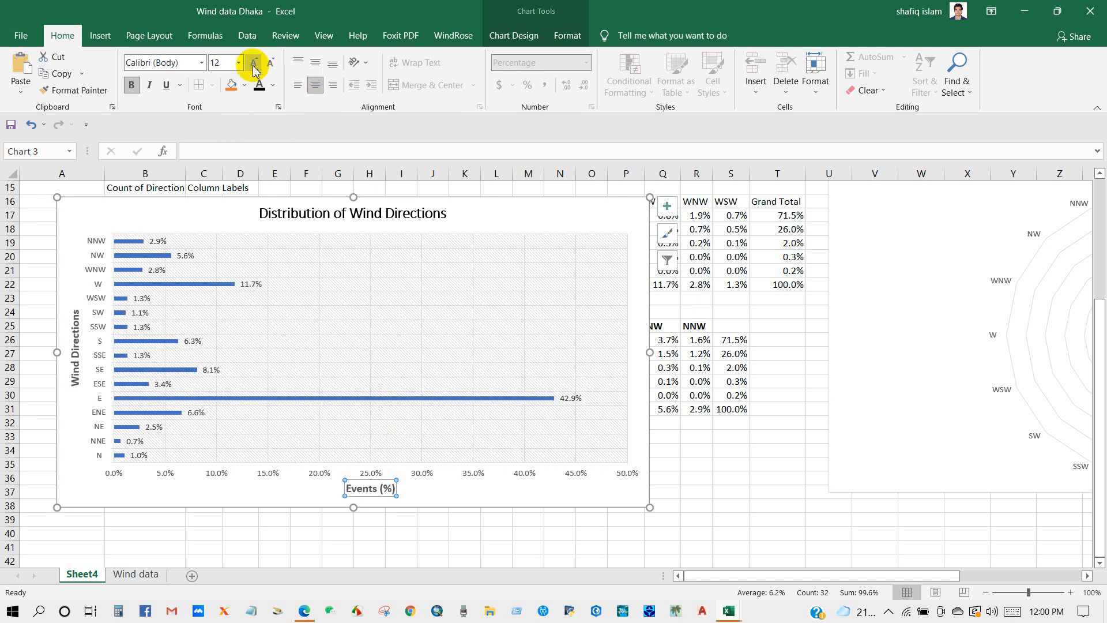
{"action": "left_click", "coordinate": [253, 62]}
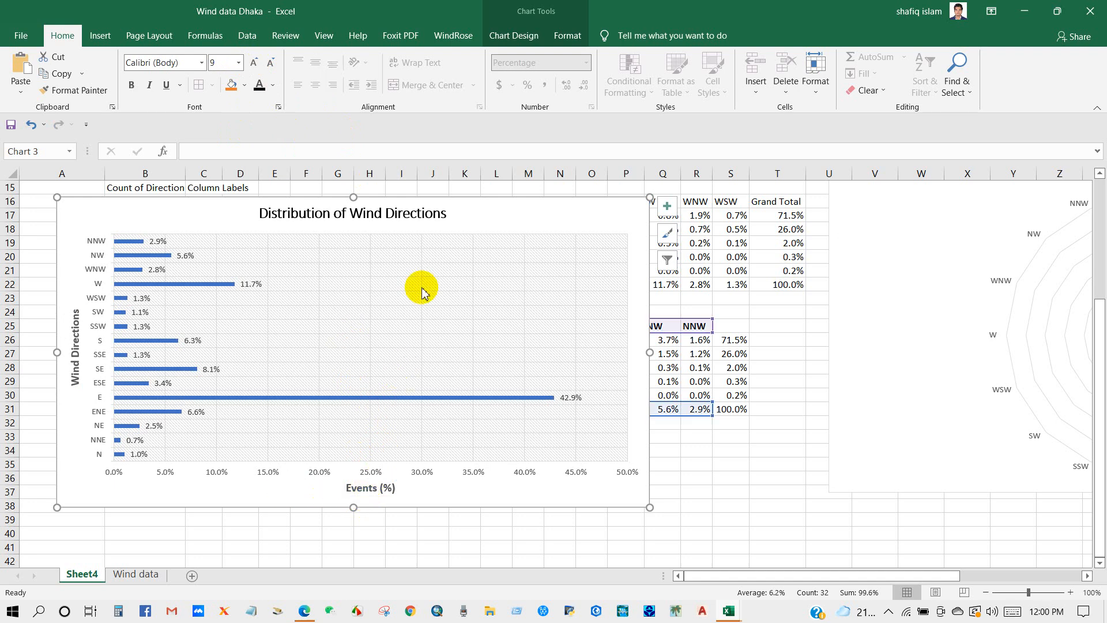
{"action": "mouse_move", "coordinate": [176, 329]}
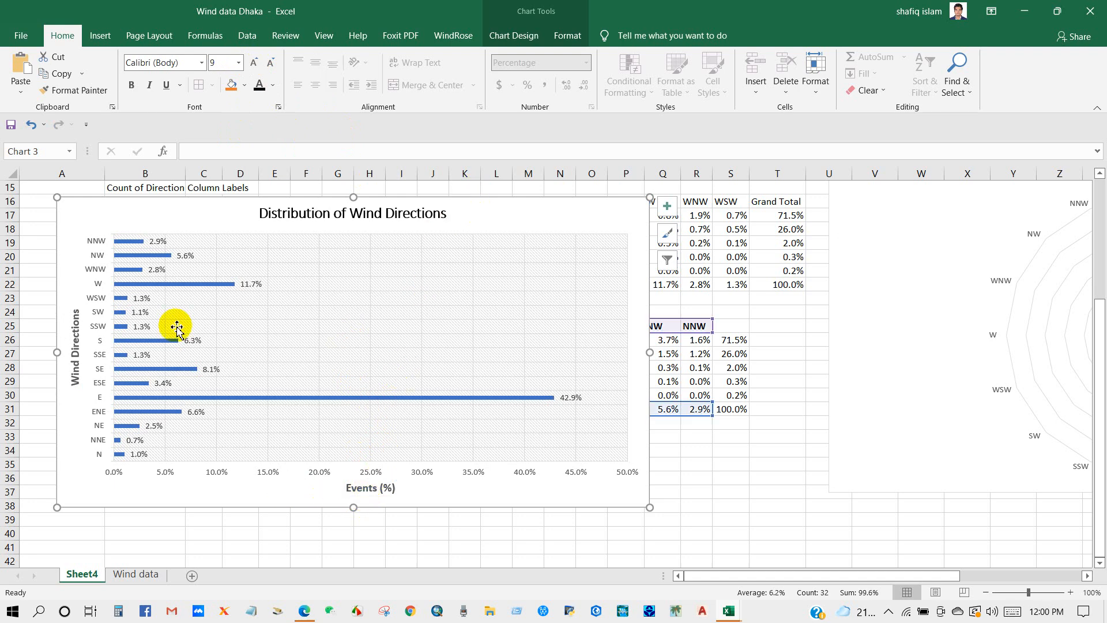
- Fill the bars orange and enlarge the percentage data labels and axis value labels
{"action": "right_click", "coordinate": [190, 283]}
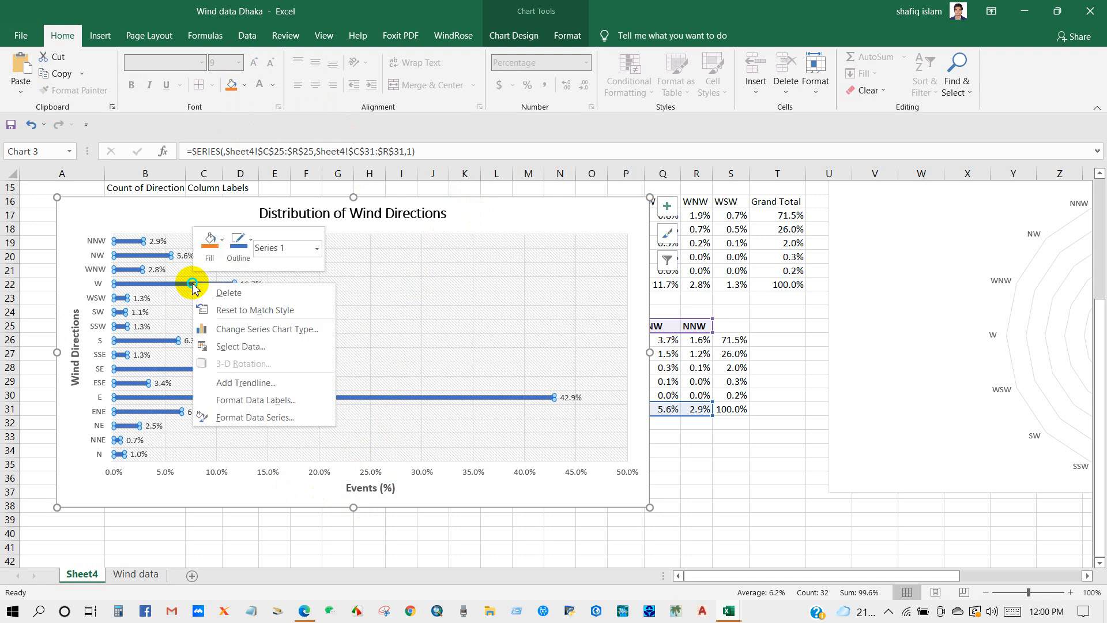
{"action": "mouse_move", "coordinate": [219, 244]}
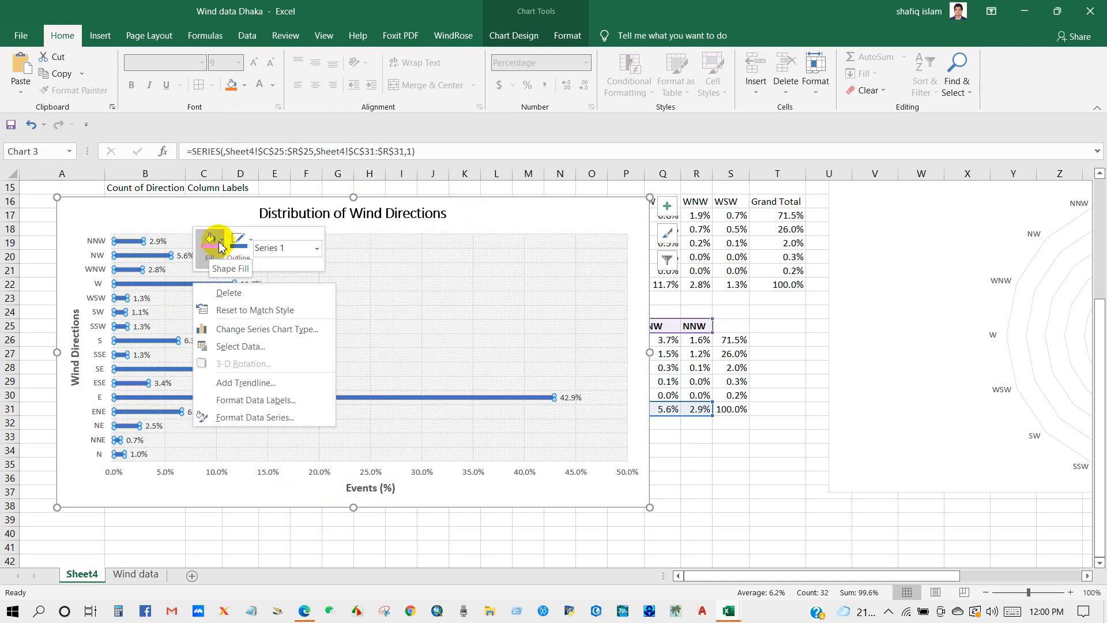
{"action": "left_click", "coordinate": [208, 239]}
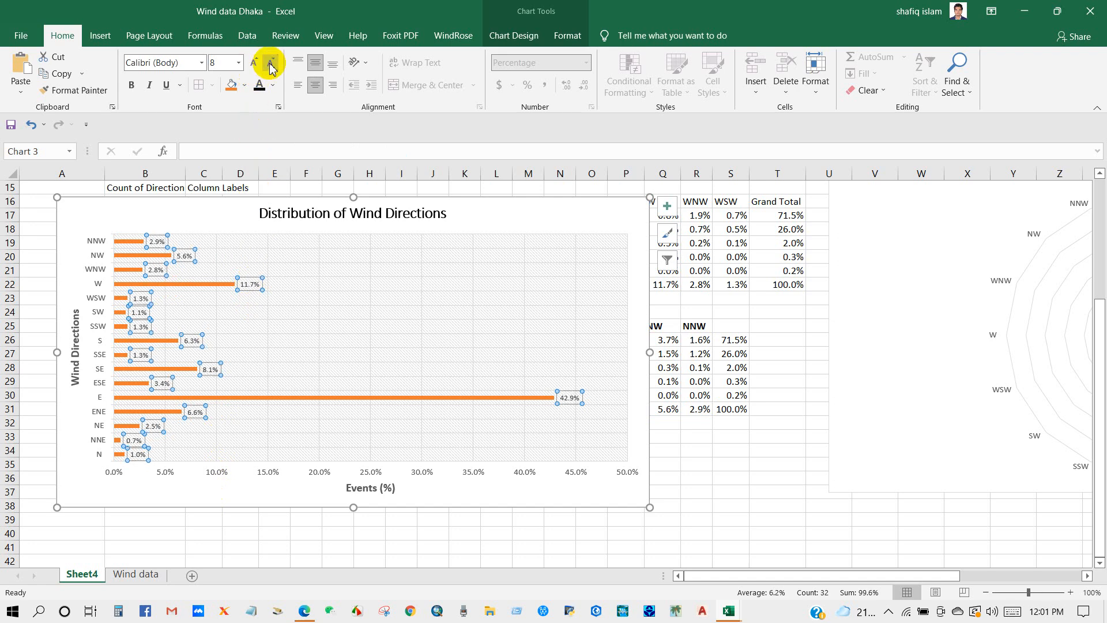
{"action": "left_click", "coordinate": [237, 62]}
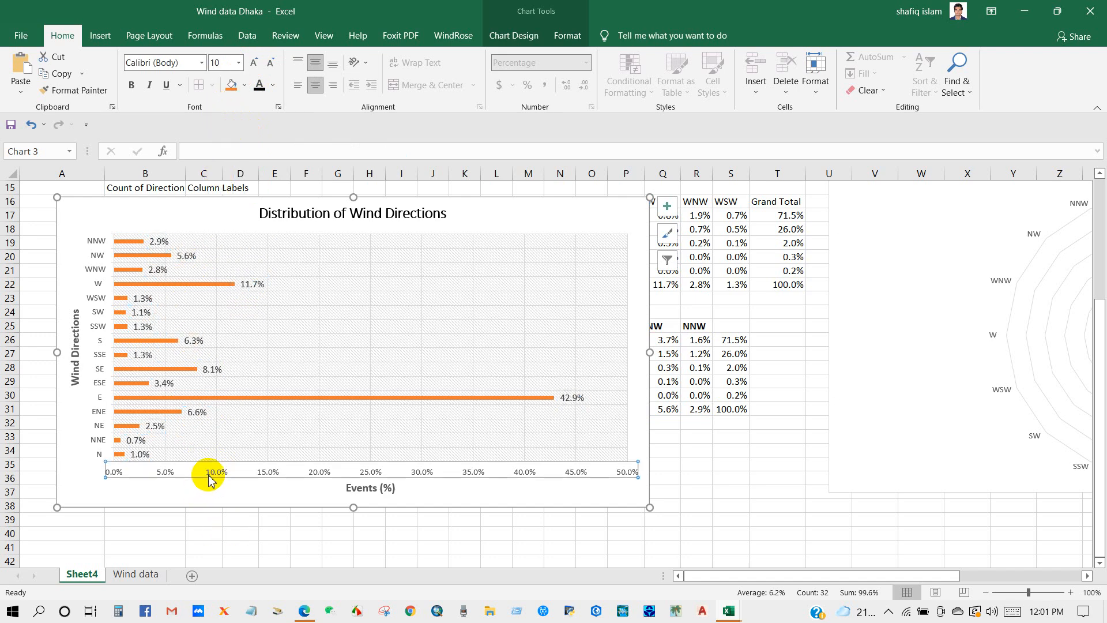
{"action": "left_click", "coordinate": [239, 62]}
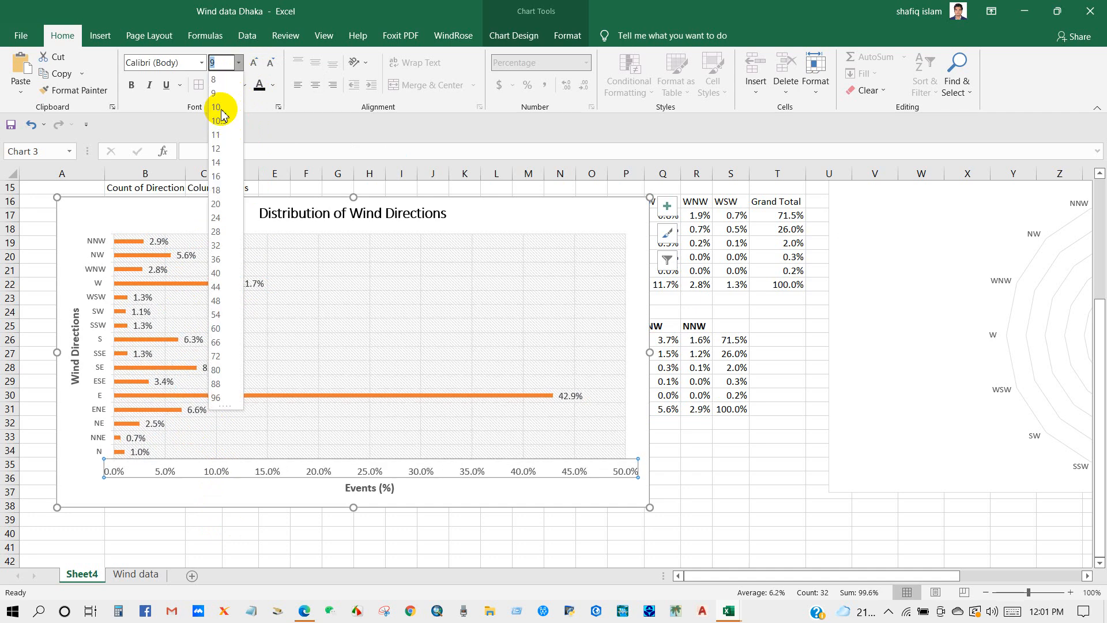
{"action": "left_click", "coordinate": [216, 106]}
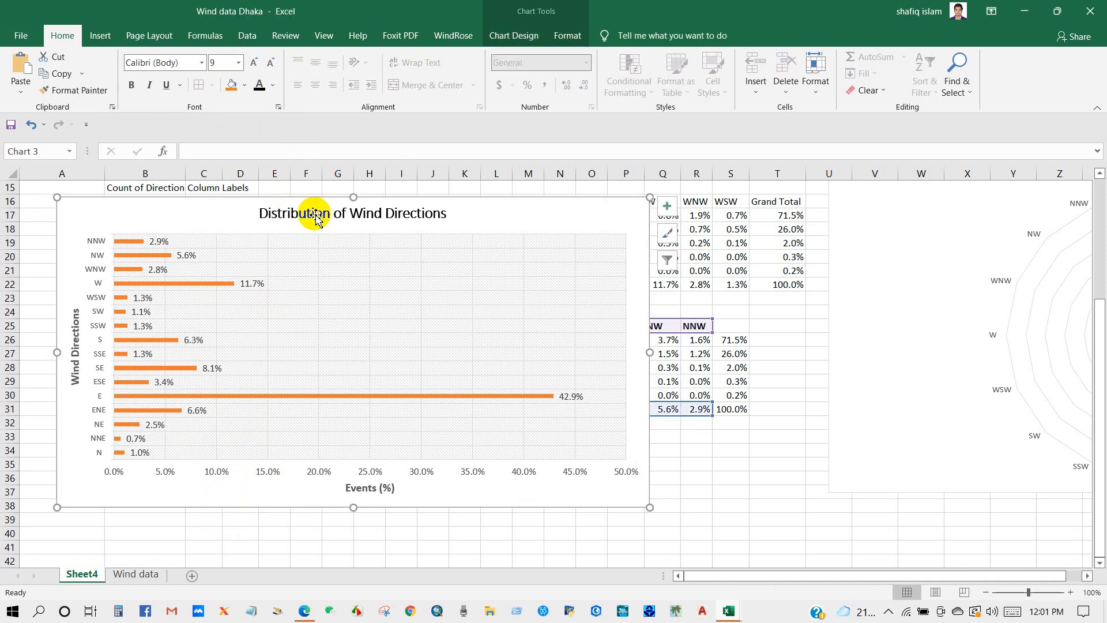
{"action": "mouse_move", "coordinate": [76, 213]}
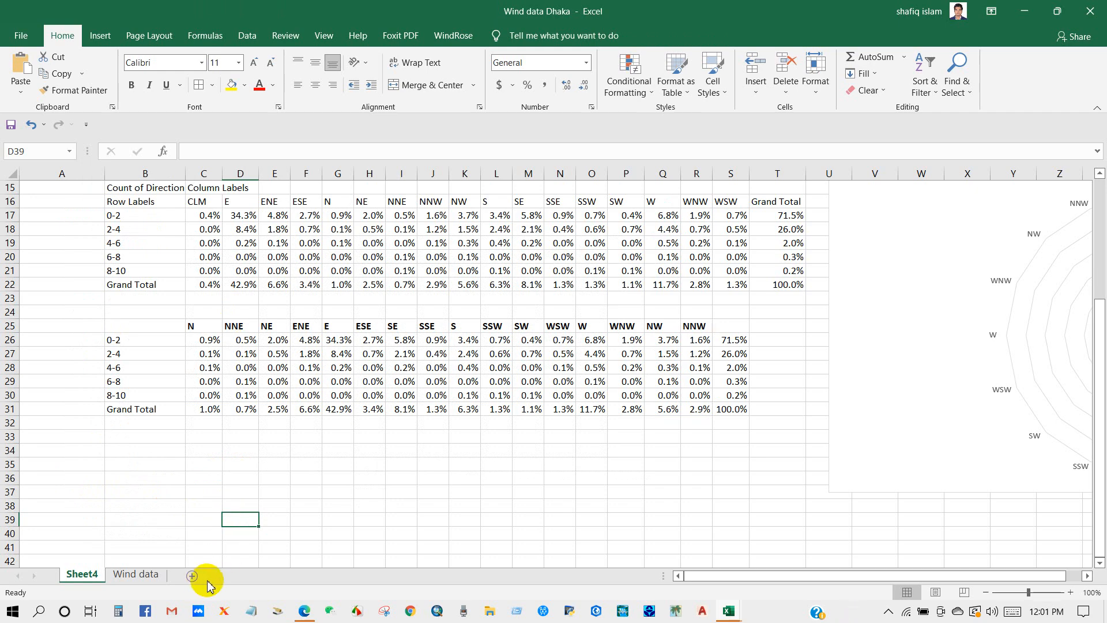
{"action": "left_click", "coordinate": [191, 577]}
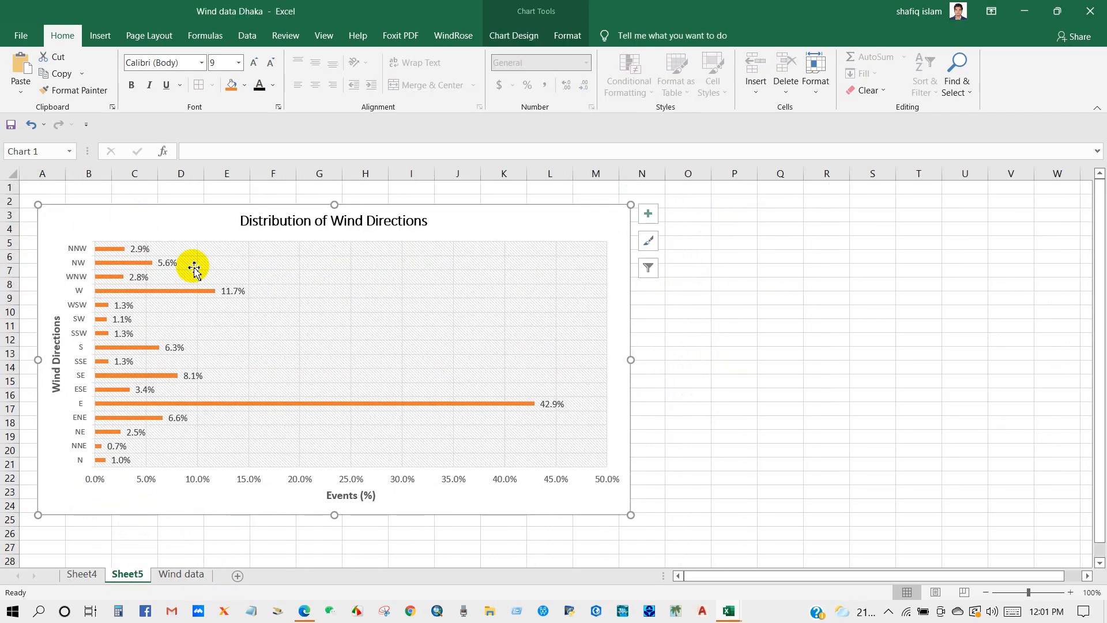
{"action": "left_click", "coordinate": [181, 574]}
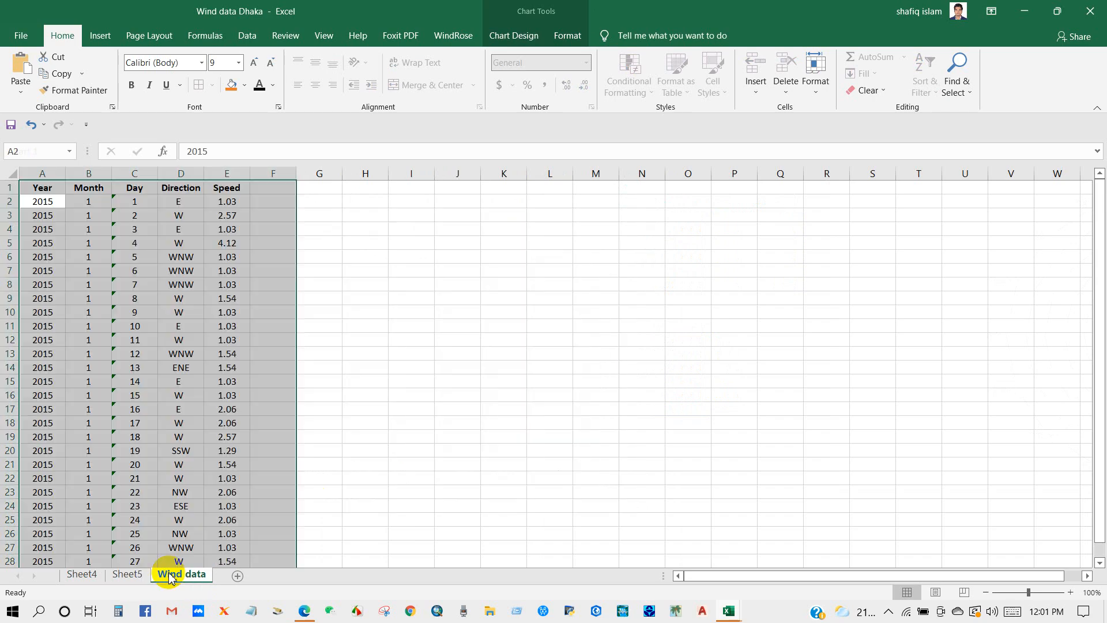
{"action": "left_click", "coordinate": [81, 574]}
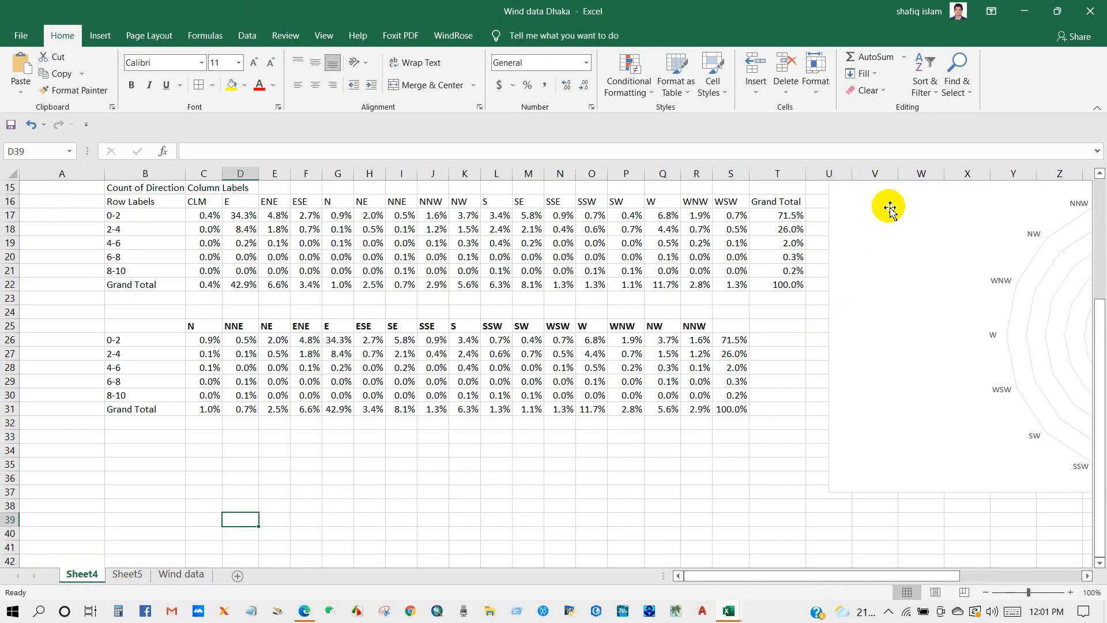
{"action": "right_click", "coordinate": [889, 209]}
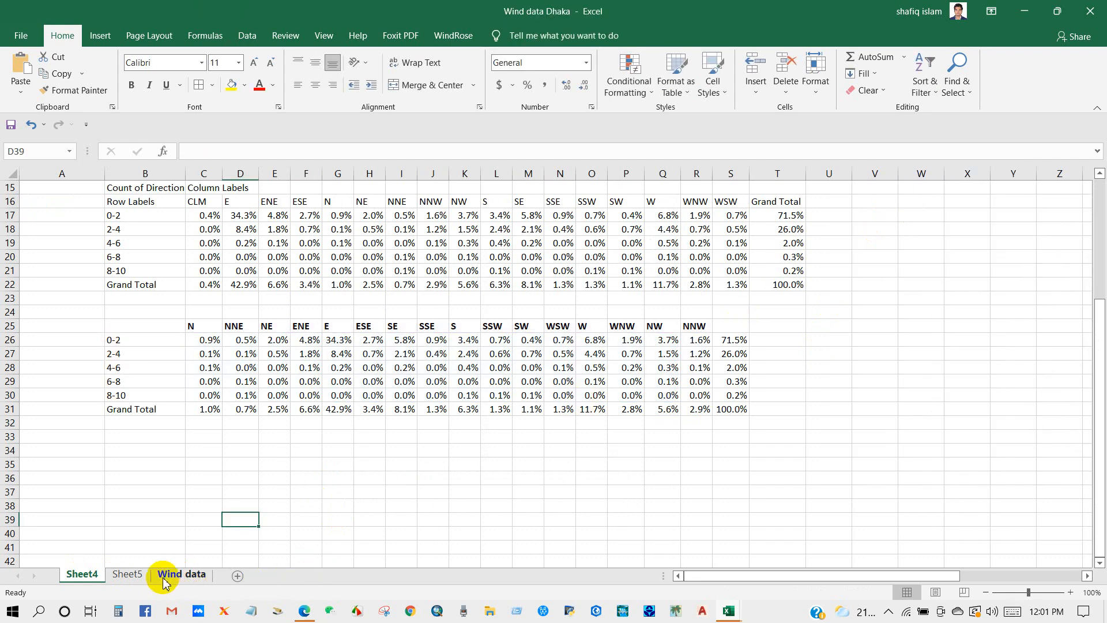
{"action": "left_click", "coordinate": [128, 574]}
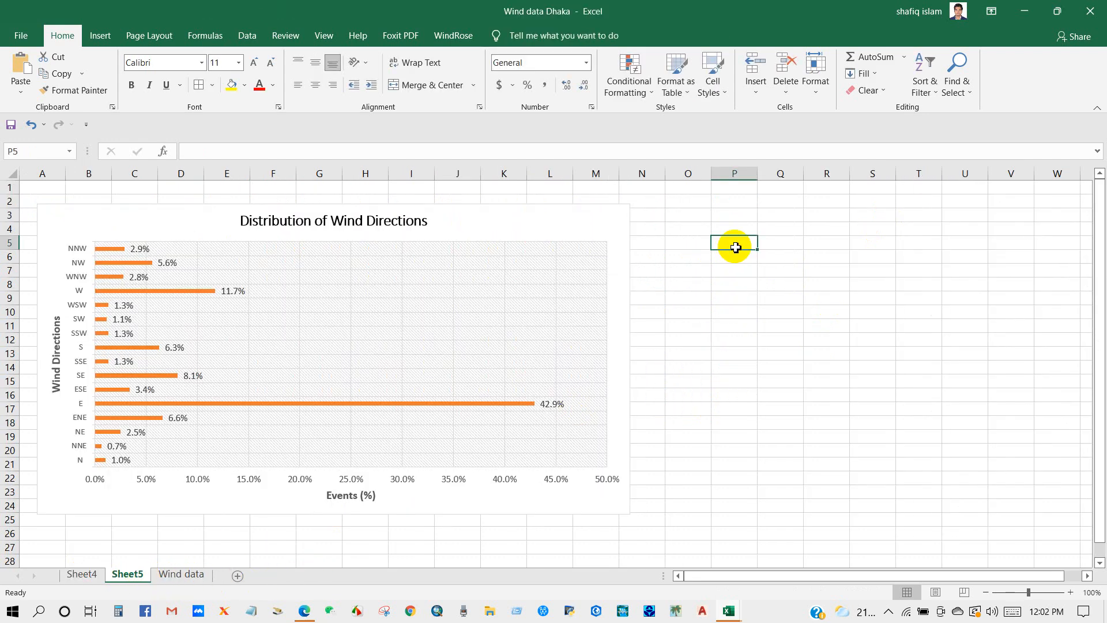
{"action": "left_click", "coordinate": [735, 253]}
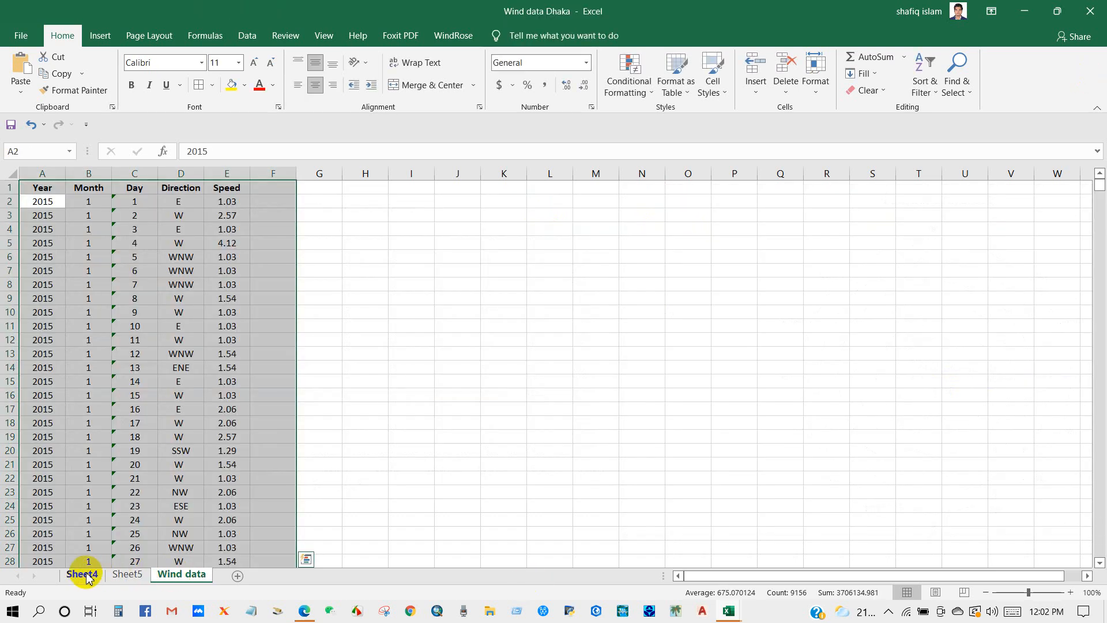
{"action": "left_click", "coordinate": [81, 573]}
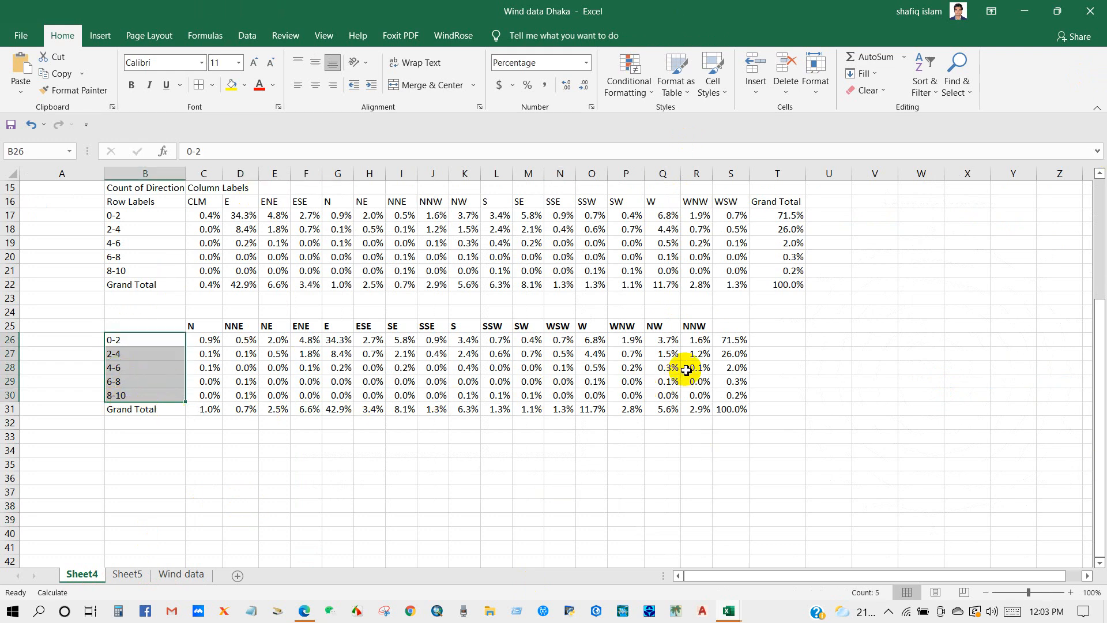
- Select speed-class totals S26:S30 with B26:B30 and bring up Recommended Charts
{"action": "left_click", "coordinate": [730, 339]}
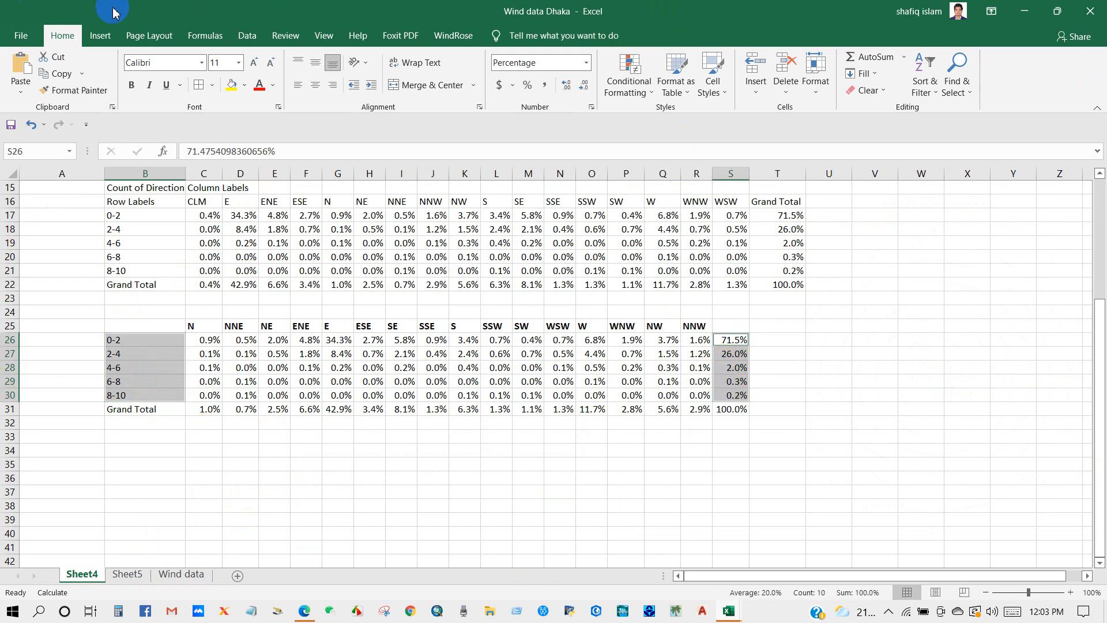
{"action": "left_click", "coordinate": [398, 66]}
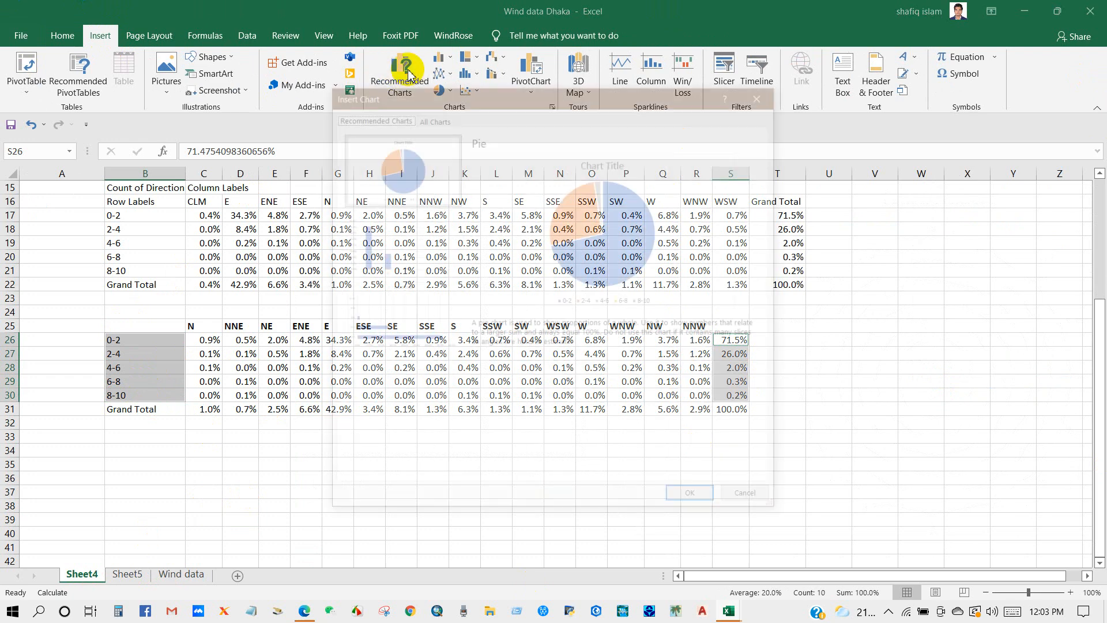
{"action": "left_click", "coordinate": [398, 243]}
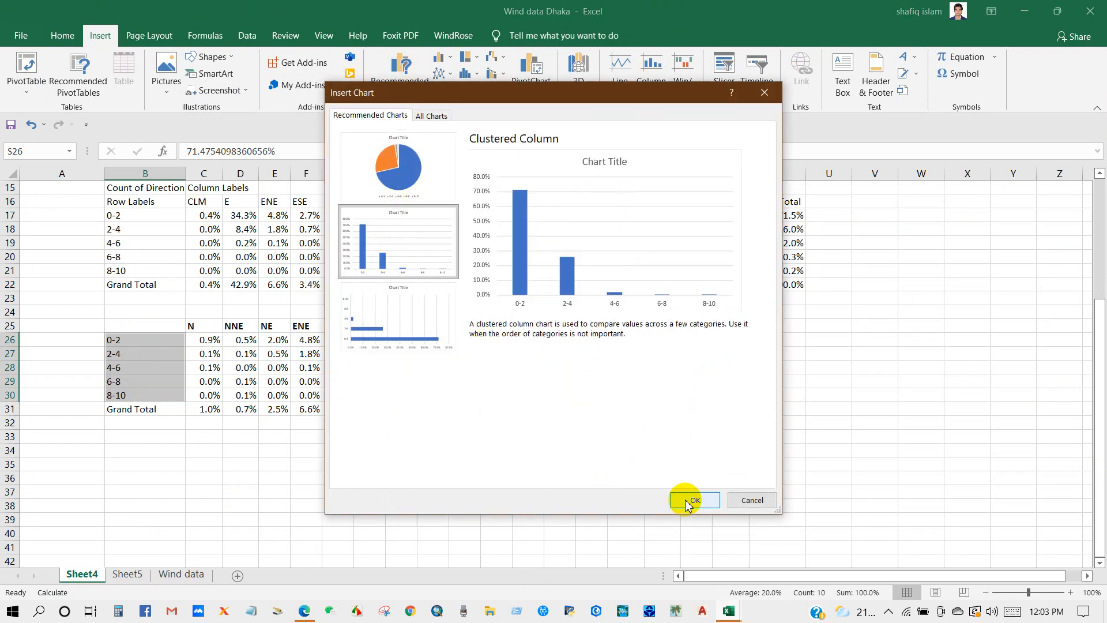
- Insert a clustered column chart titled 'Distribution of Wind Speed Classes' with a data-label style, enlarged
{"action": "left_click", "coordinate": [693, 500]}
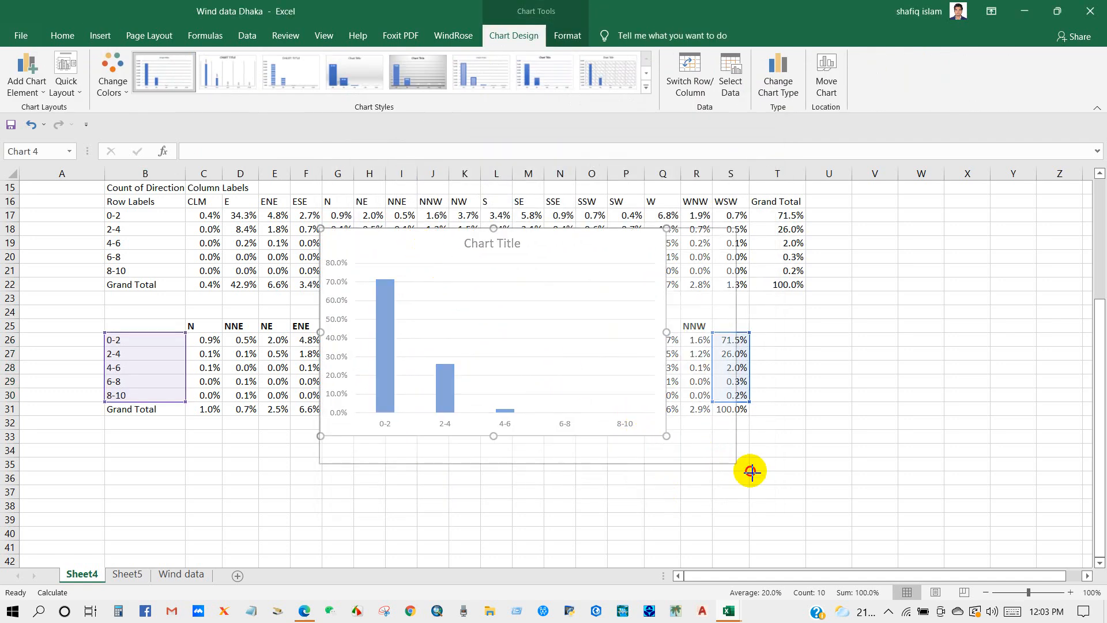
{"action": "left_click", "coordinate": [491, 243]}
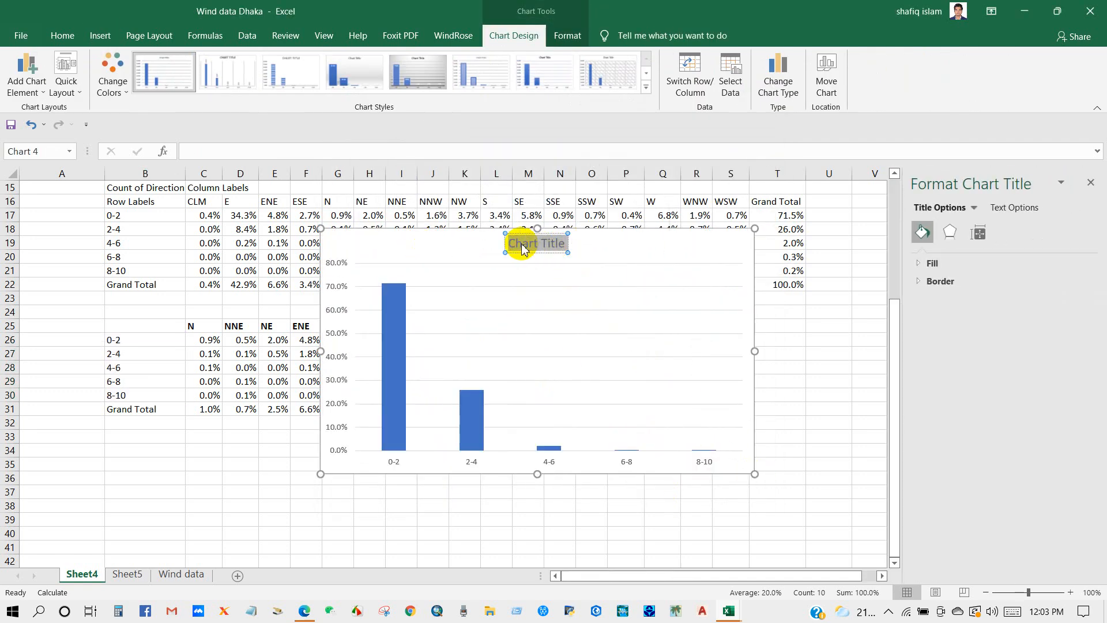
{"action": "type", "text": "Distribution of Wind Speed Classes"}
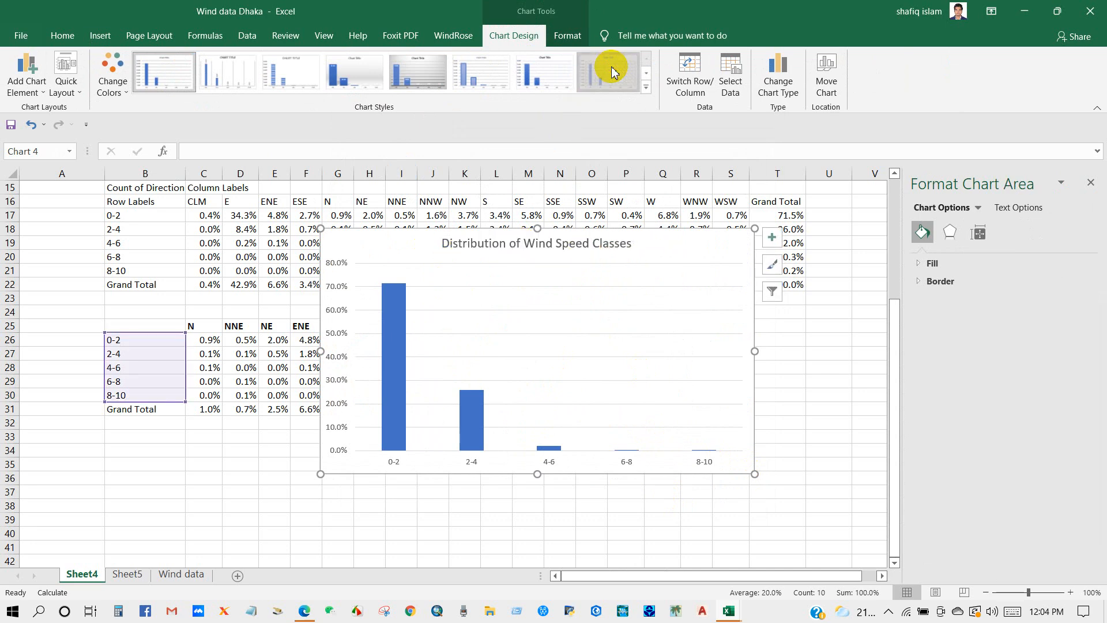
{"action": "left_click", "coordinate": [771, 237]}
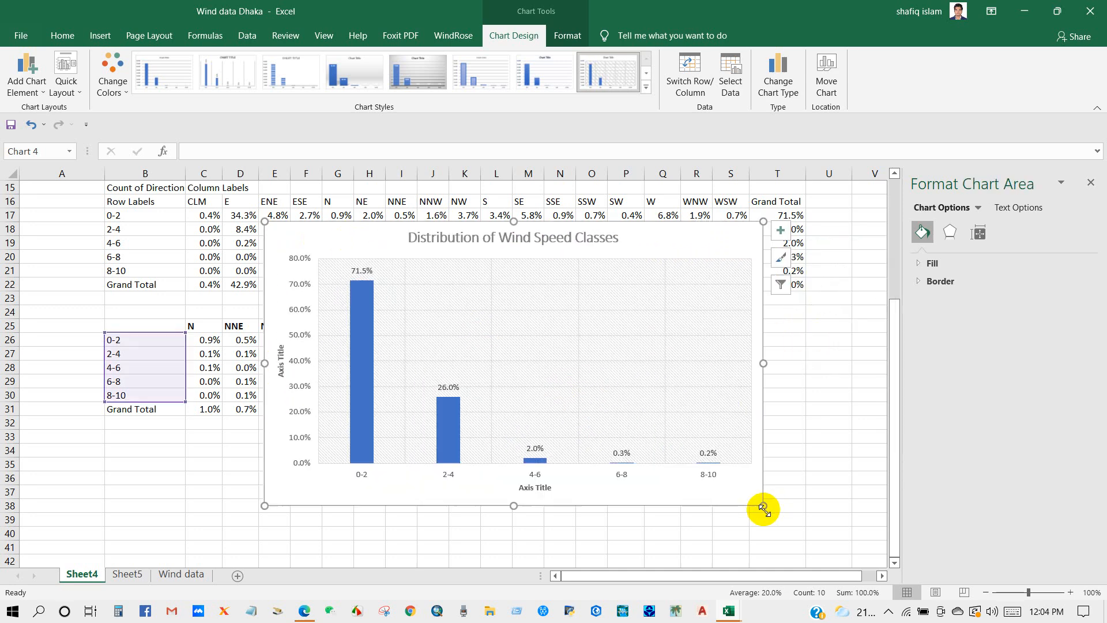
{"action": "left_click_drag", "start_coordinate": [762, 509], "coordinate": [737, 498]}
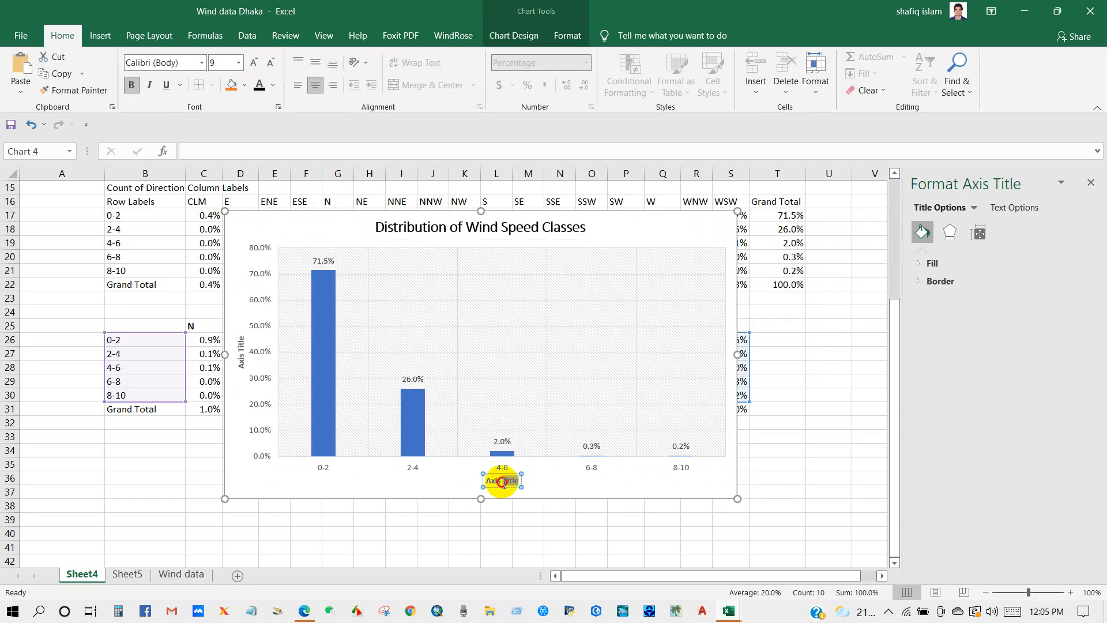
- Set axis titles 'Wind Speeds (m/s)' and 'Events (%)', enlarge the label fonts and restyle the columns
{"action": "type", "text": "Wind Speed"}
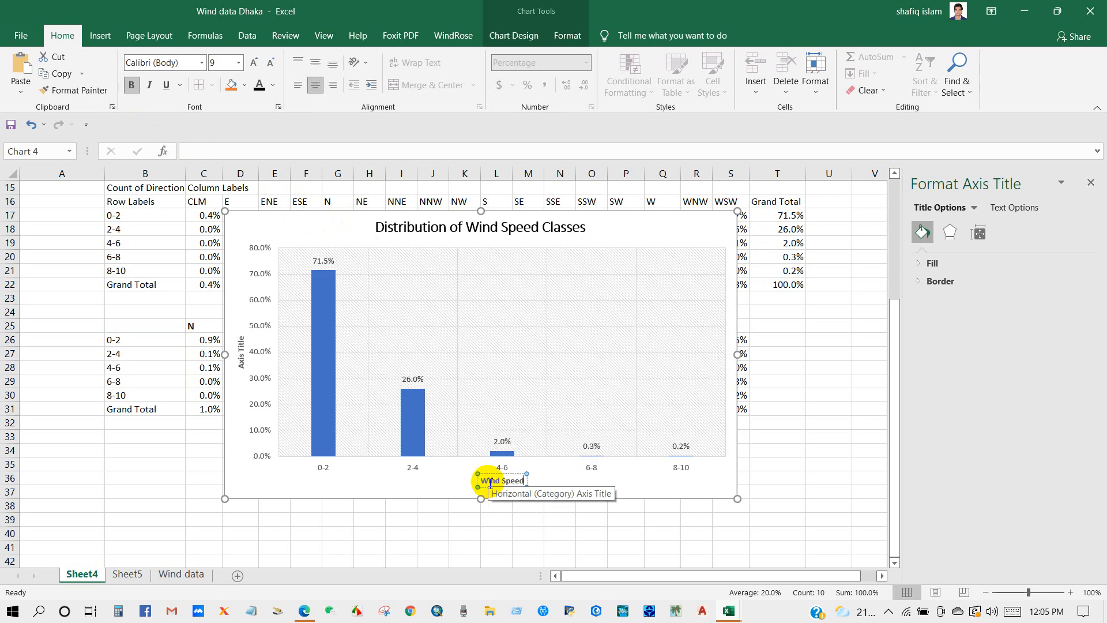
{"action": "type", "text": "Wind Speeds (m/s)"}
{"action": "left_click", "coordinate": [242, 351]}
{"action": "type", "text": "Events (%)"}
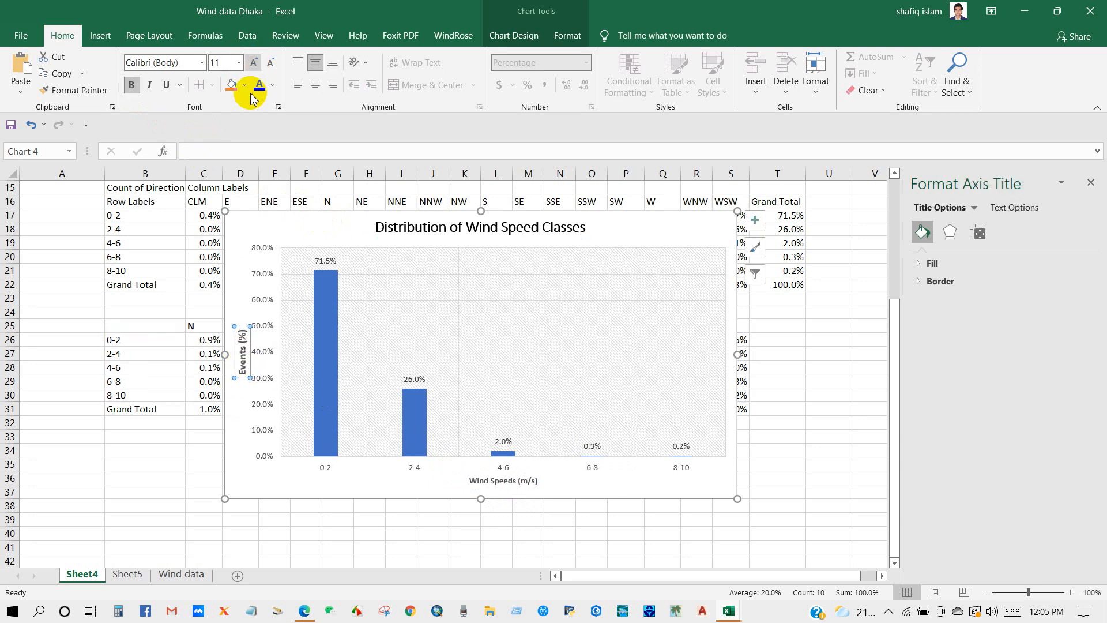
{"action": "left_click", "coordinate": [504, 479]}
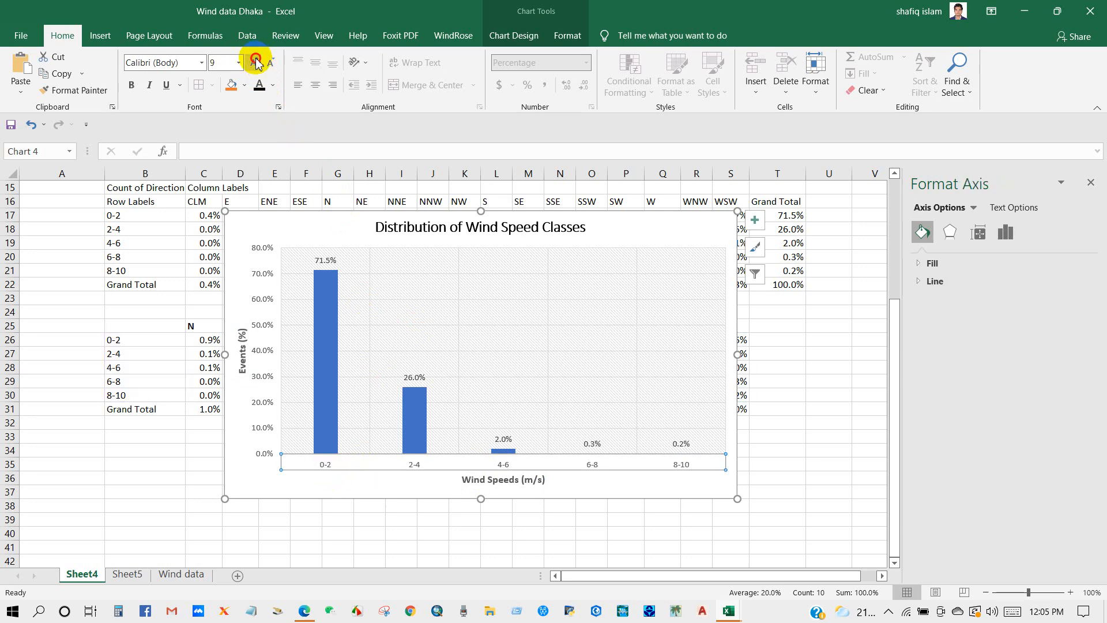
{"action": "left_click", "coordinate": [256, 63]}
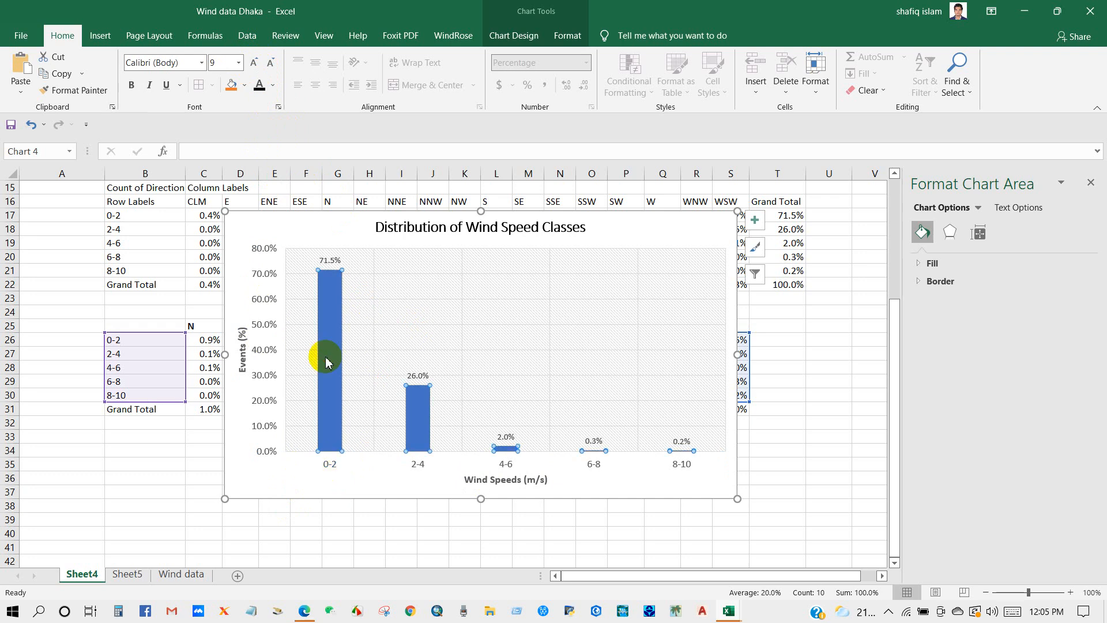
{"action": "left_click", "coordinate": [438, 383]}
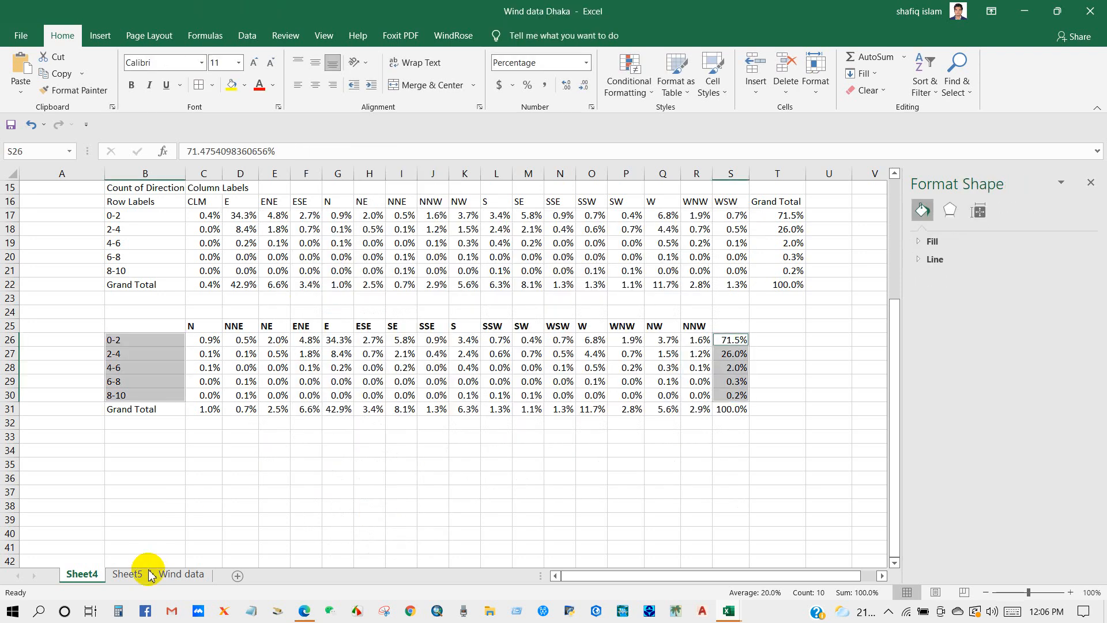
- Paste the speed class chart onto Sheet5, copy the Annual Windrose chart and move to Word
{"action": "left_click", "coordinate": [128, 573]}
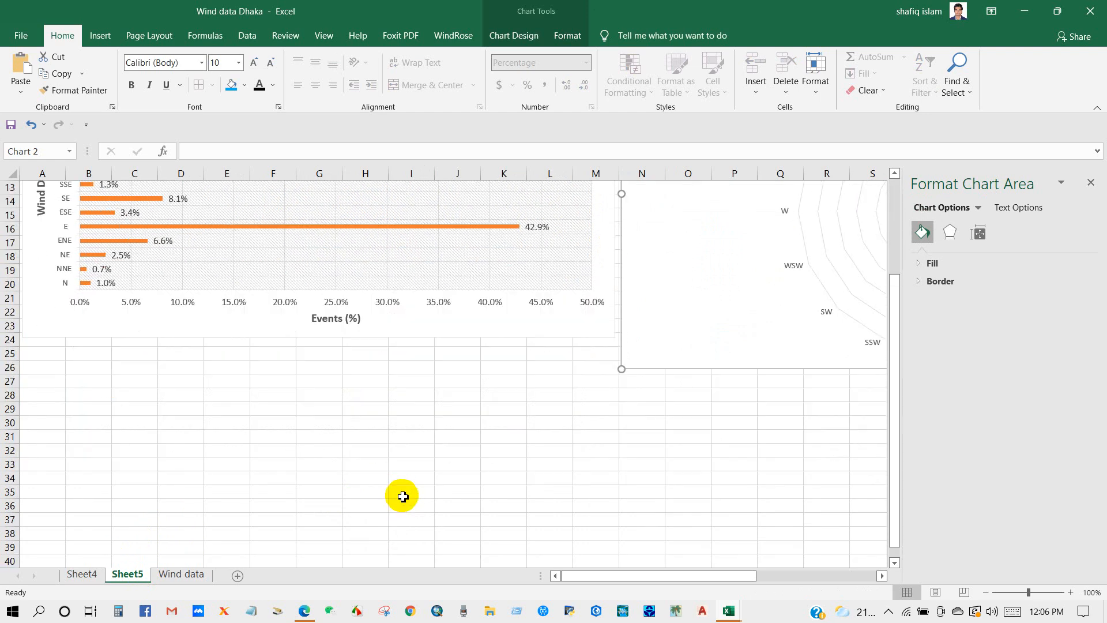
{"action": "left_click", "coordinate": [181, 269]}
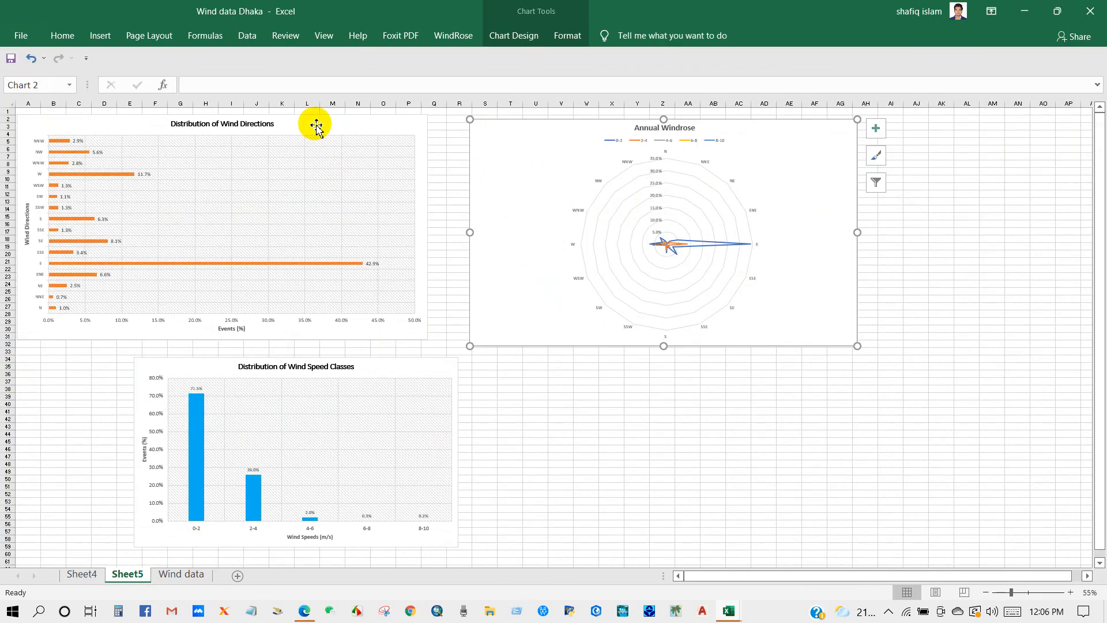
{"action": "left_click", "coordinate": [381, 372]}
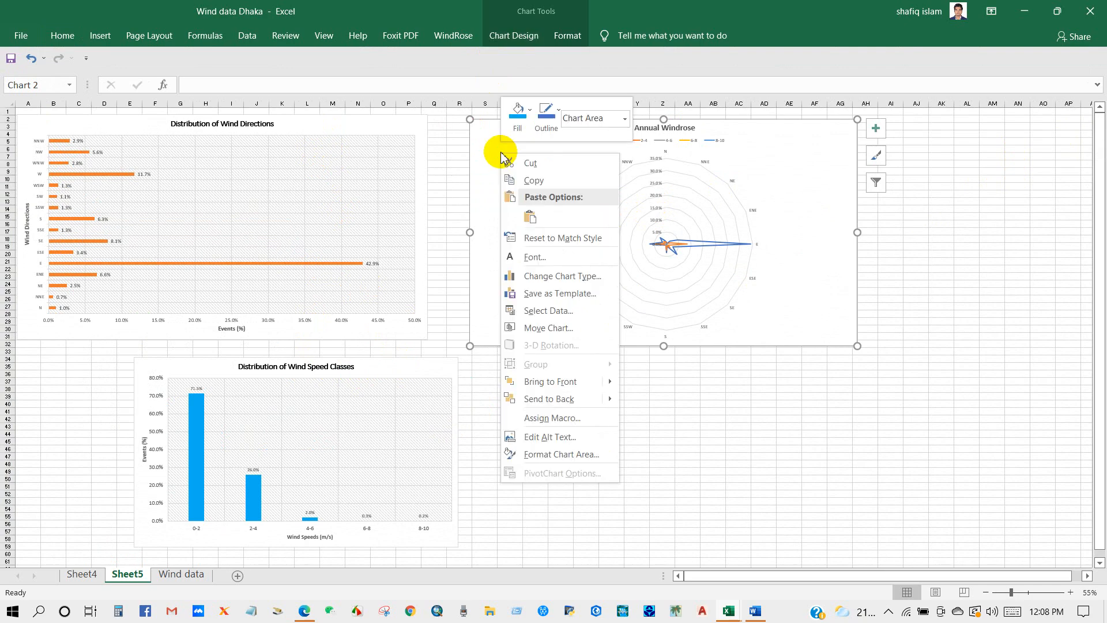
{"action": "left_click", "coordinate": [713, 502]}
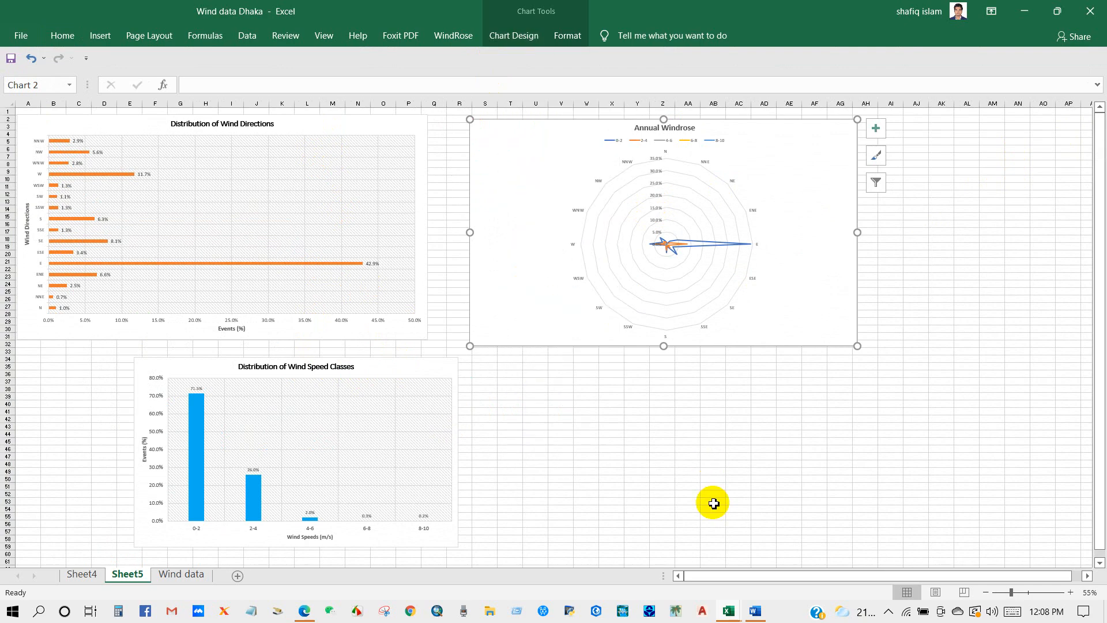
{"action": "left_click", "coordinate": [755, 612]}
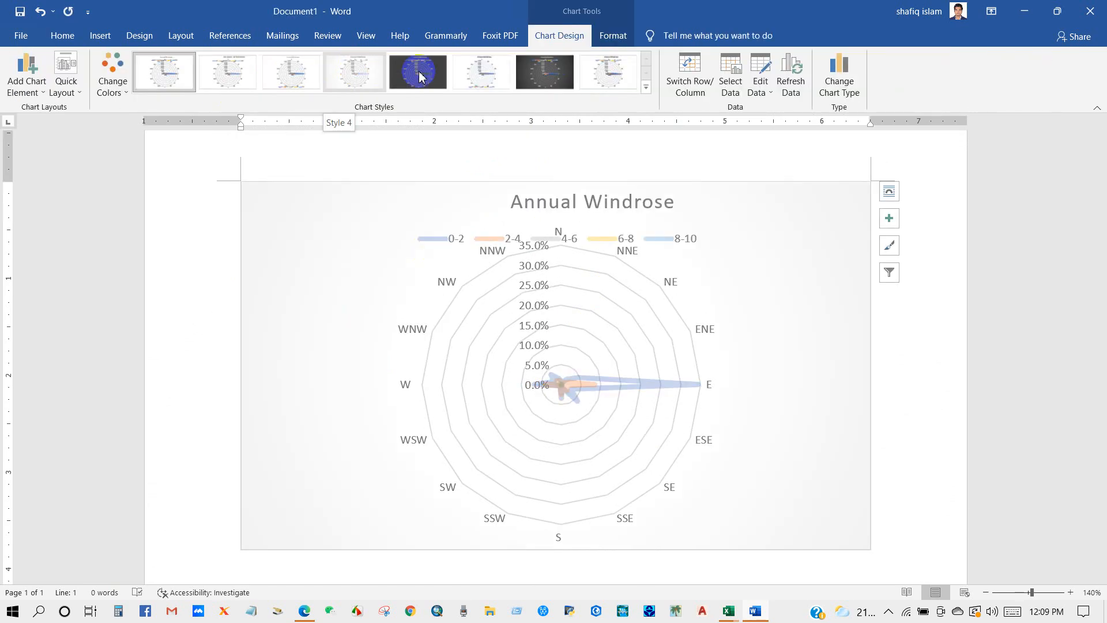
- Keep the pasted windrose on a light chart style in Word, checking against Sheet5's charts in Excel
{"action": "left_click", "coordinate": [544, 71]}
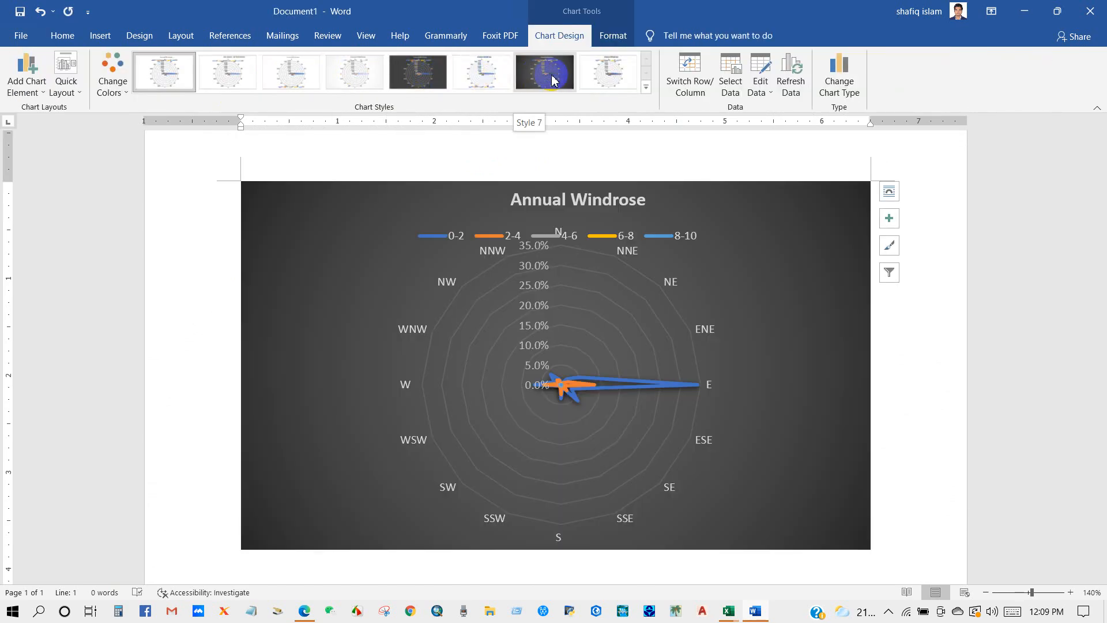
{"action": "left_click", "coordinate": [353, 72]}
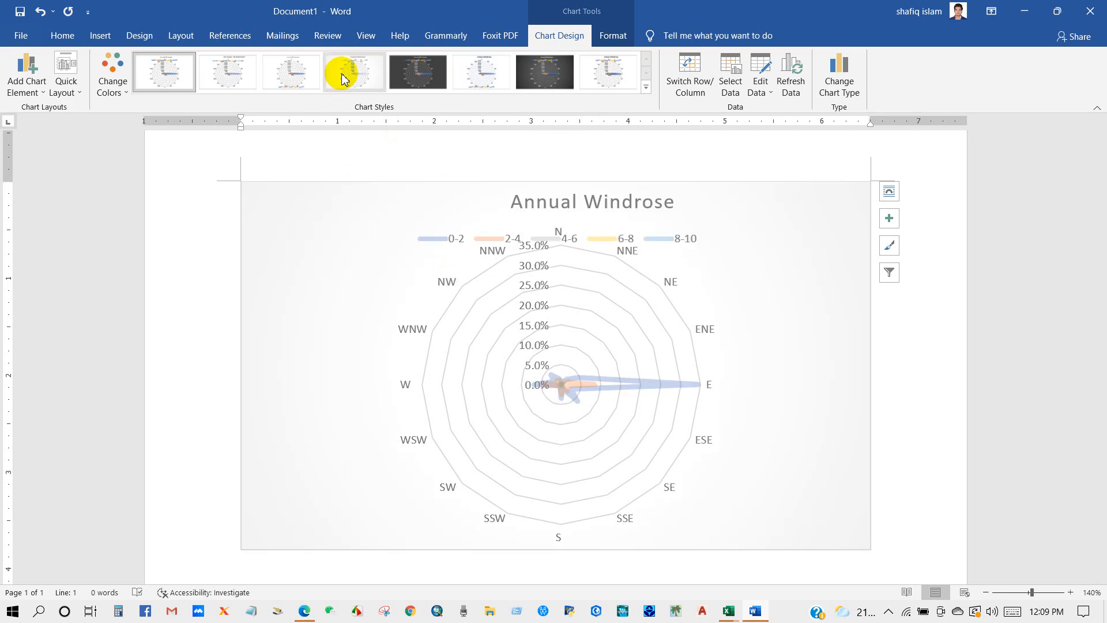
{"action": "left_click", "coordinate": [754, 292]}
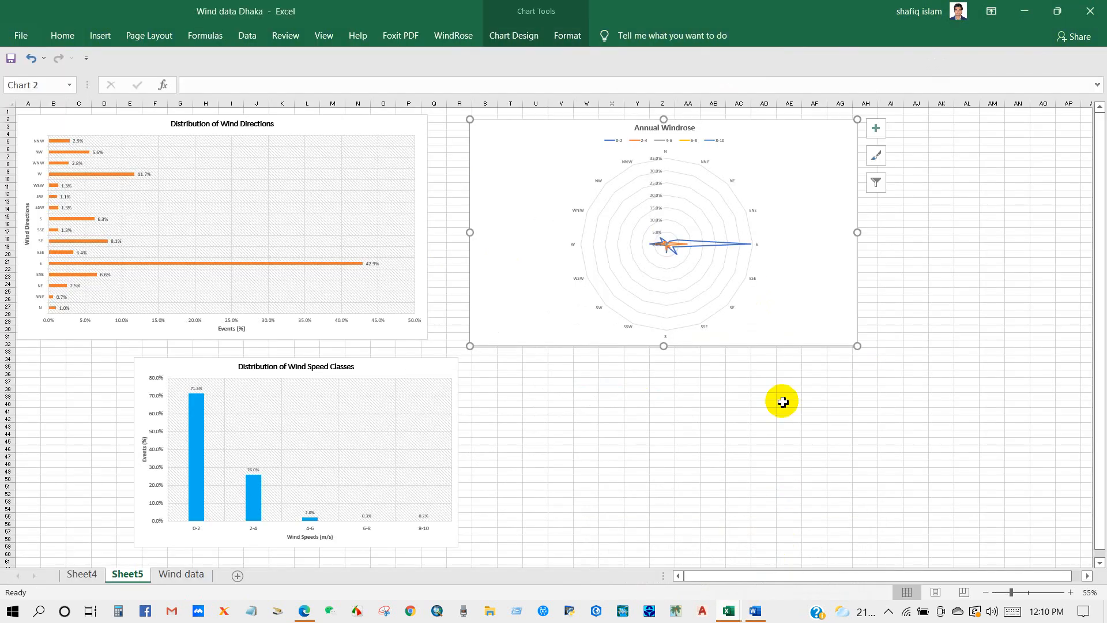
{"action": "left_click", "coordinate": [754, 611]}
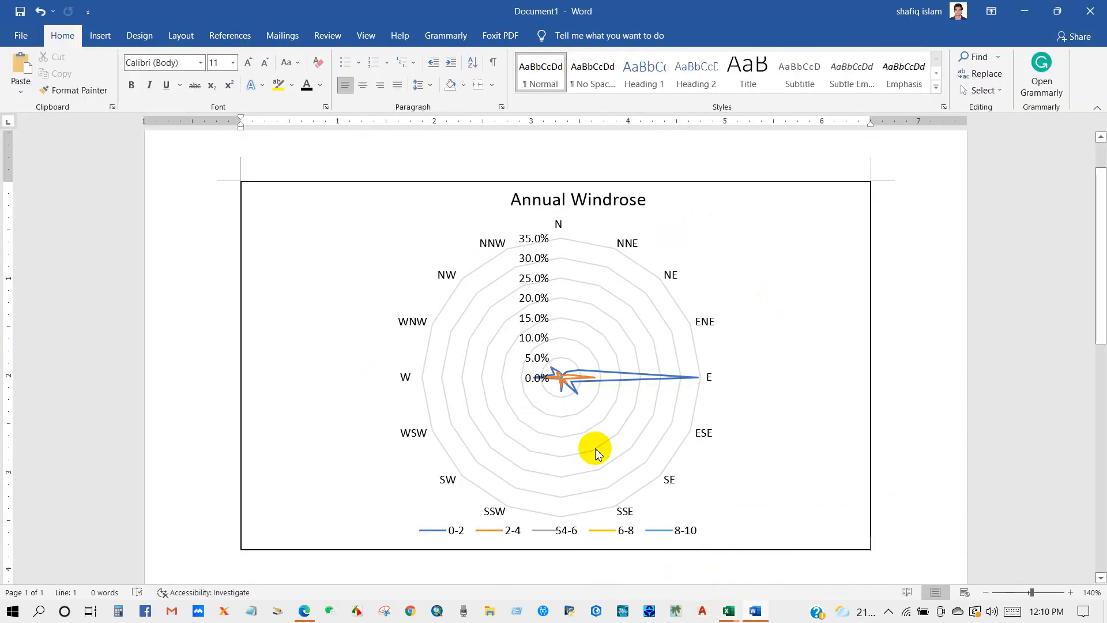
{"action": "scroll", "scroll_direction": "down", "scroll_amount": 3}
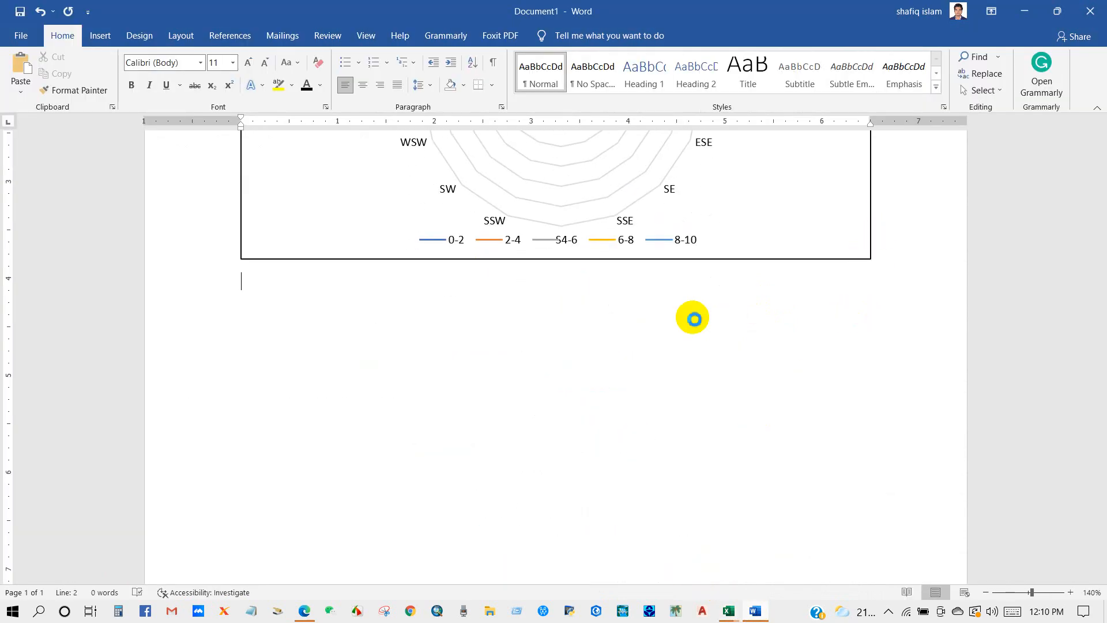
{"action": "left_click", "coordinate": [728, 611]}
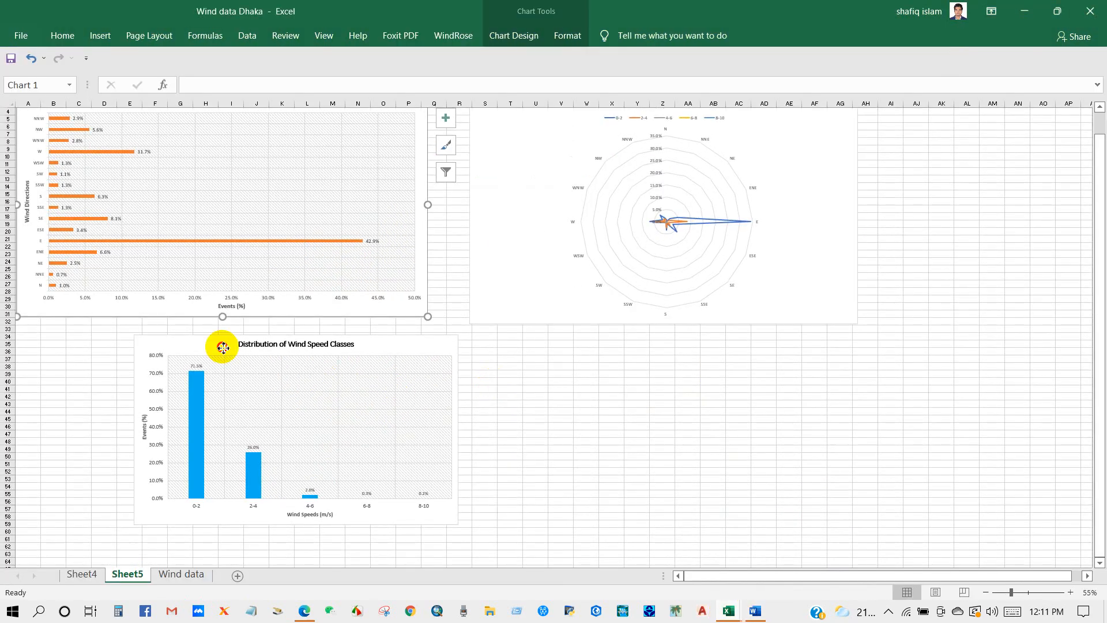